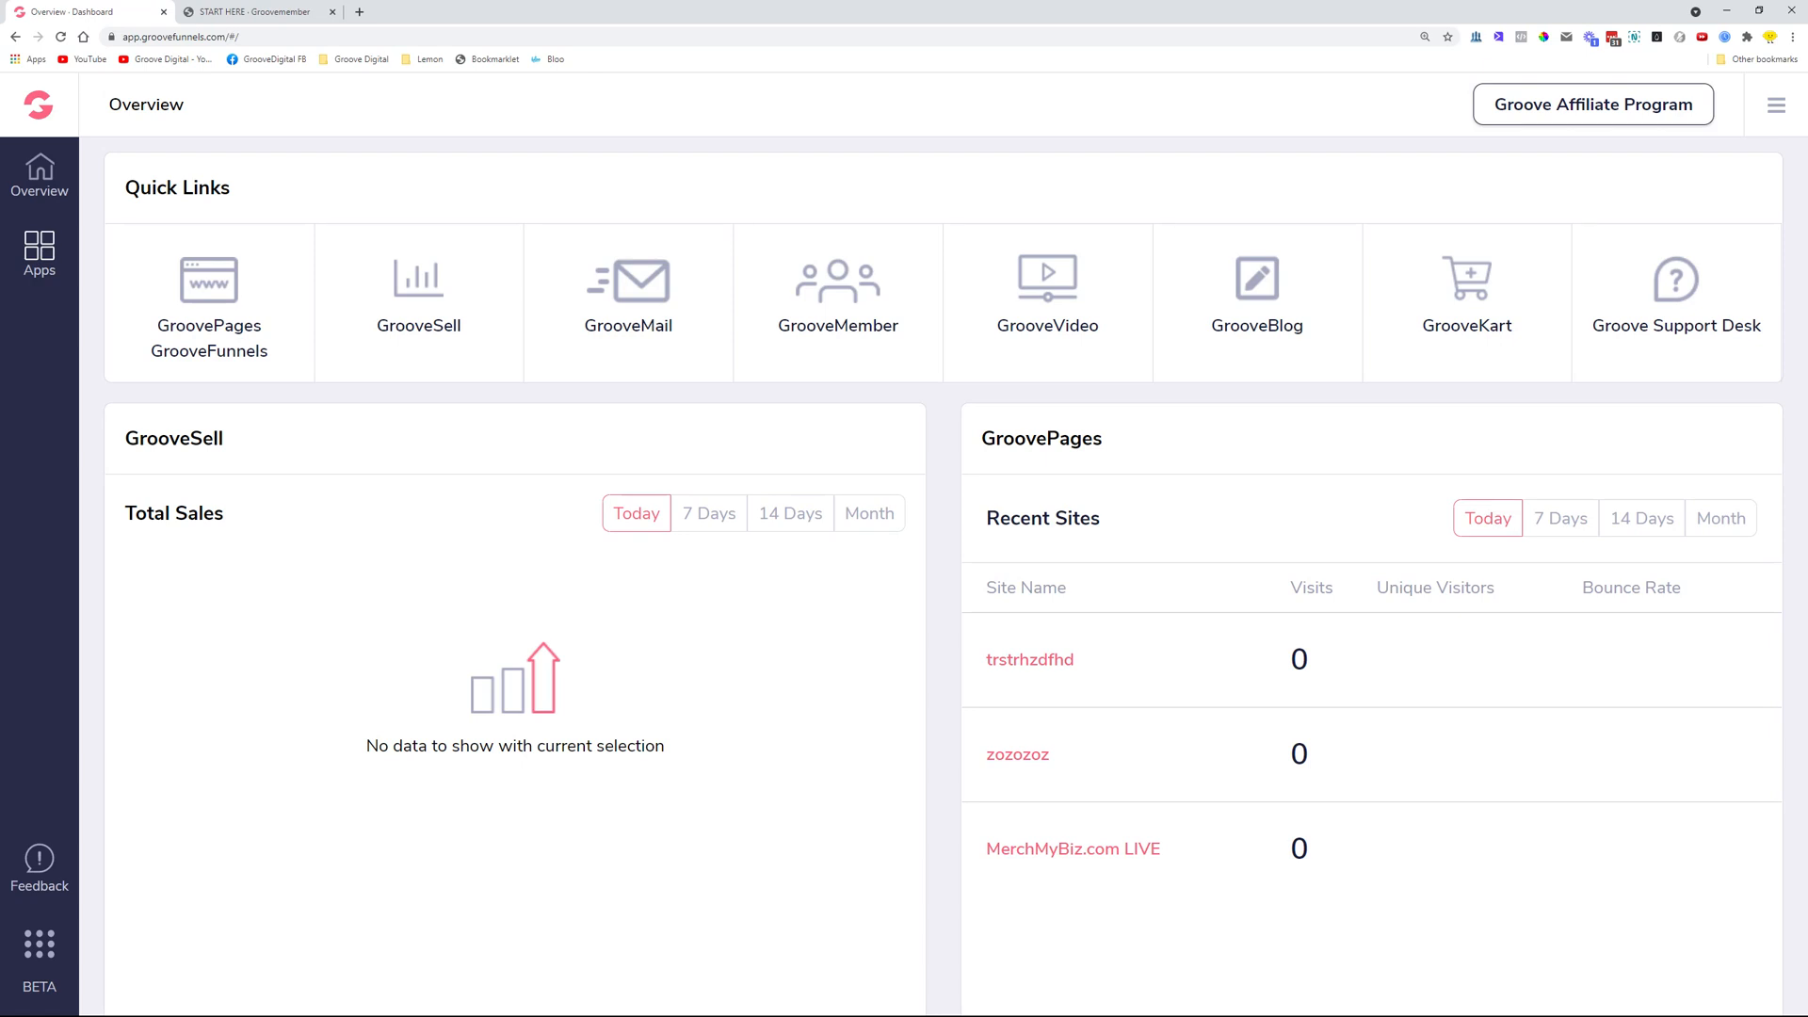
Go to GrooveMember from Quick Links and show the Anuroop test membership's actions
{"action": "left_click", "coordinate": [836, 288]}
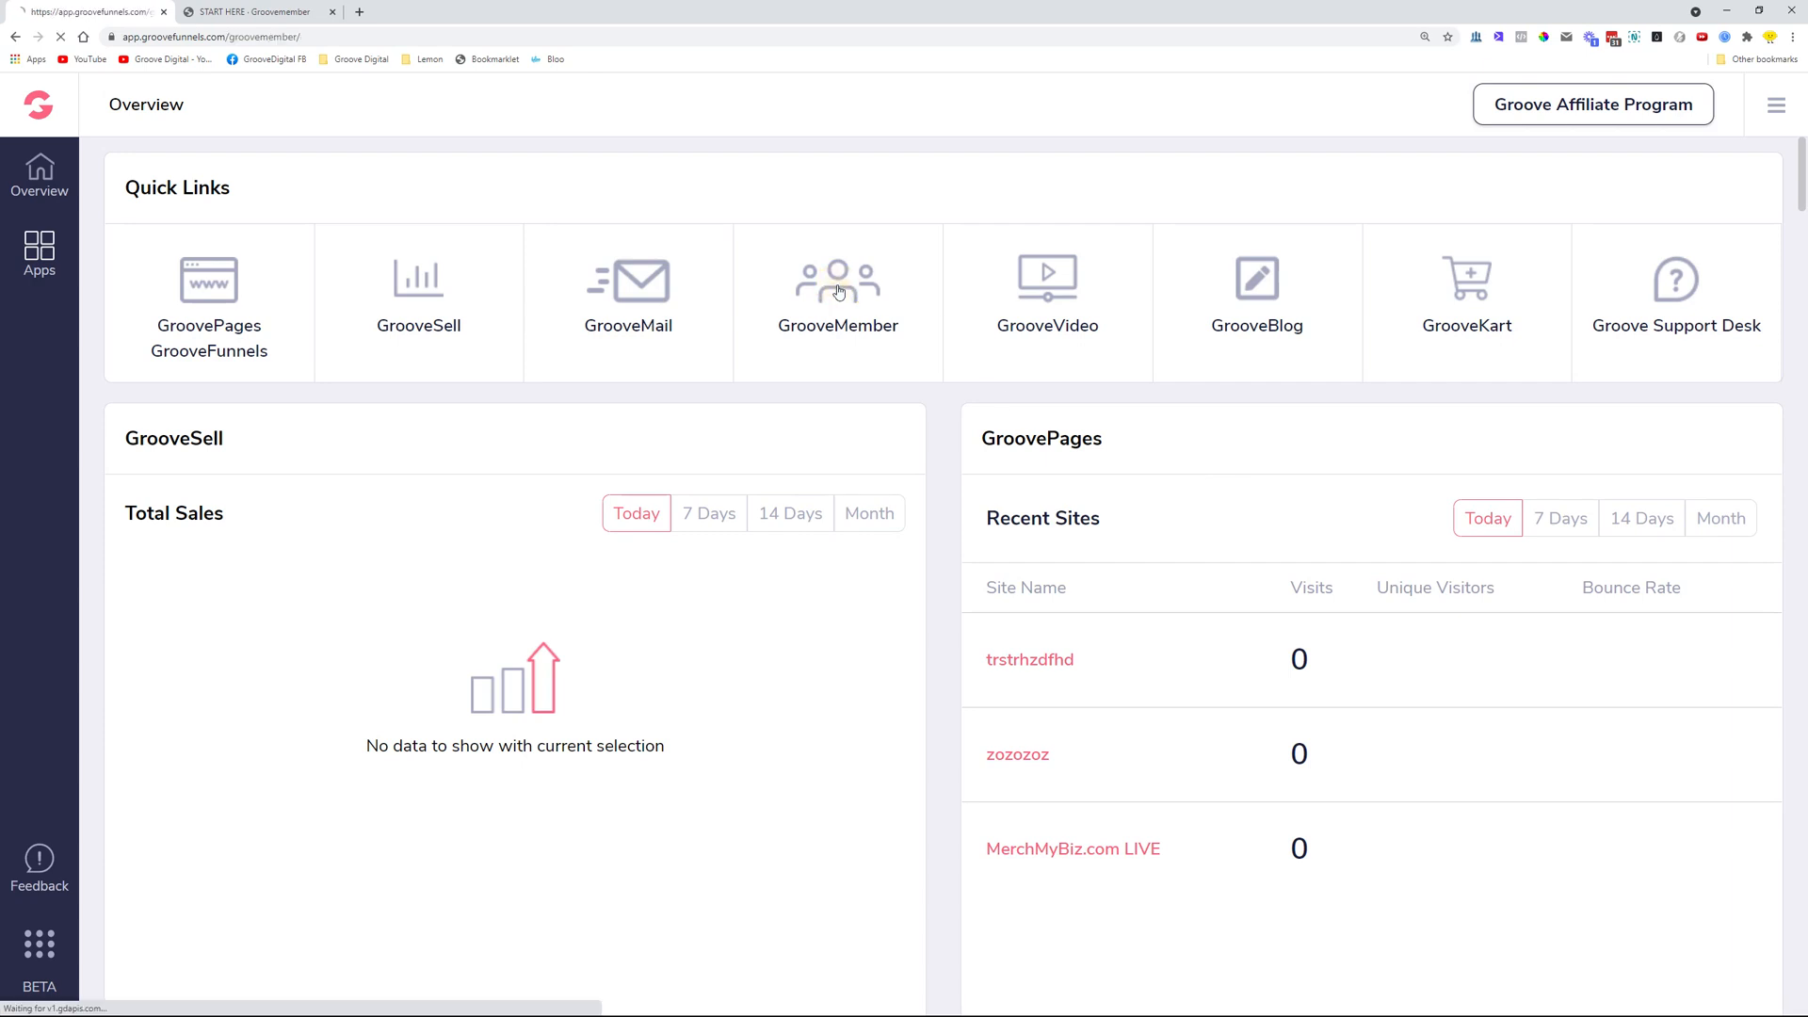
{"action": "left_click", "coordinate": [836, 288]}
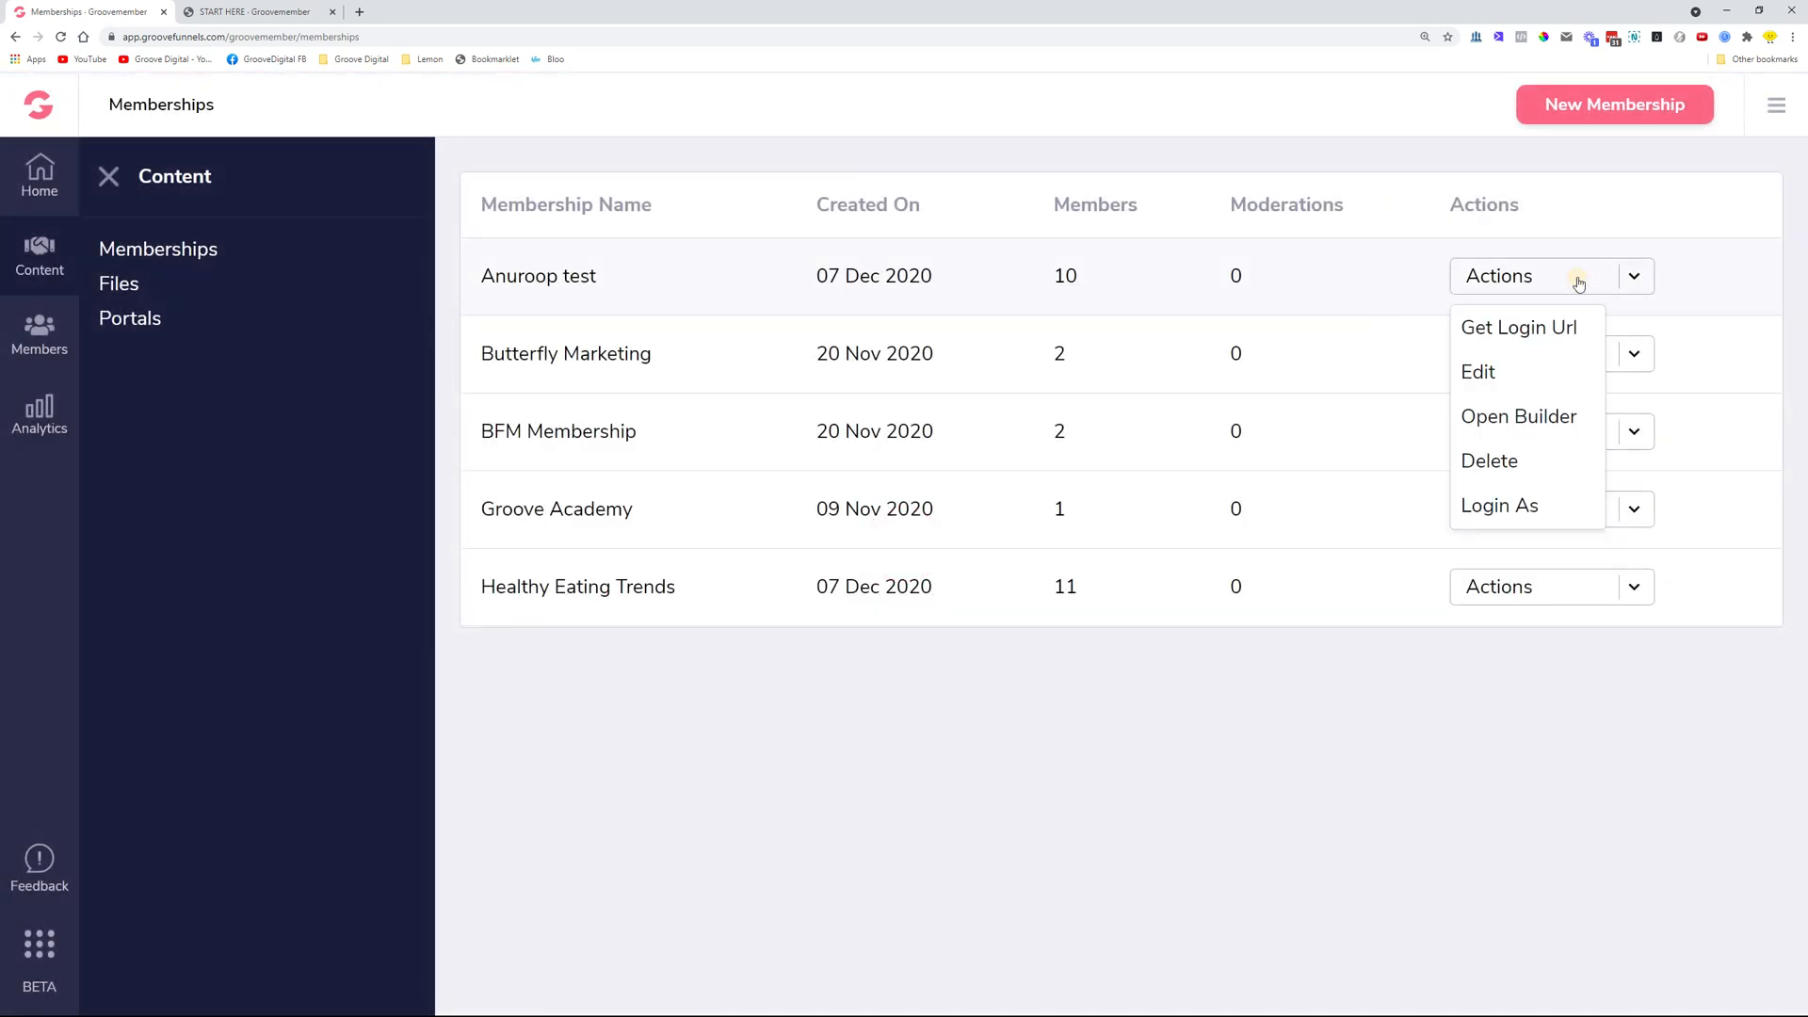
{"action": "mouse_move", "coordinate": [1550, 512]}
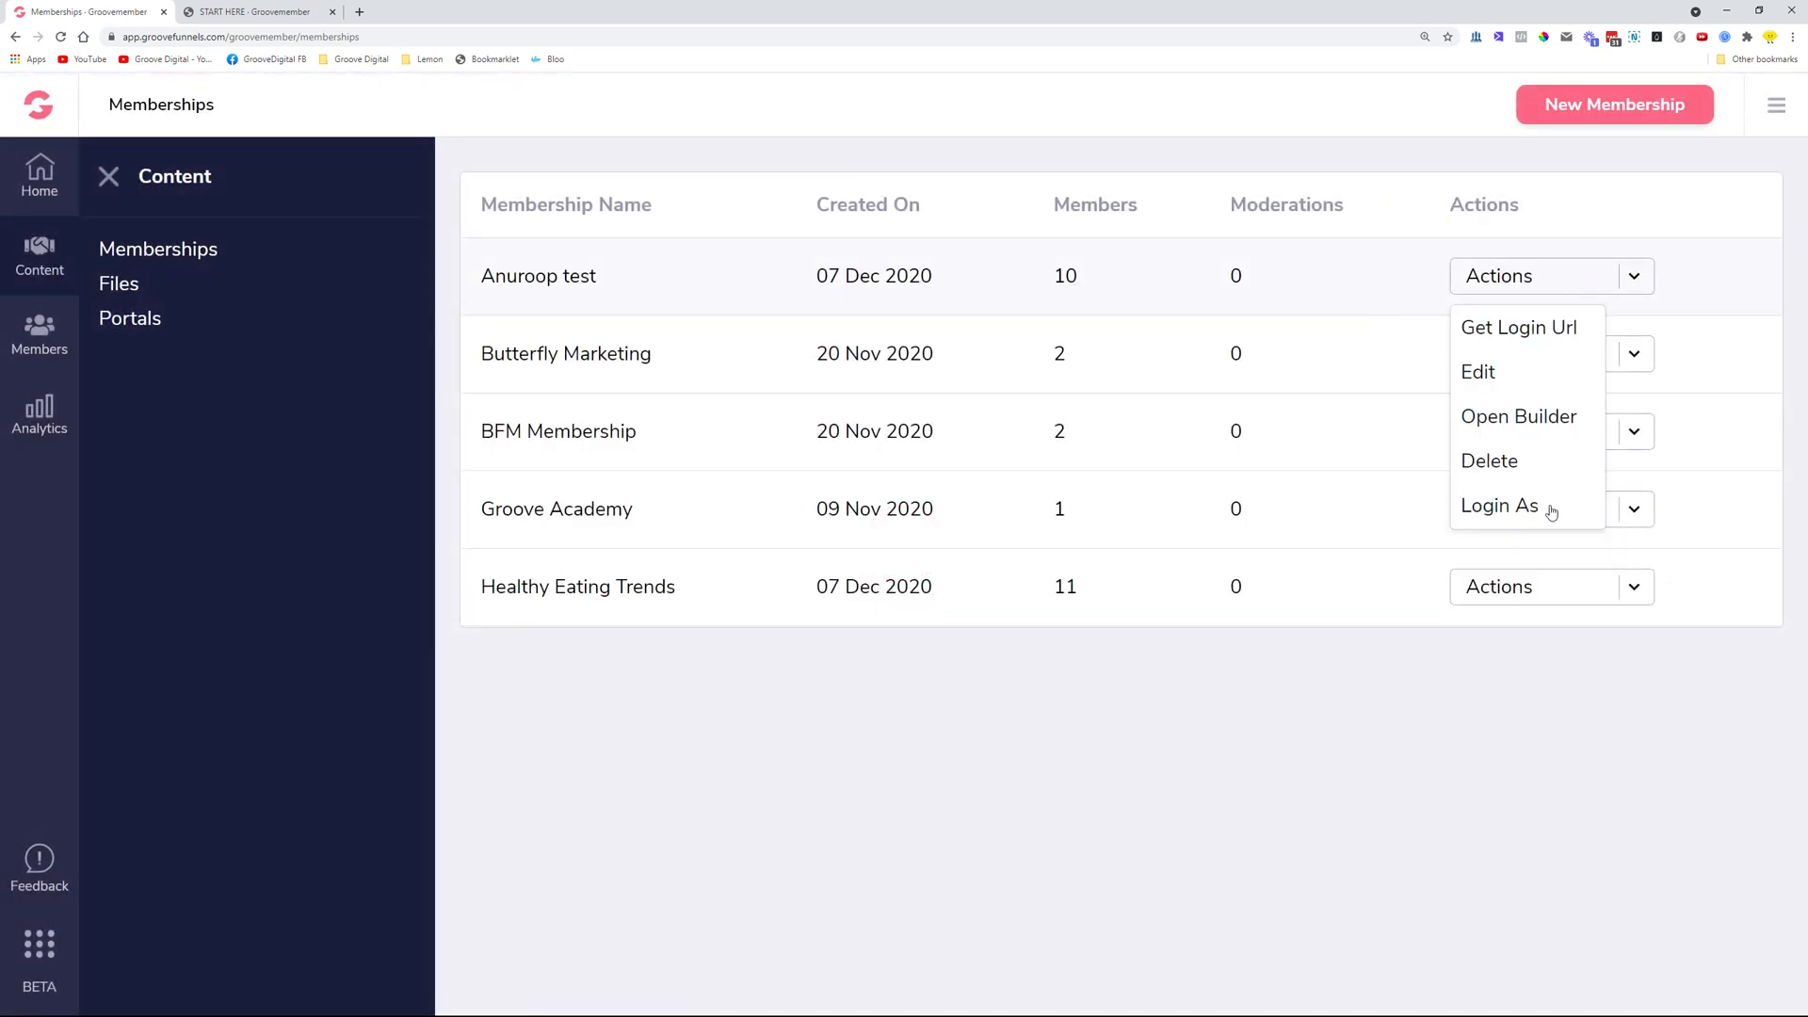
Use Login As on Anuroop test, choosing Admin, to reach its member home page
{"action": "left_click", "coordinate": [1499, 504]}
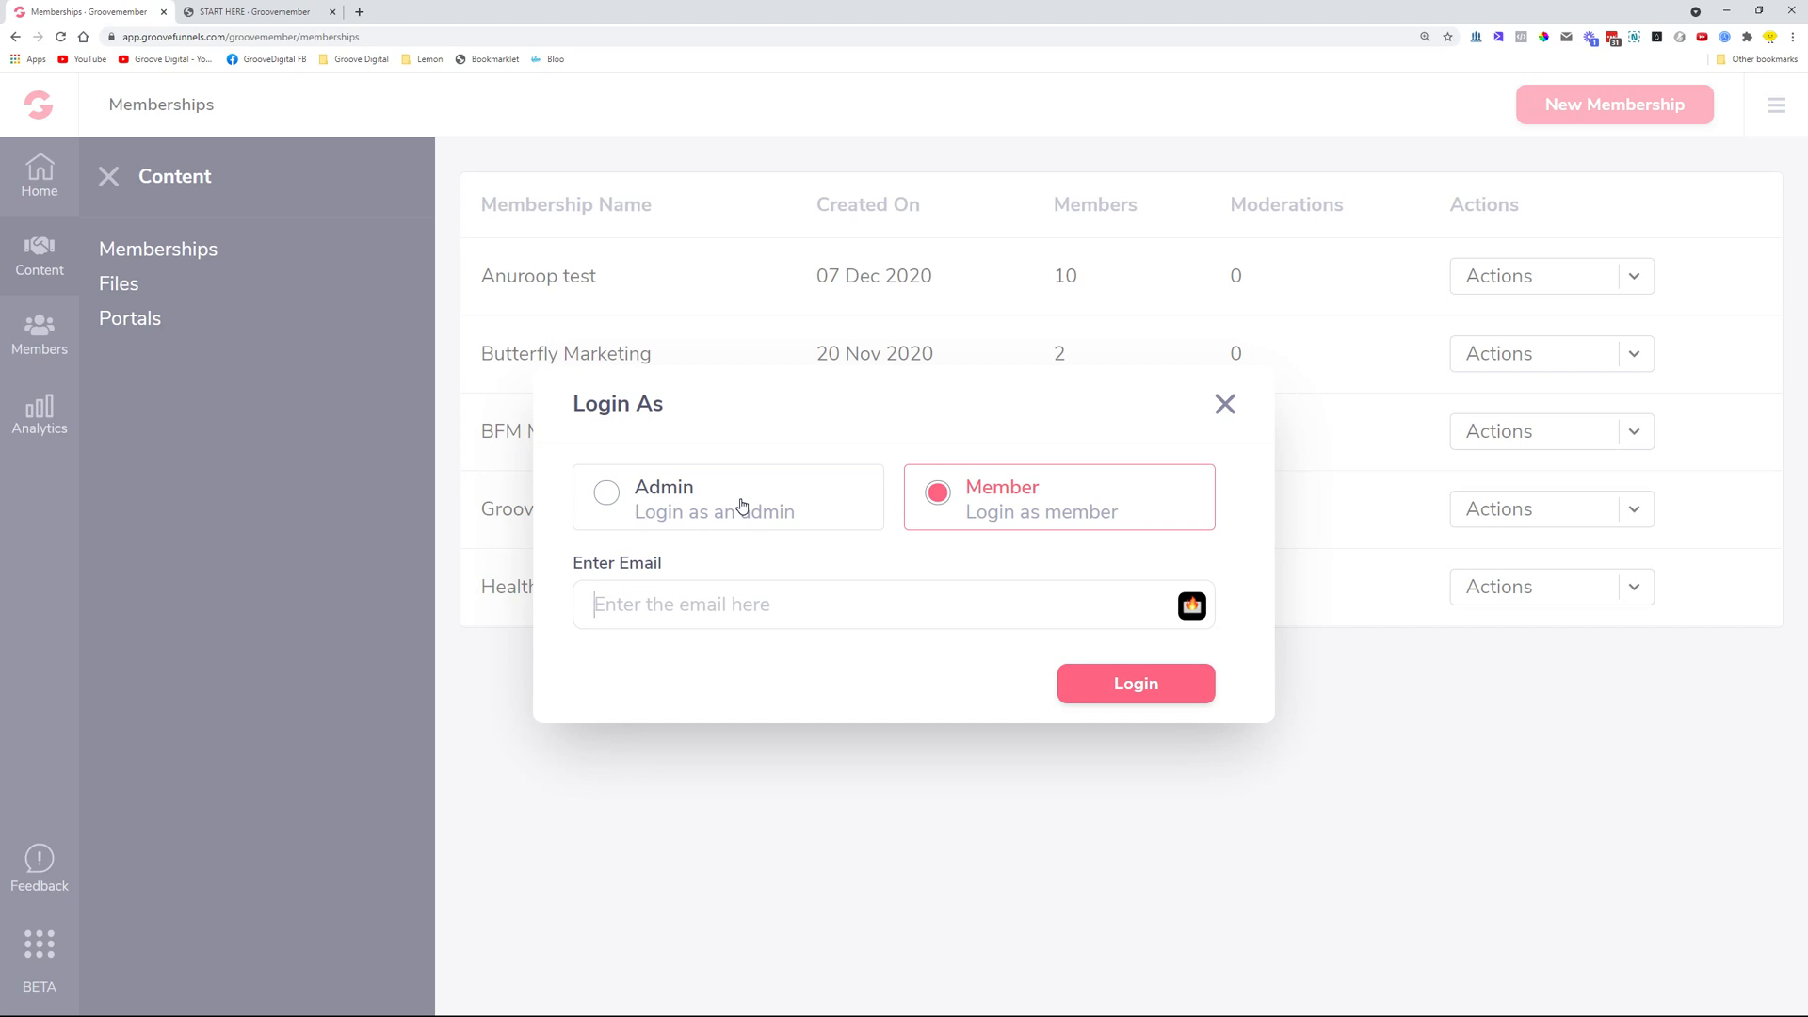
{"action": "left_click", "coordinate": [605, 491]}
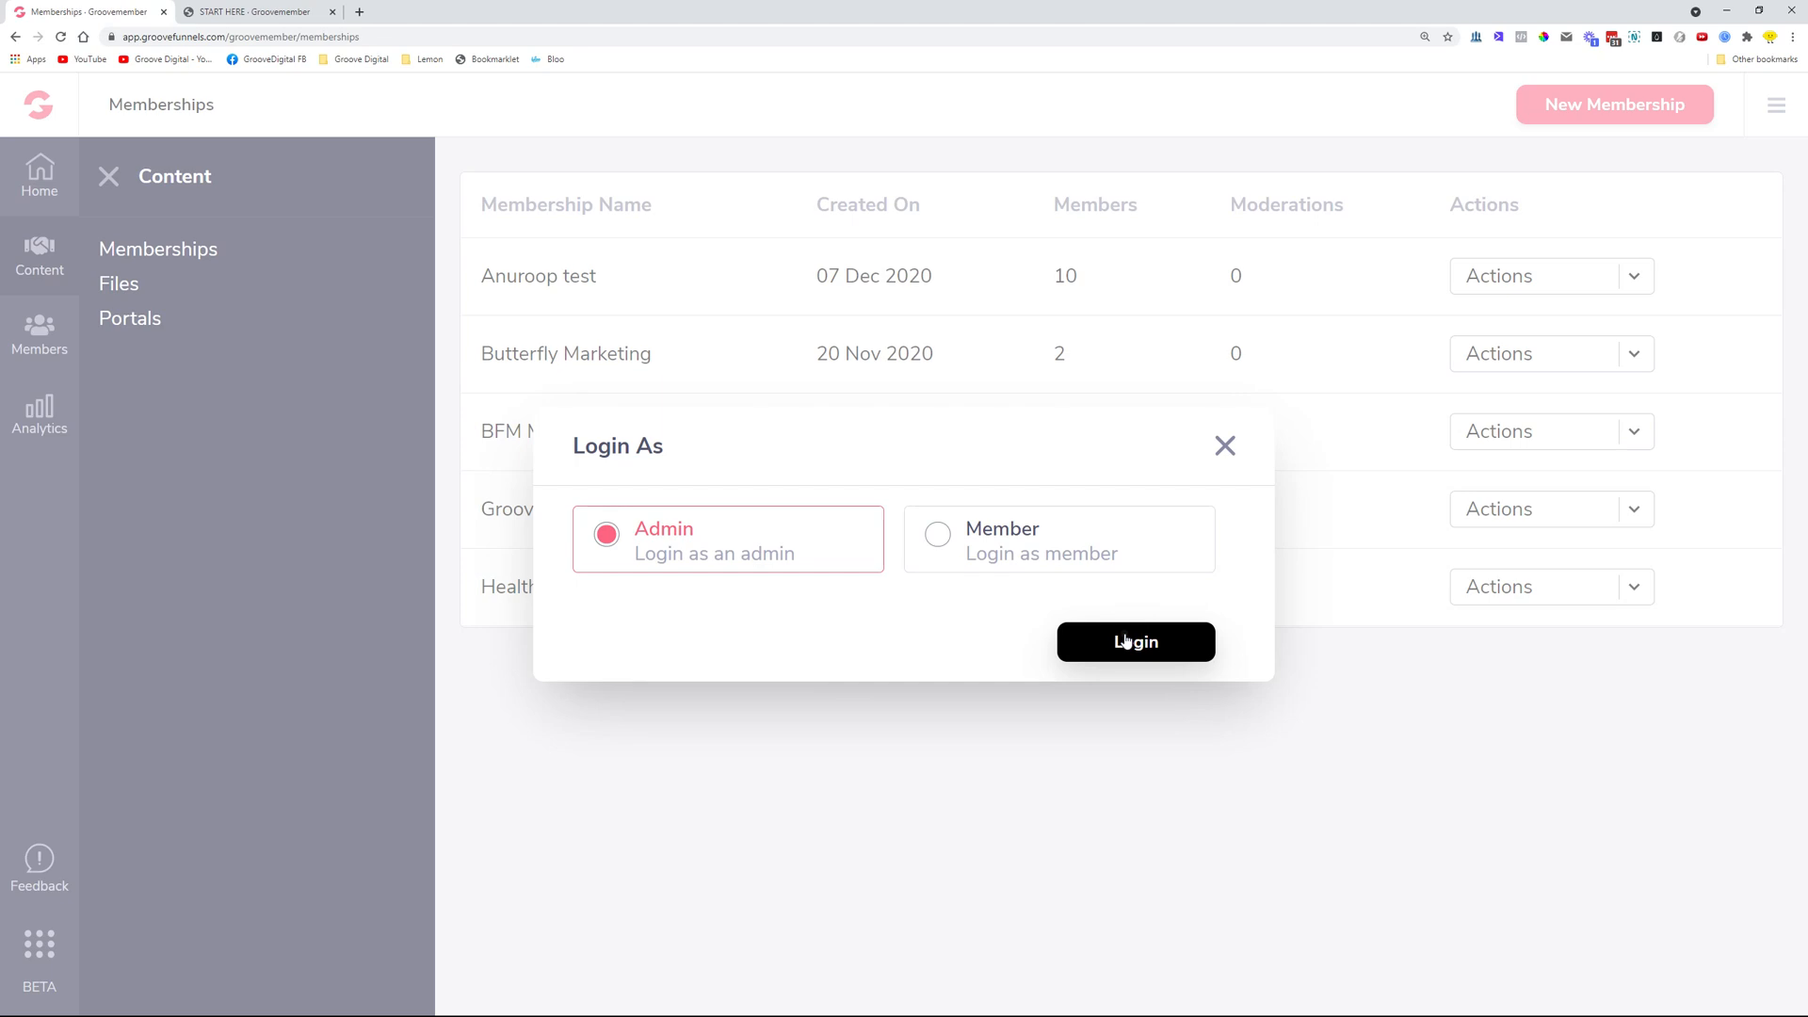
{"action": "left_click", "coordinate": [1133, 640]}
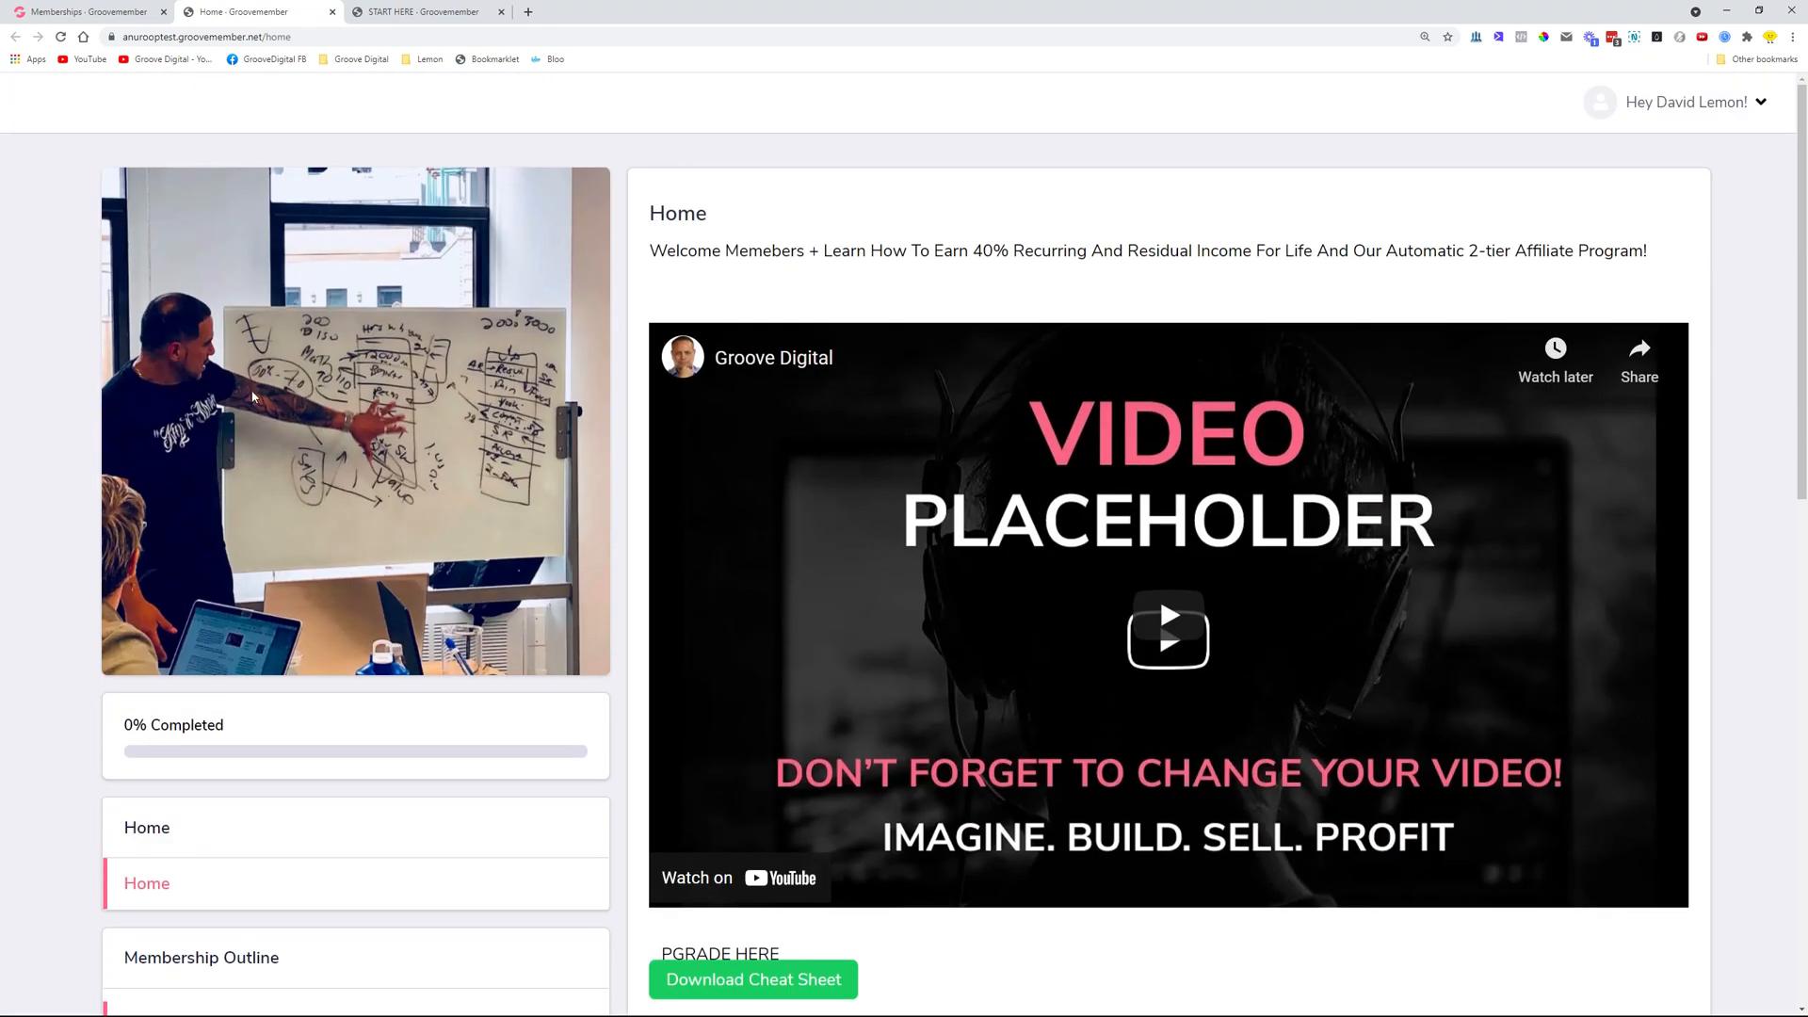
Scroll down the Anuroop test home page to review the admin view
{"action": "scroll", "scroll_direction": "down", "scroll_amount": 3}
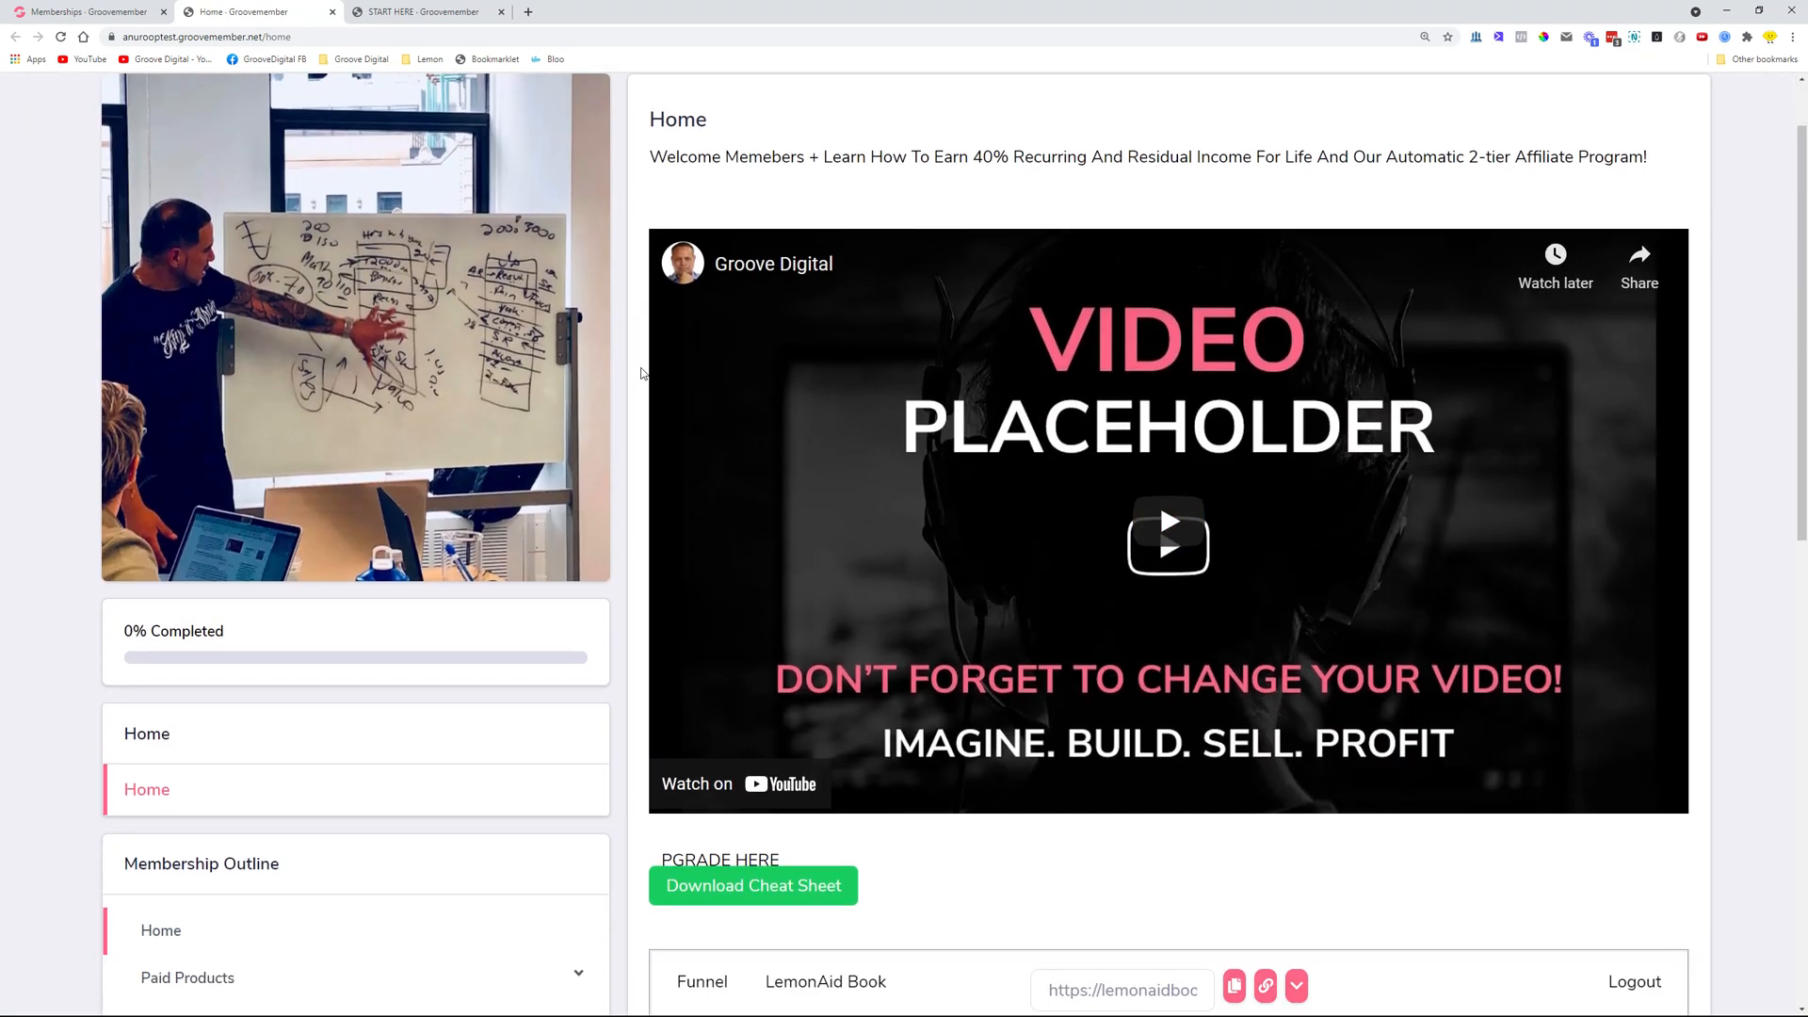
{"action": "scroll", "scroll_direction": "down", "scroll_amount": 3}
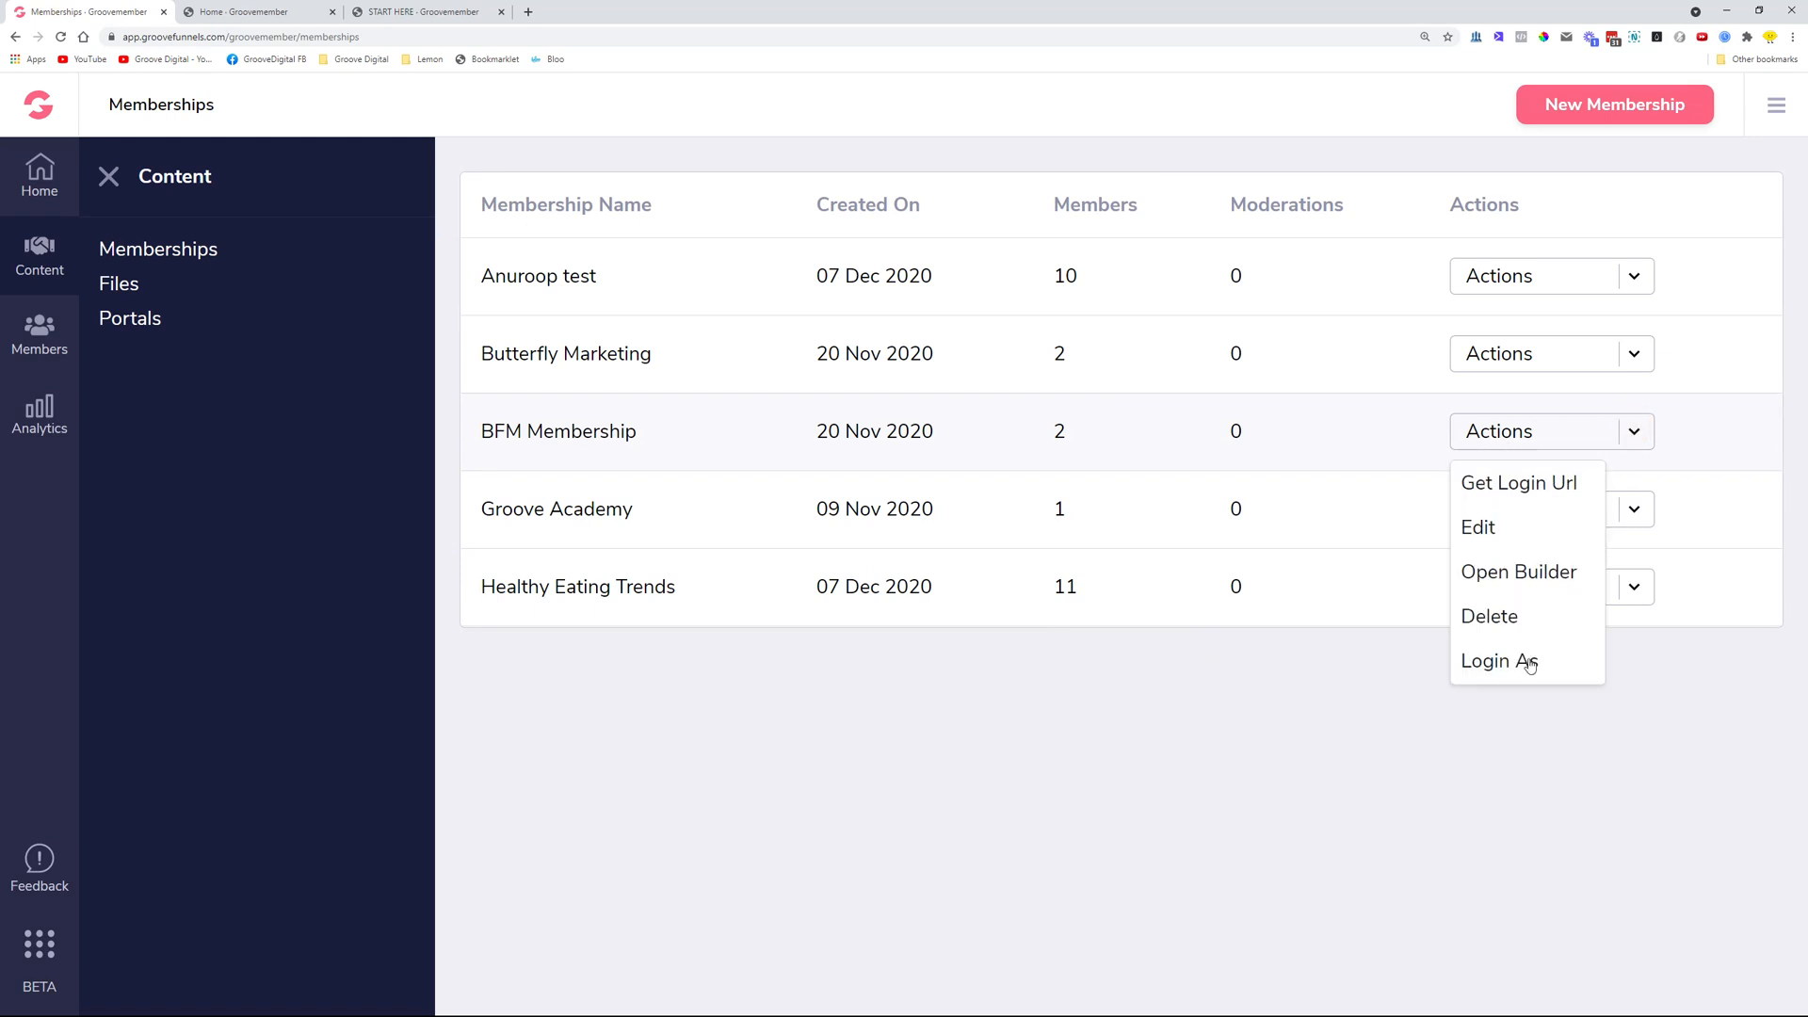
Dismiss BFM Membership's Login As dialog and edit the Anuroop test membership instead
{"action": "left_click", "coordinate": [1497, 661]}
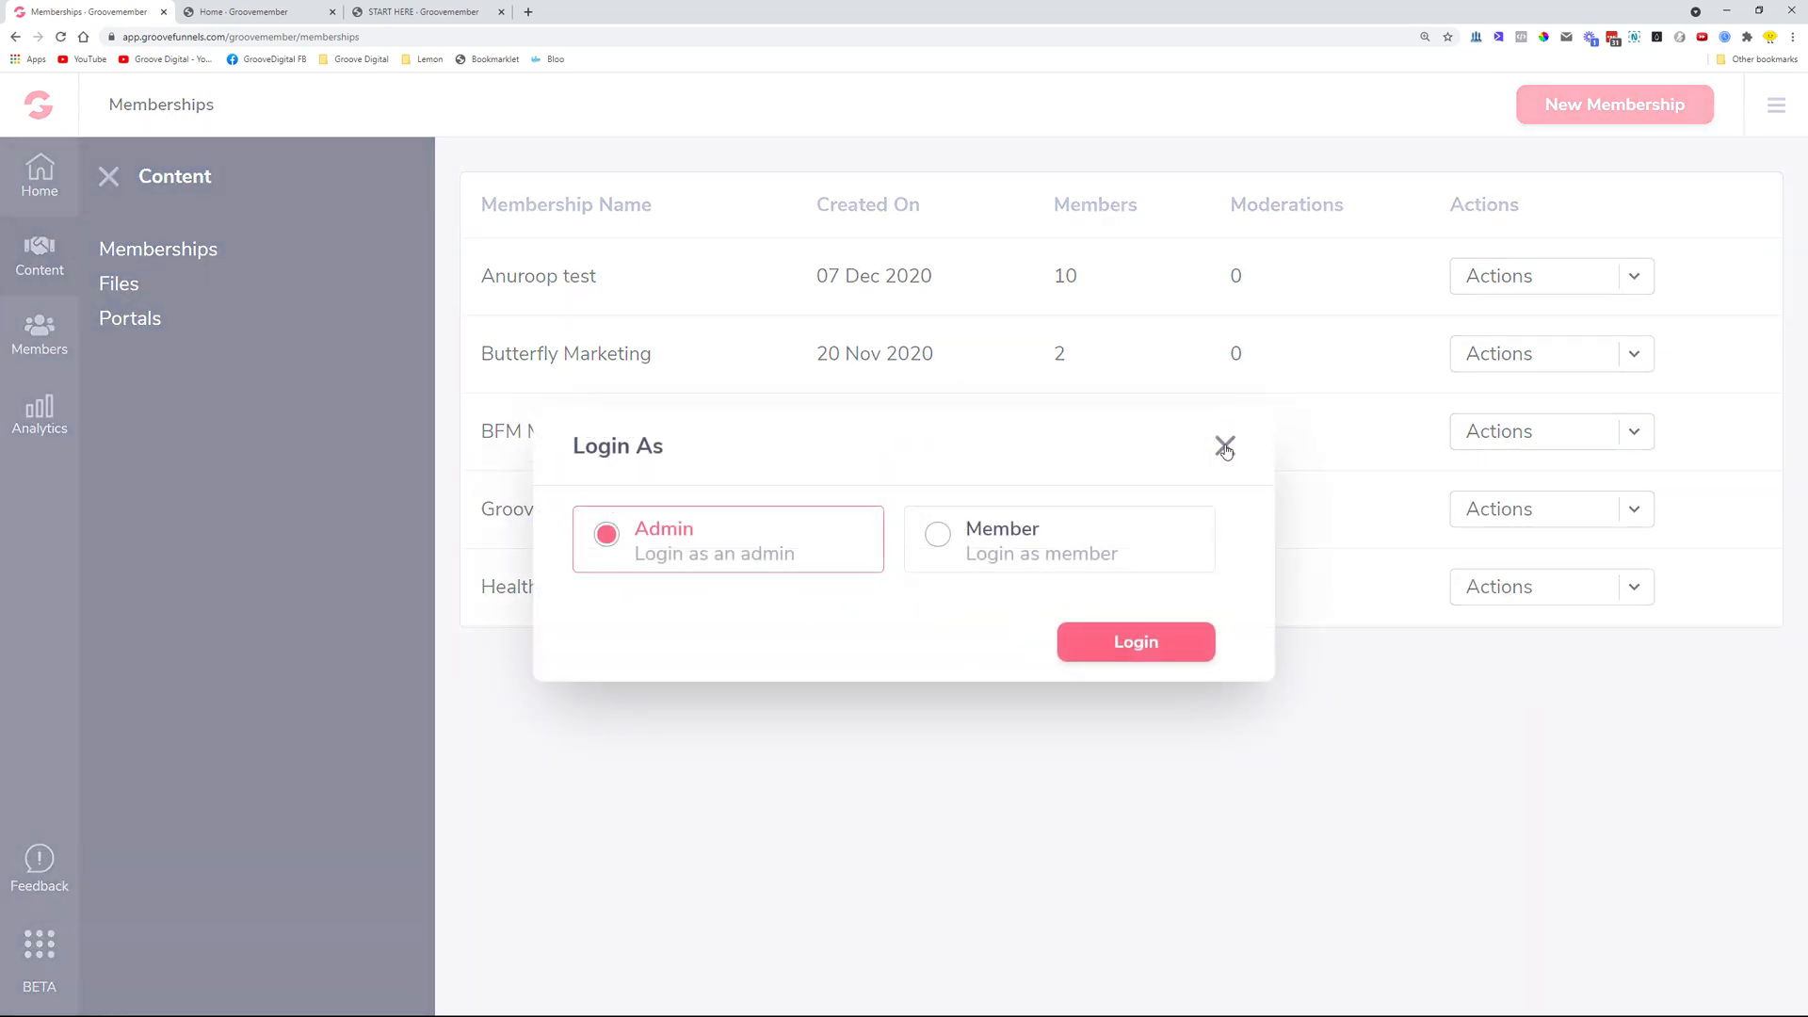
{"action": "left_click", "coordinate": [1224, 448]}
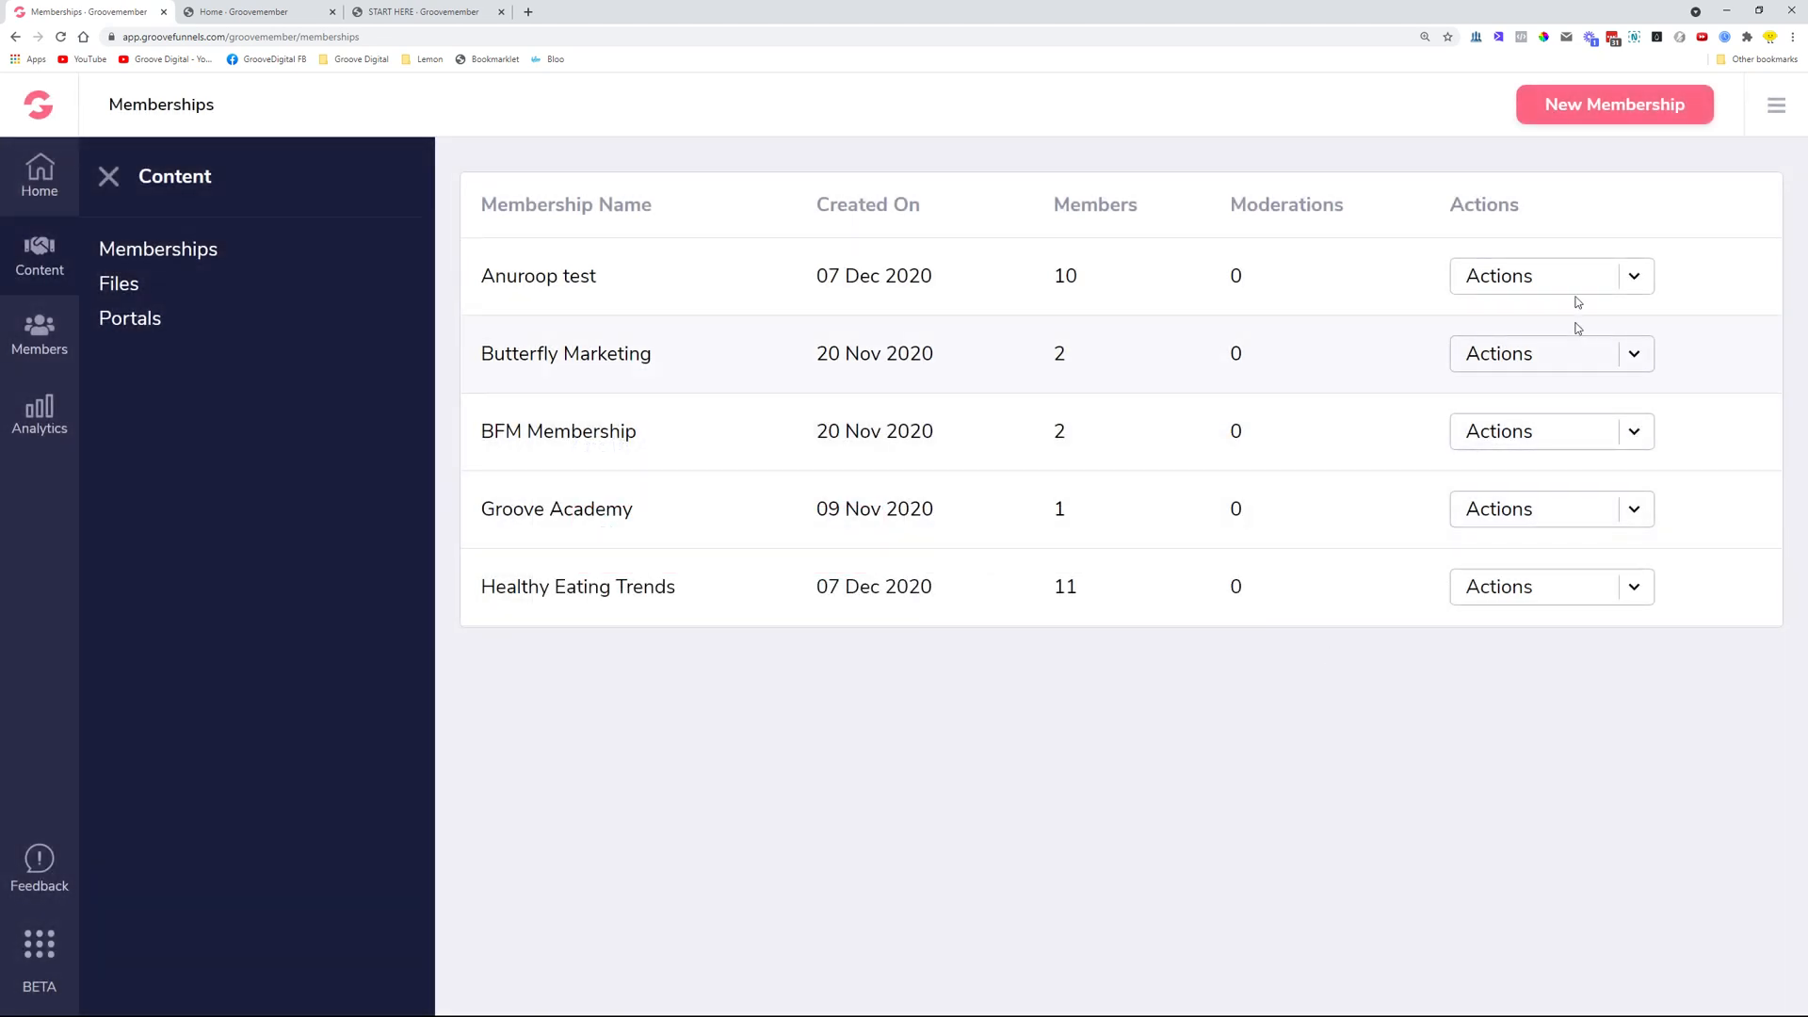
{"action": "left_click", "coordinate": [1635, 275]}
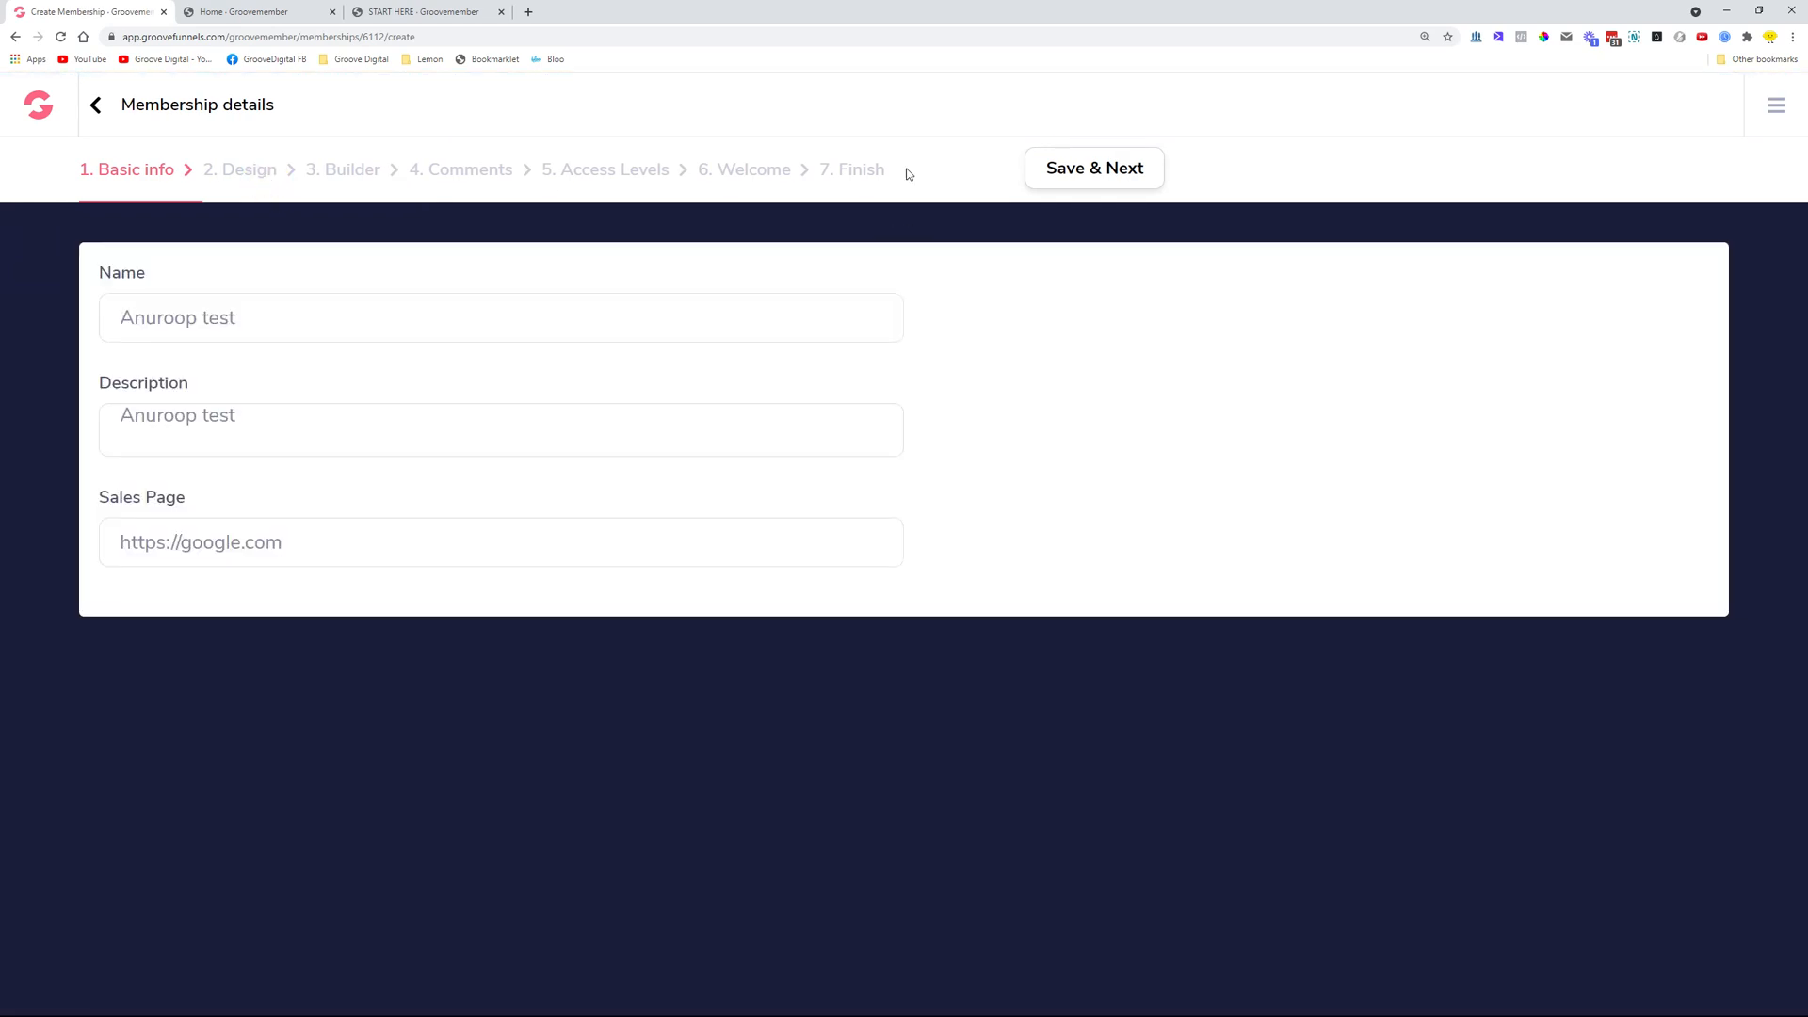
Reach the Design step's Customize settings and choose an image for the Favicon
{"action": "left_click", "coordinate": [1092, 167]}
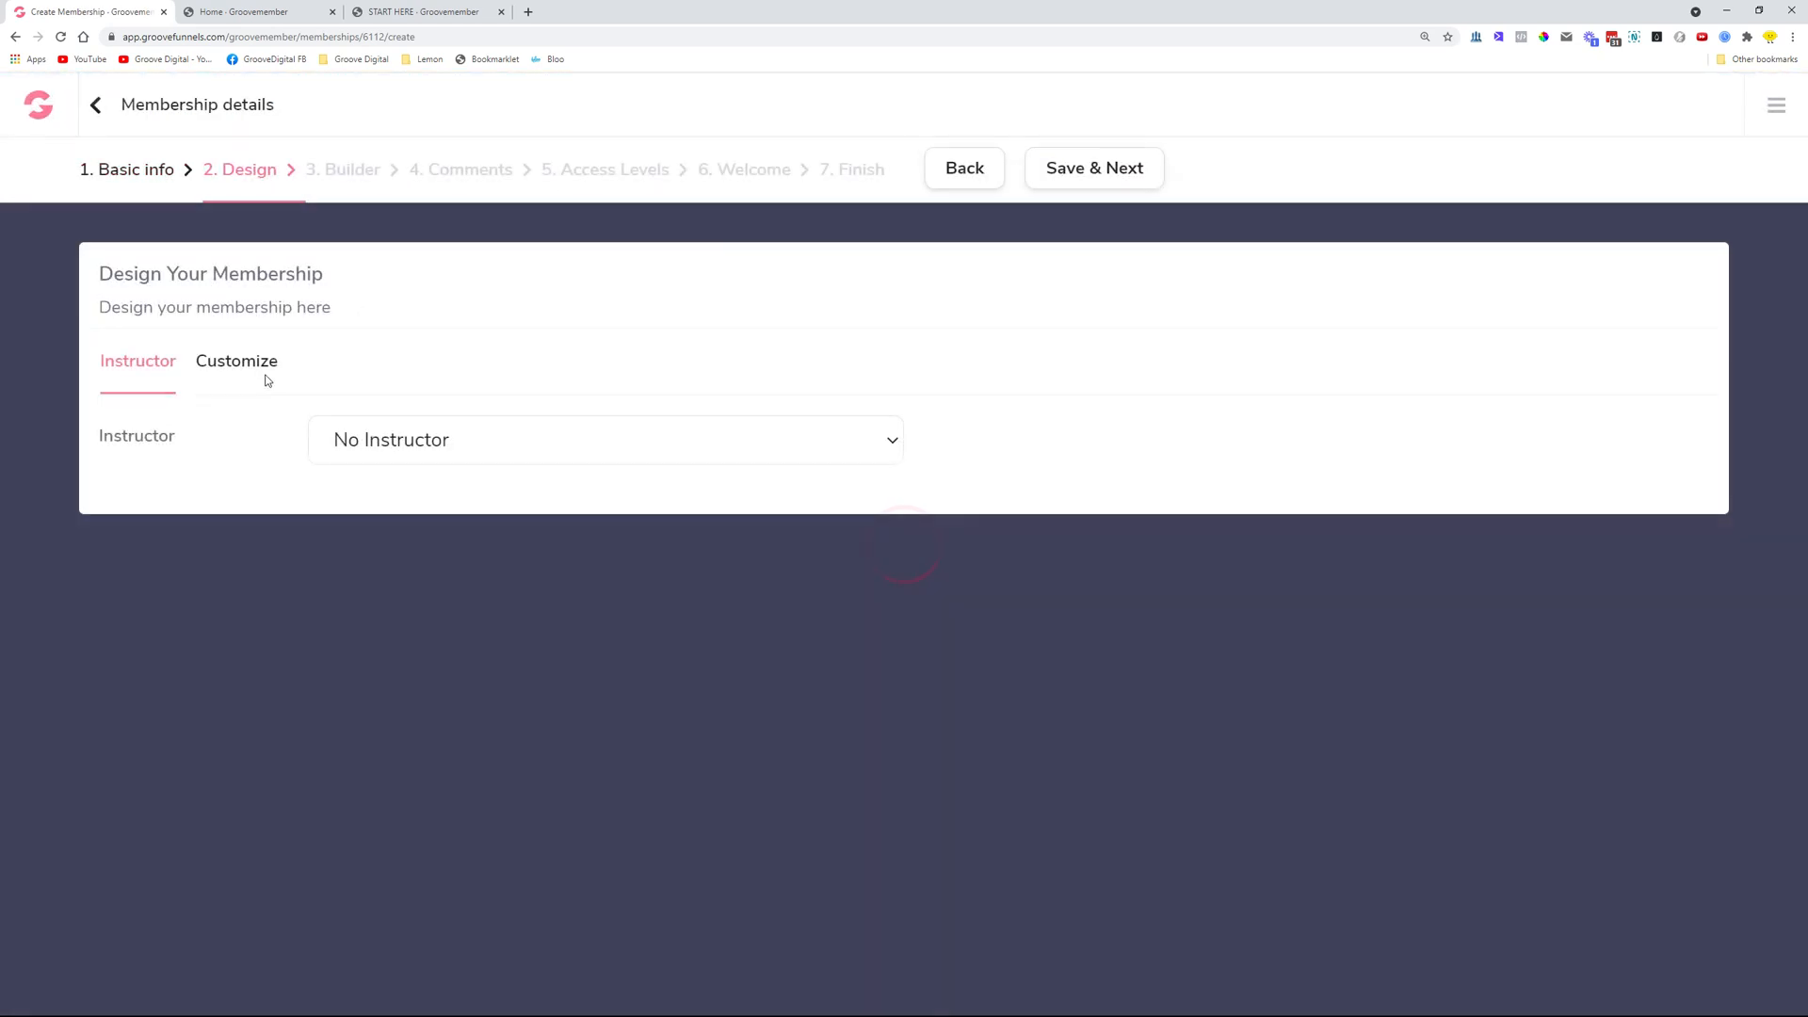
{"action": "left_click", "coordinate": [237, 362]}
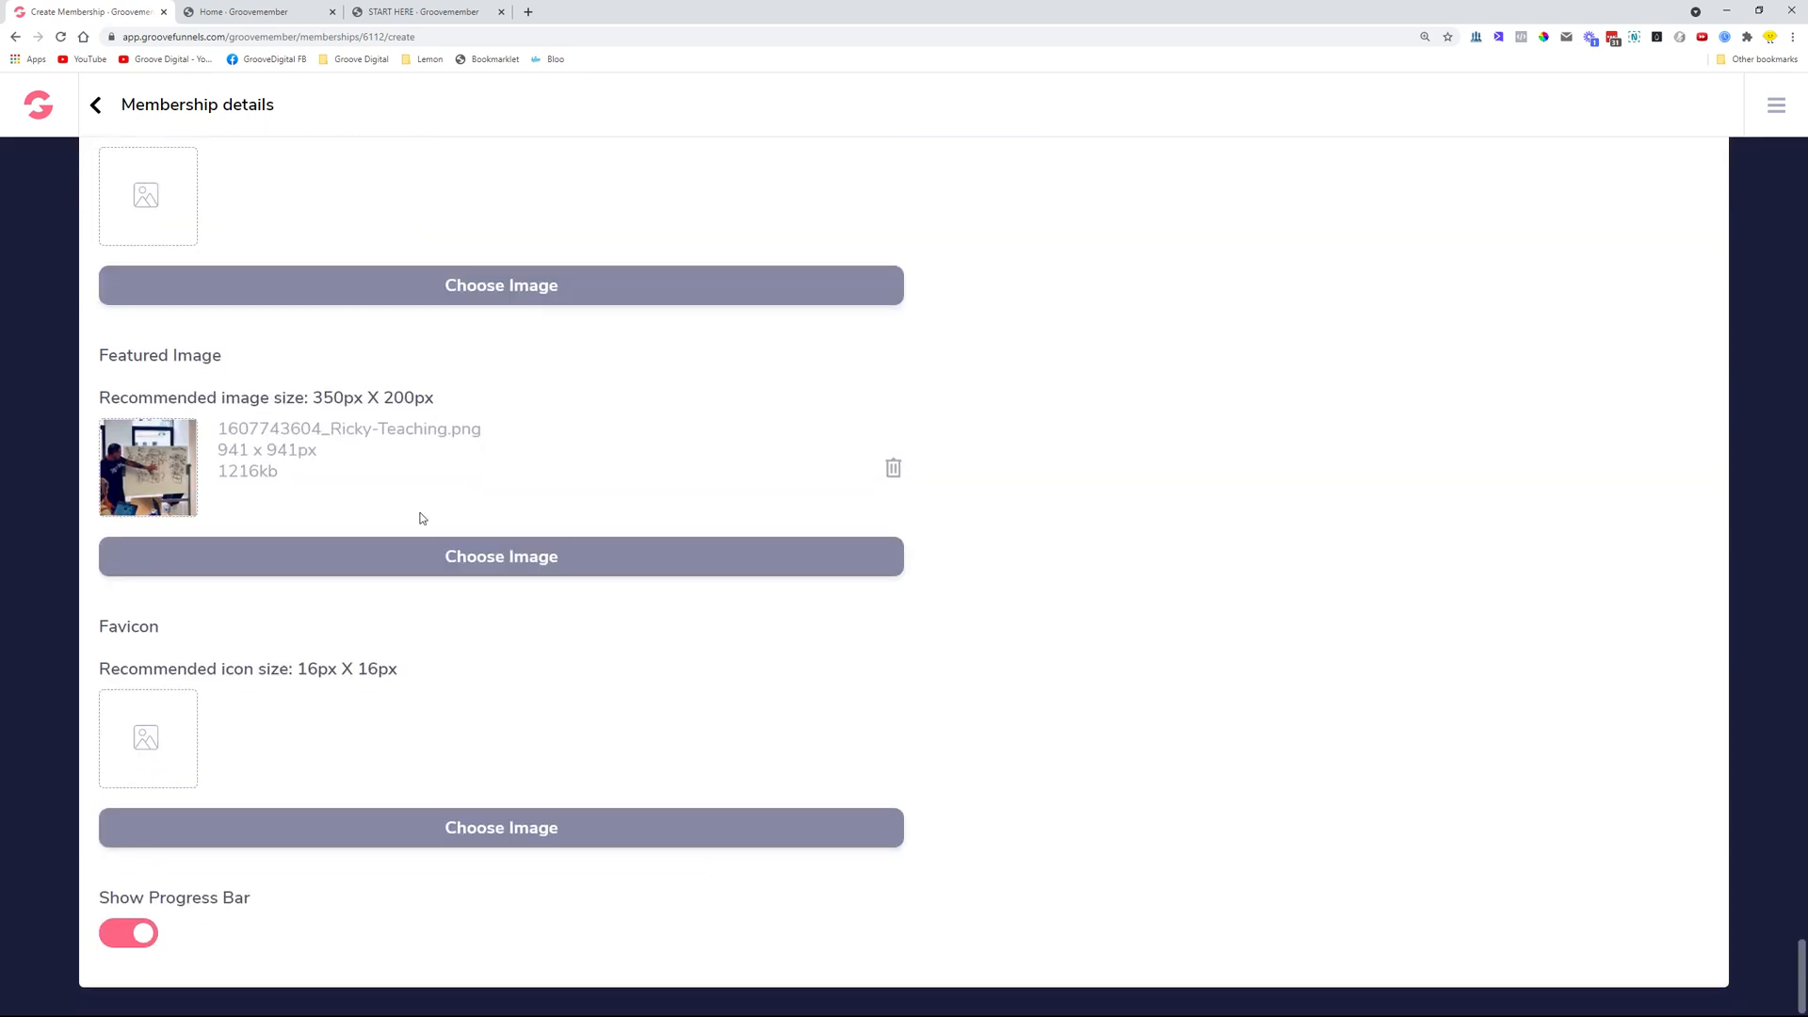
{"action": "mouse_move", "coordinate": [254, 256]}
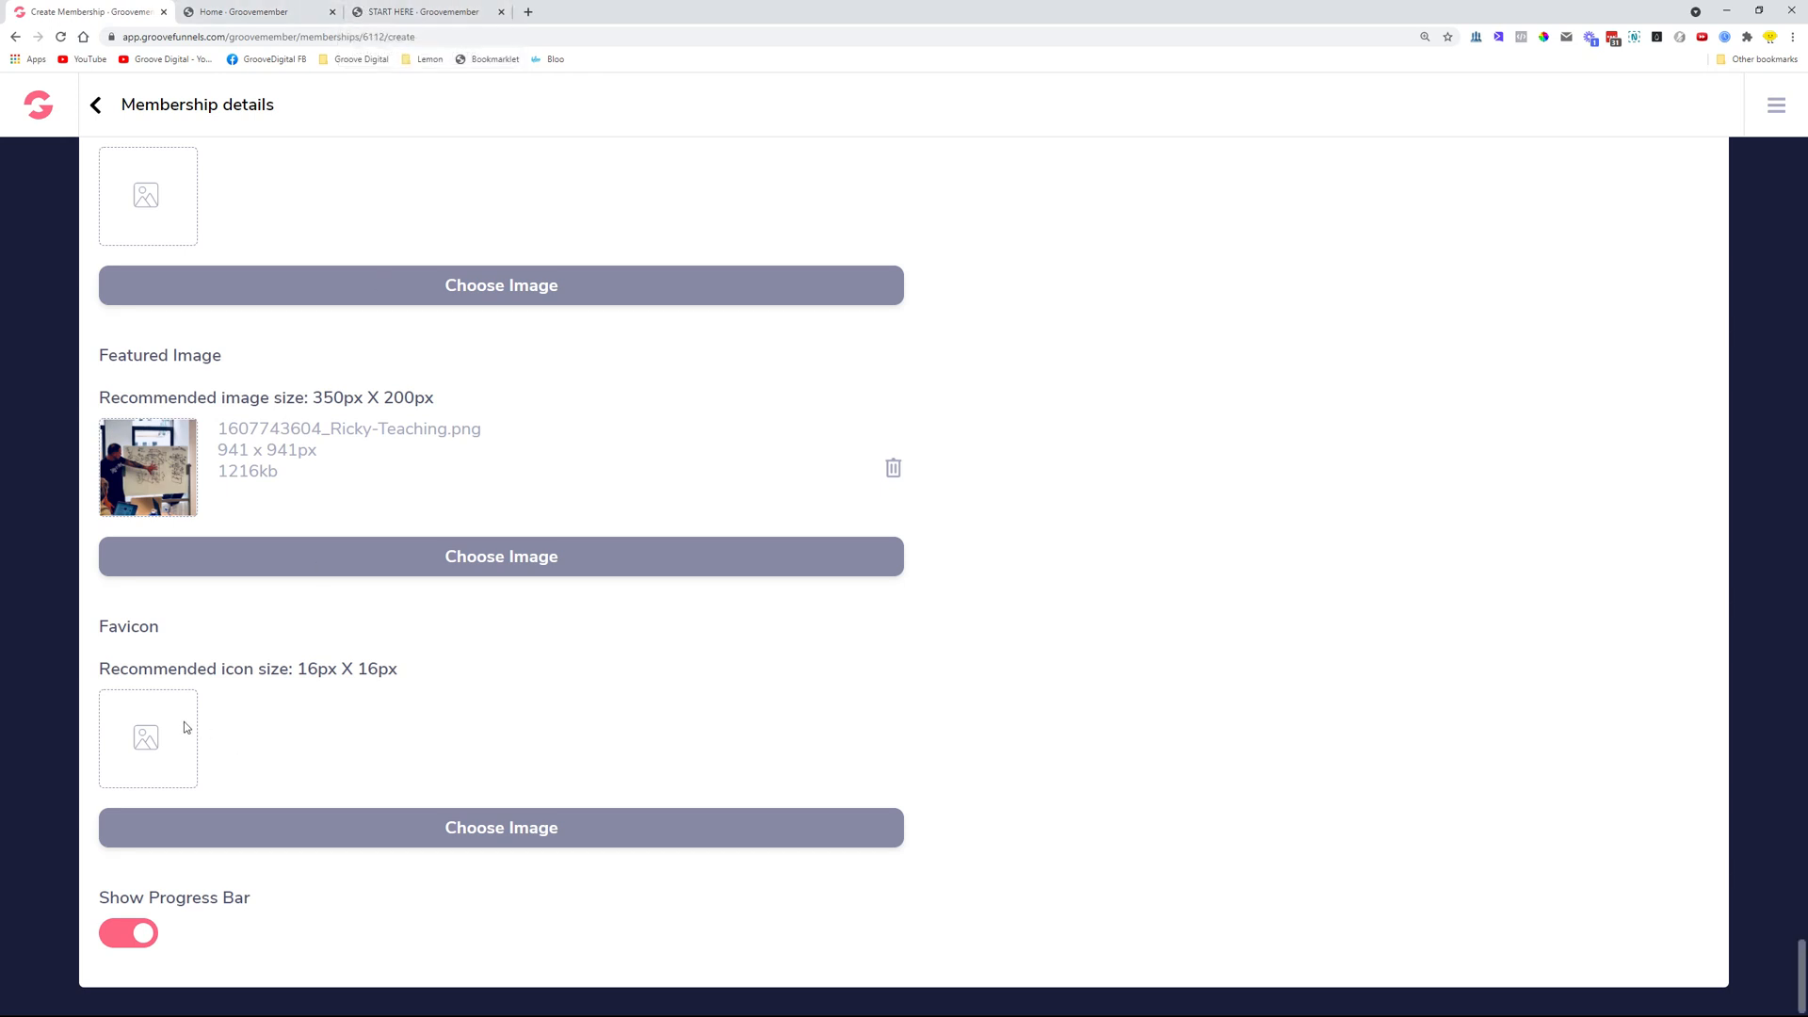
{"action": "double_click", "coordinate": [307, 668]}
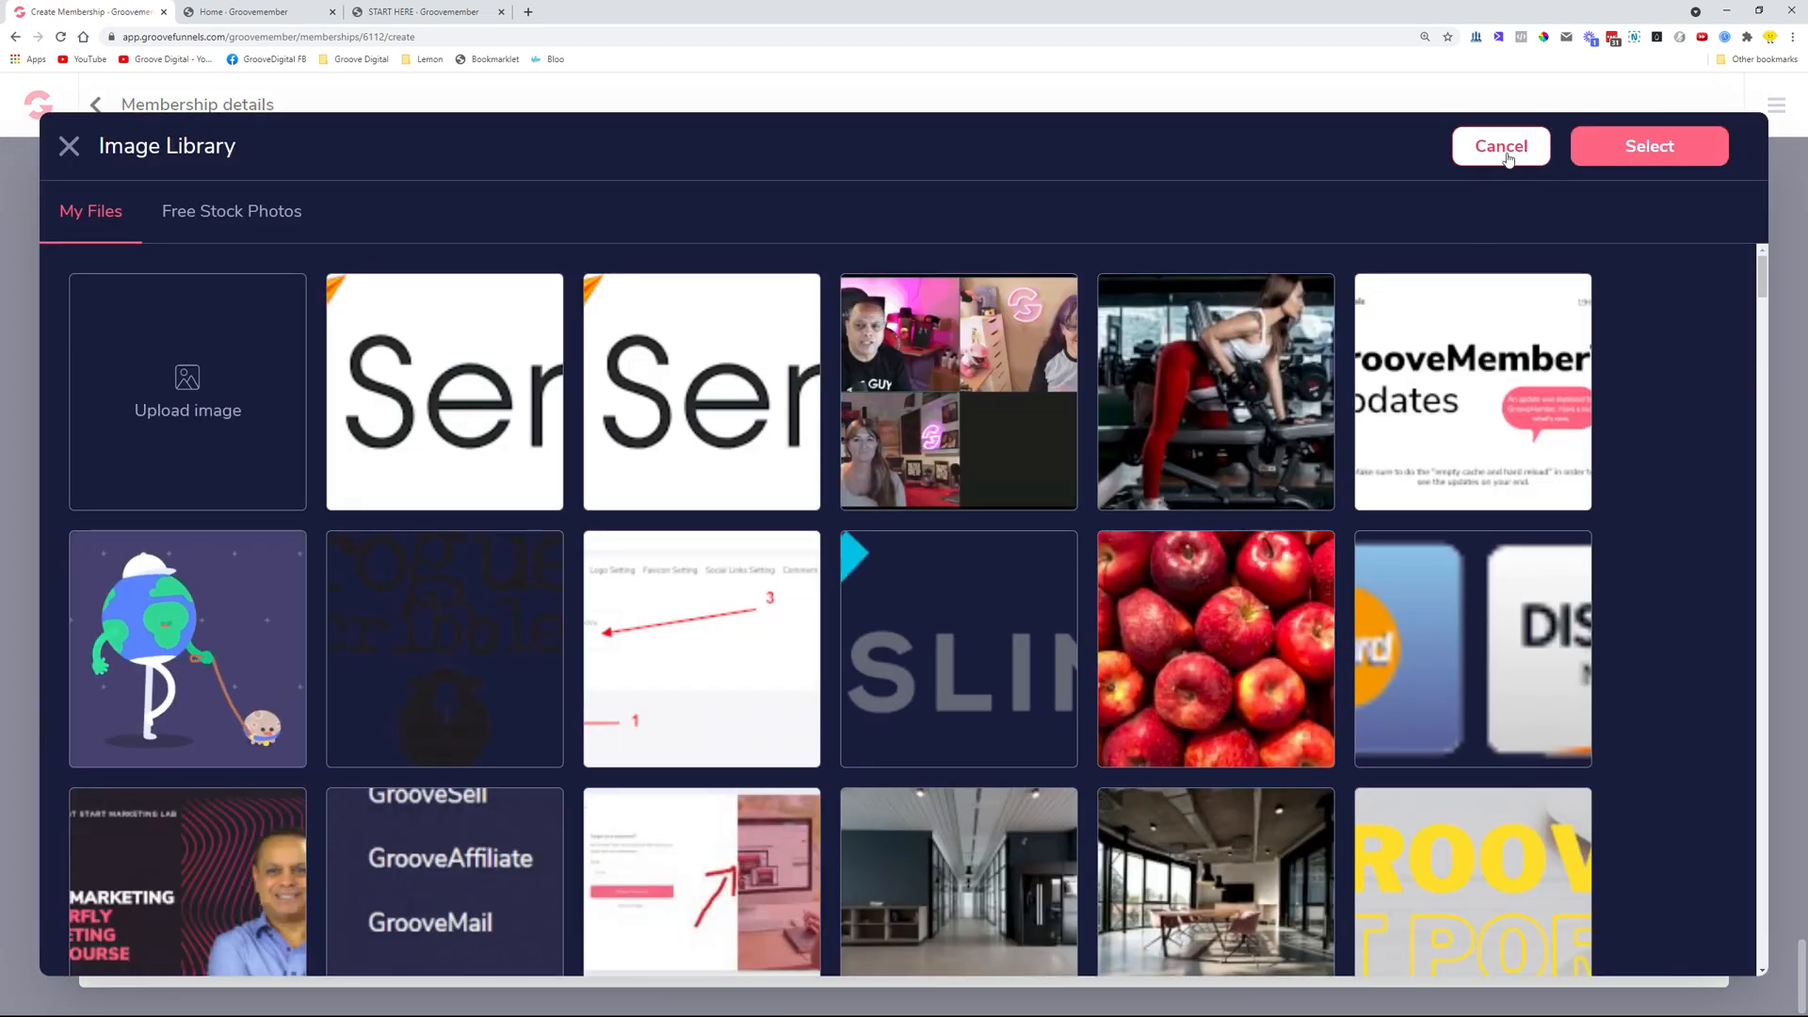
{"action": "left_click", "coordinate": [1499, 145]}
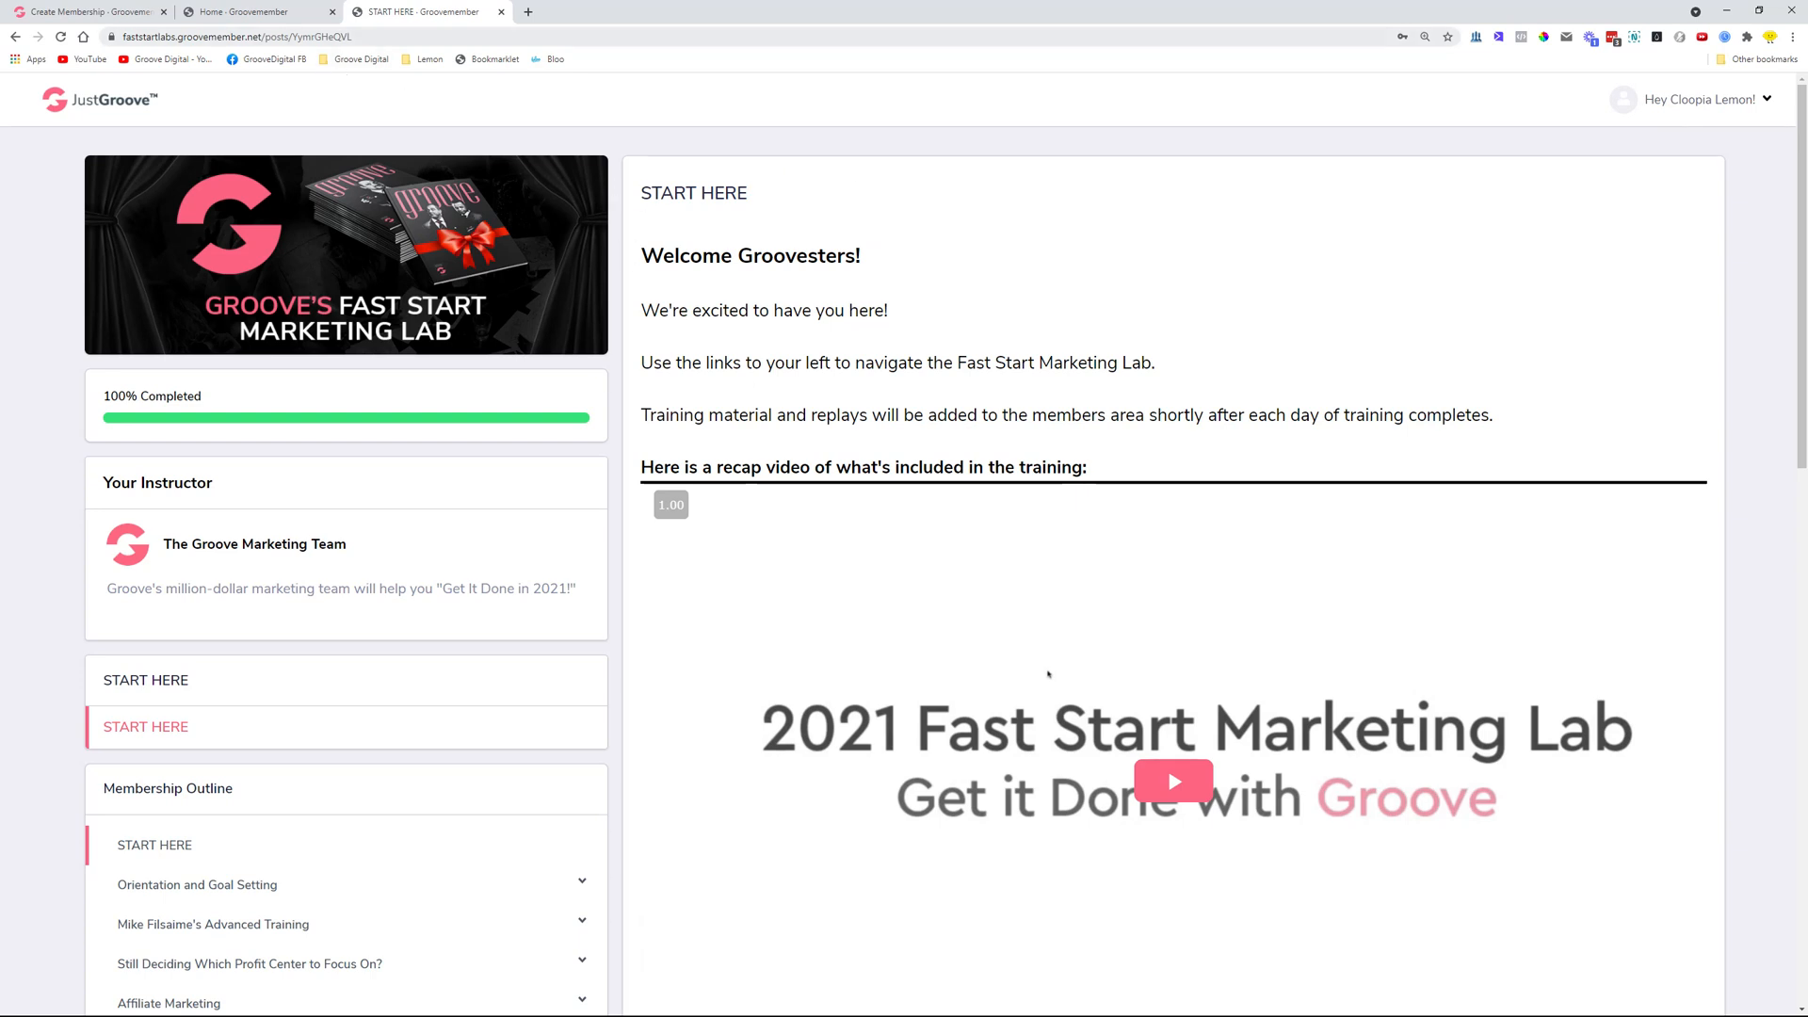
{"action": "mouse_move", "coordinate": [602, 448]}
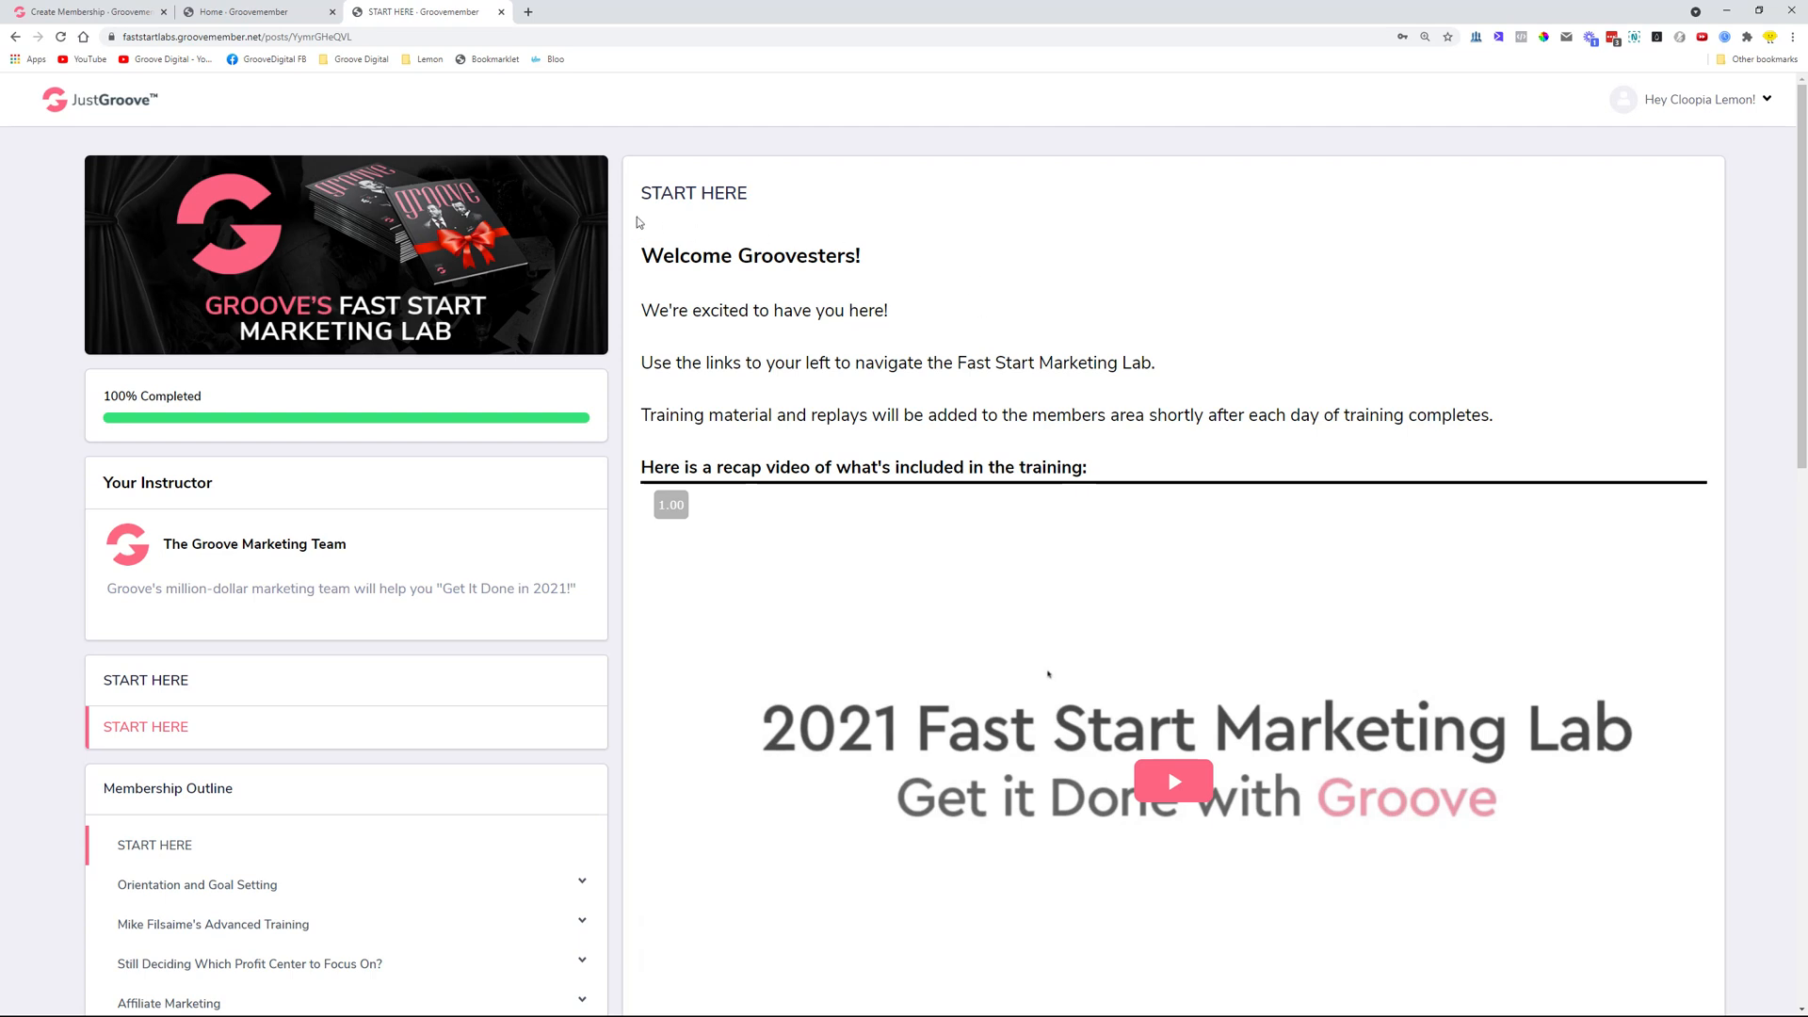
{"action": "scroll", "scroll_direction": "down", "scroll_amount": 3}
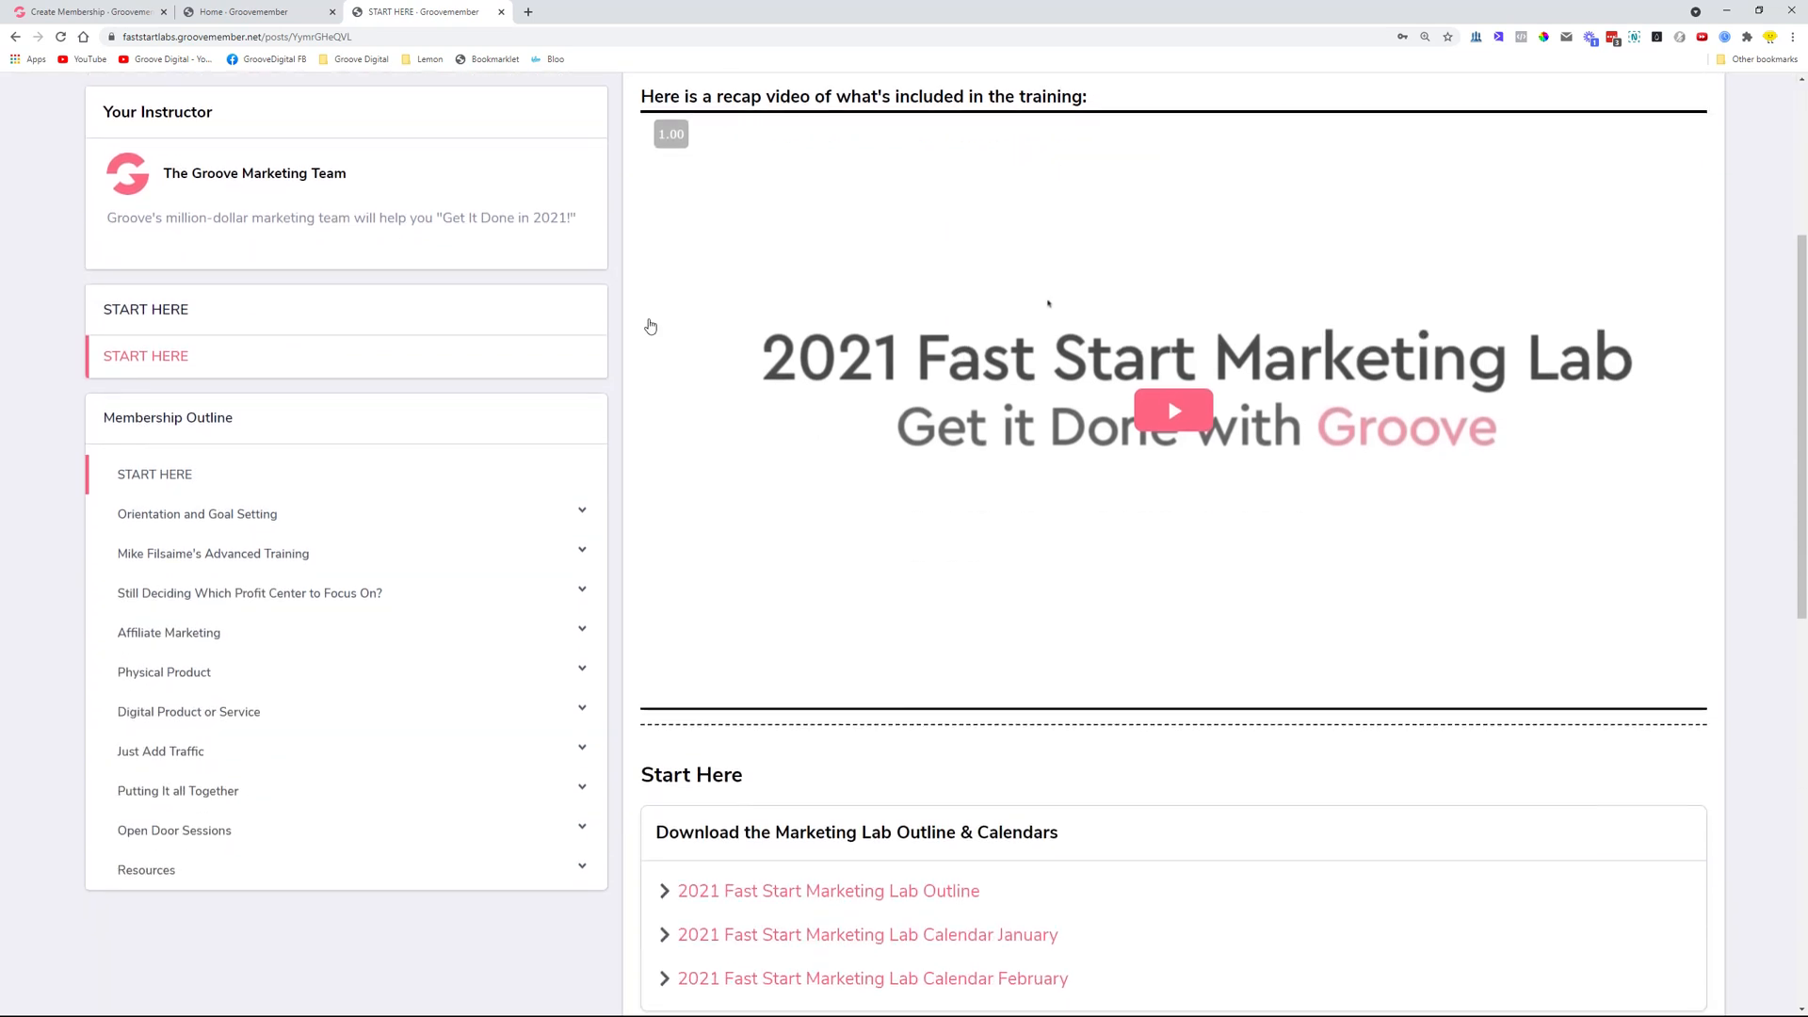
{"action": "scroll", "scroll_direction": "down", "scroll_amount": 3}
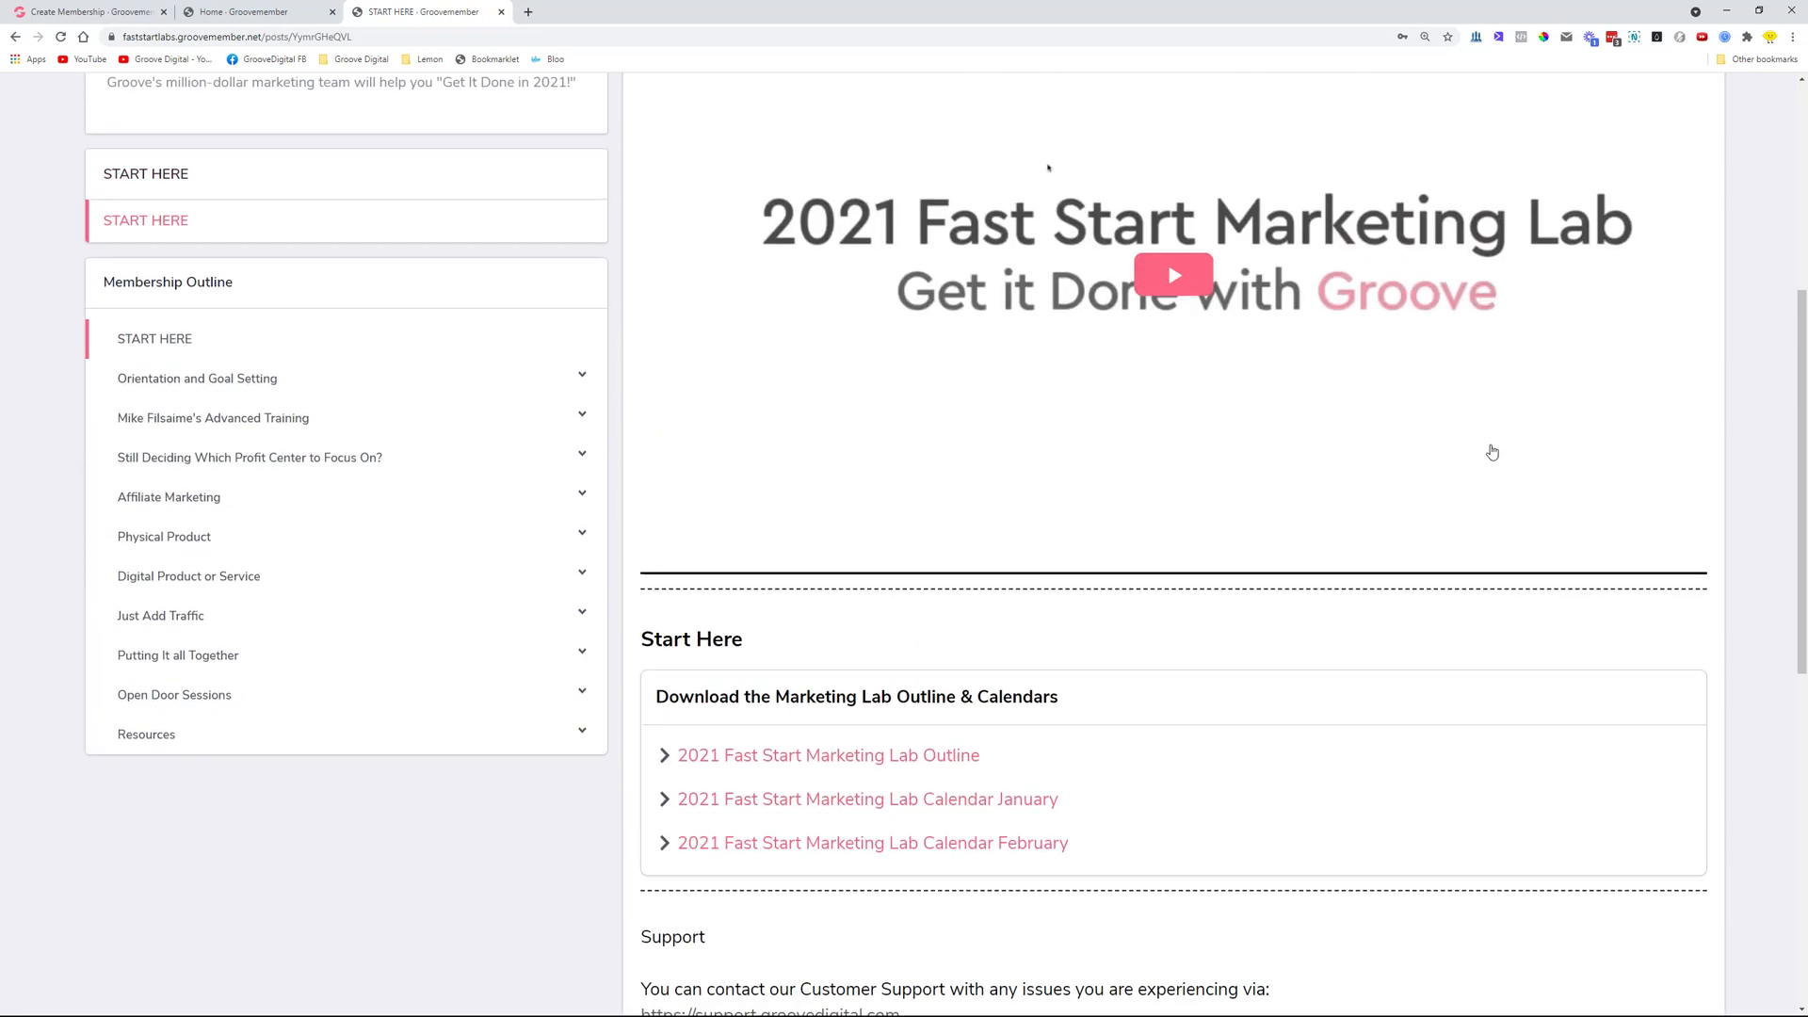
{"action": "scroll", "scroll_direction": "down", "scroll_amount": 3}
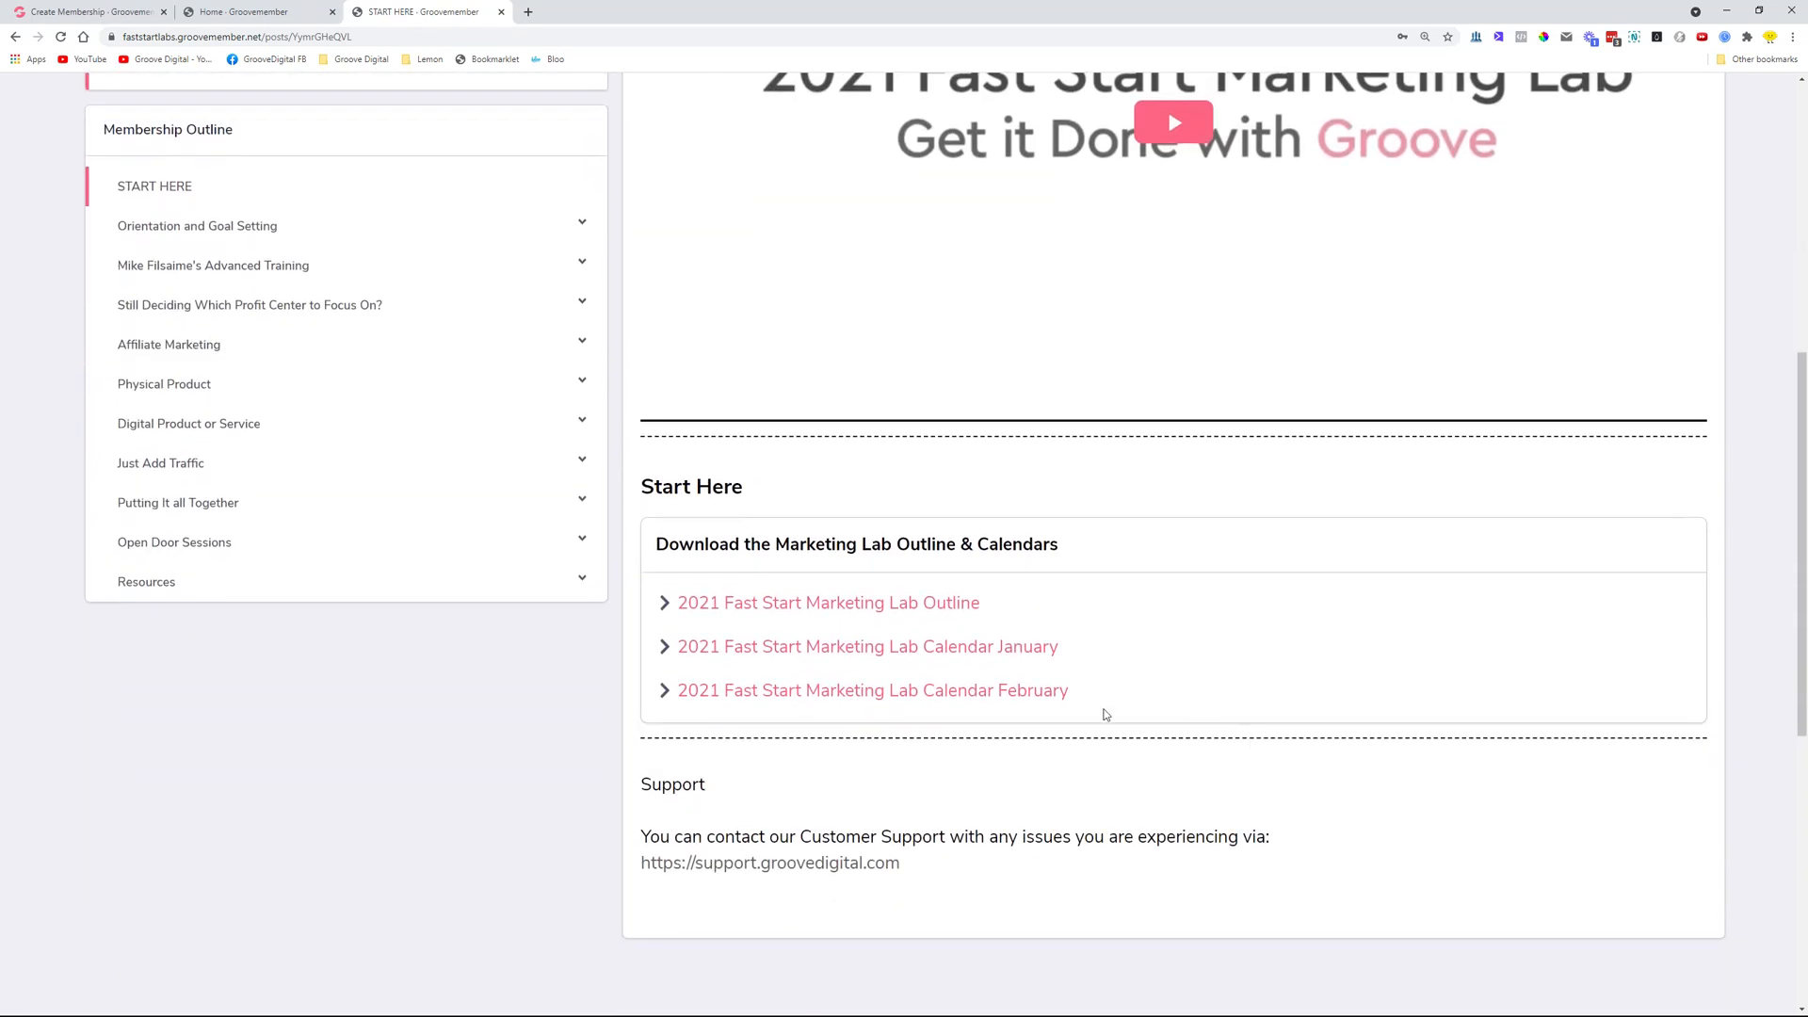
{"action": "scroll", "scroll_direction": "up", "scroll_amount": 3}
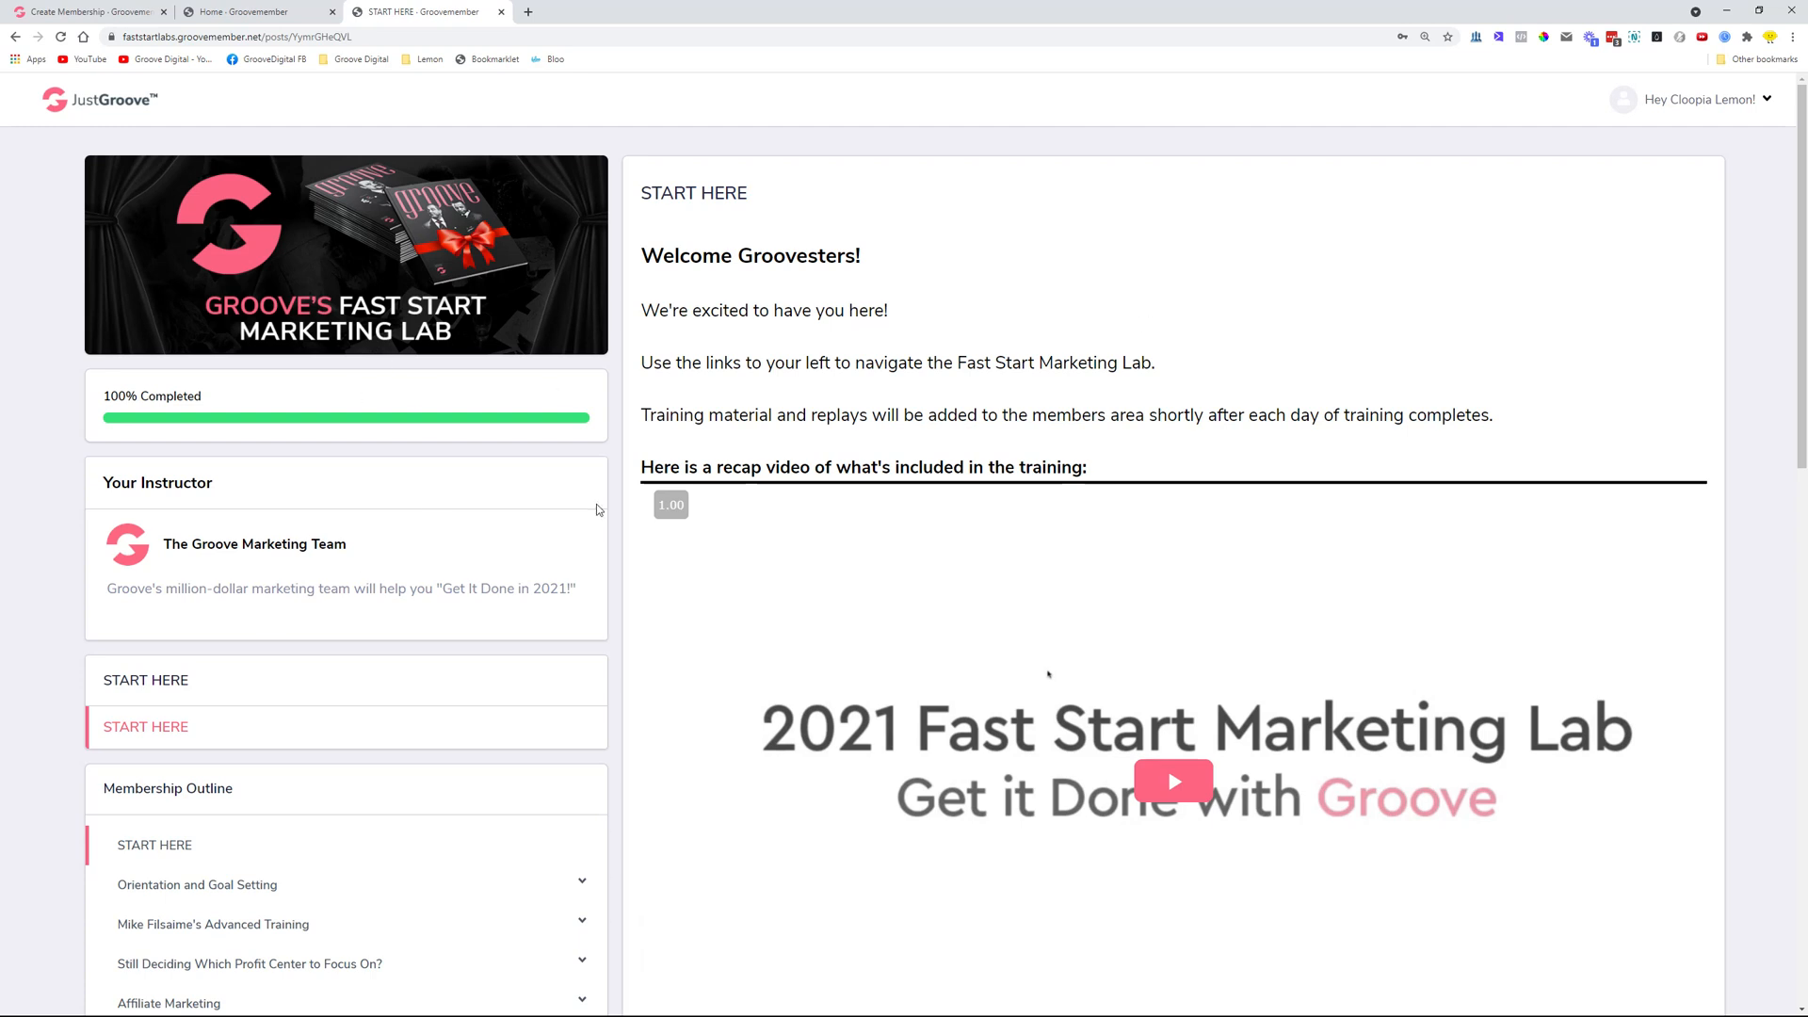
{"action": "scroll", "scroll_direction": "down", "scroll_amount": 3}
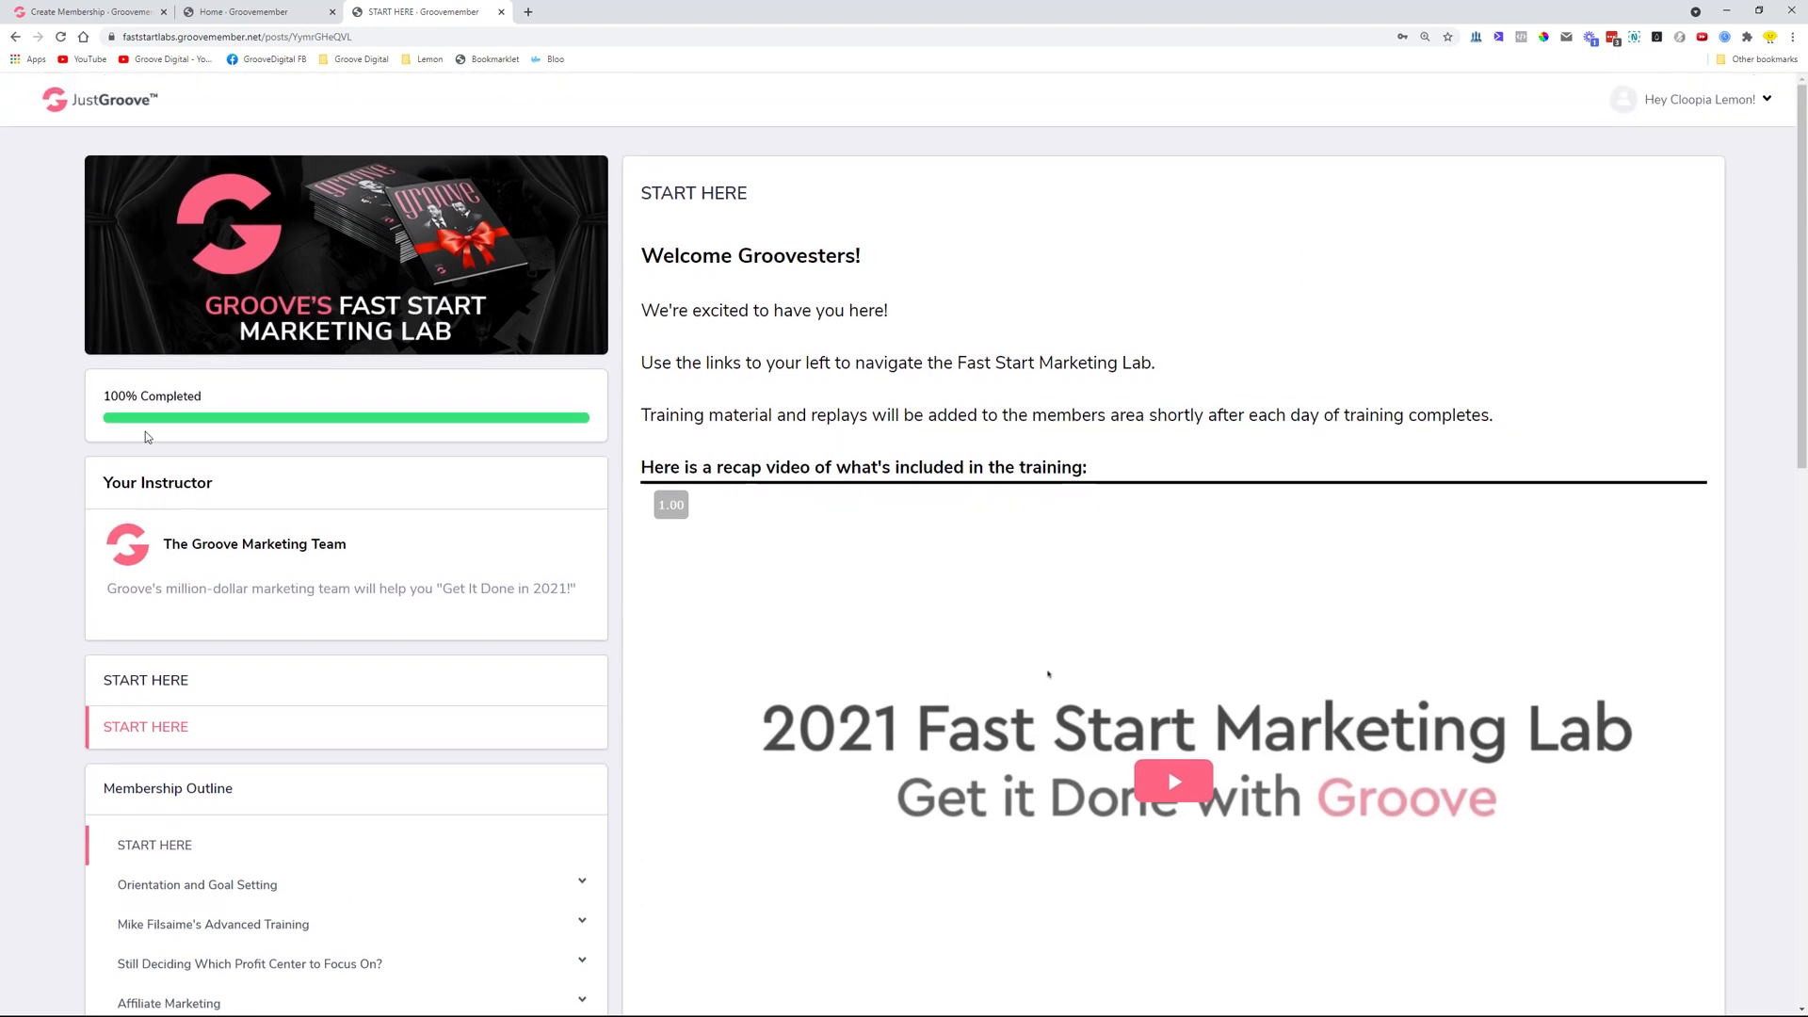
{"action": "mouse_move", "coordinate": [505, 232]}
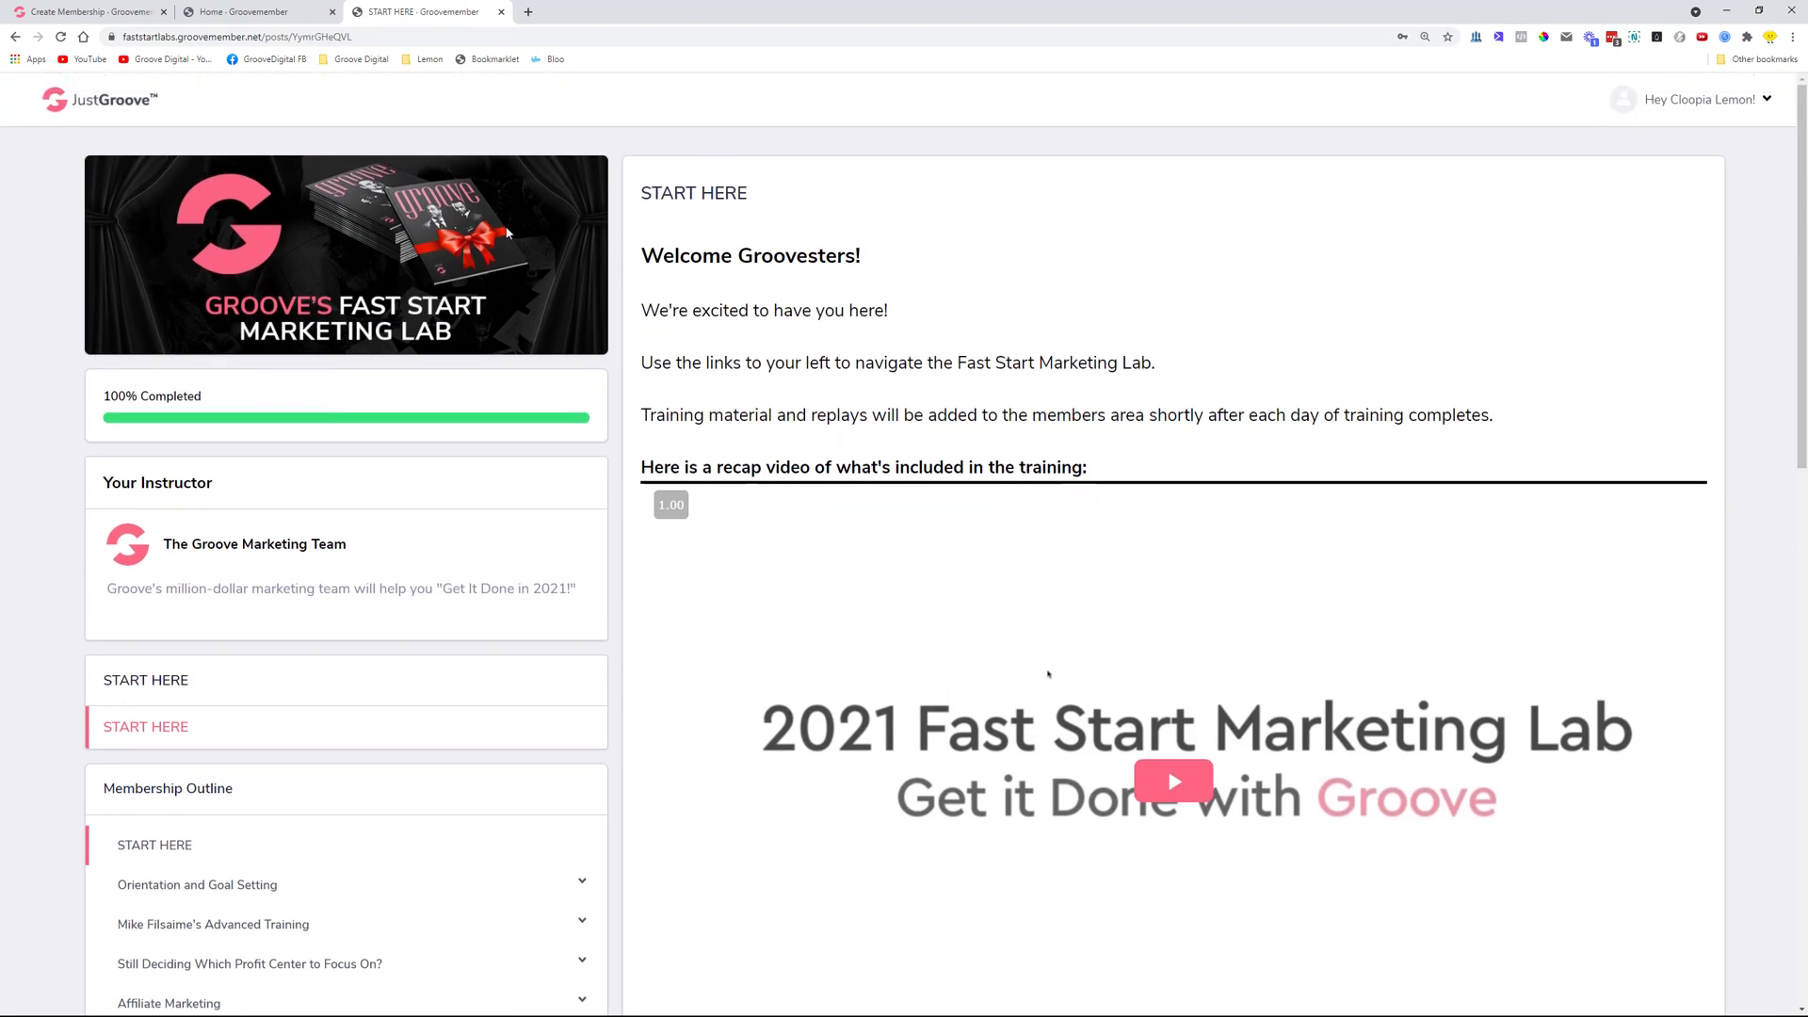
{"action": "scroll", "scroll_direction": "down", "scroll_amount": 3}
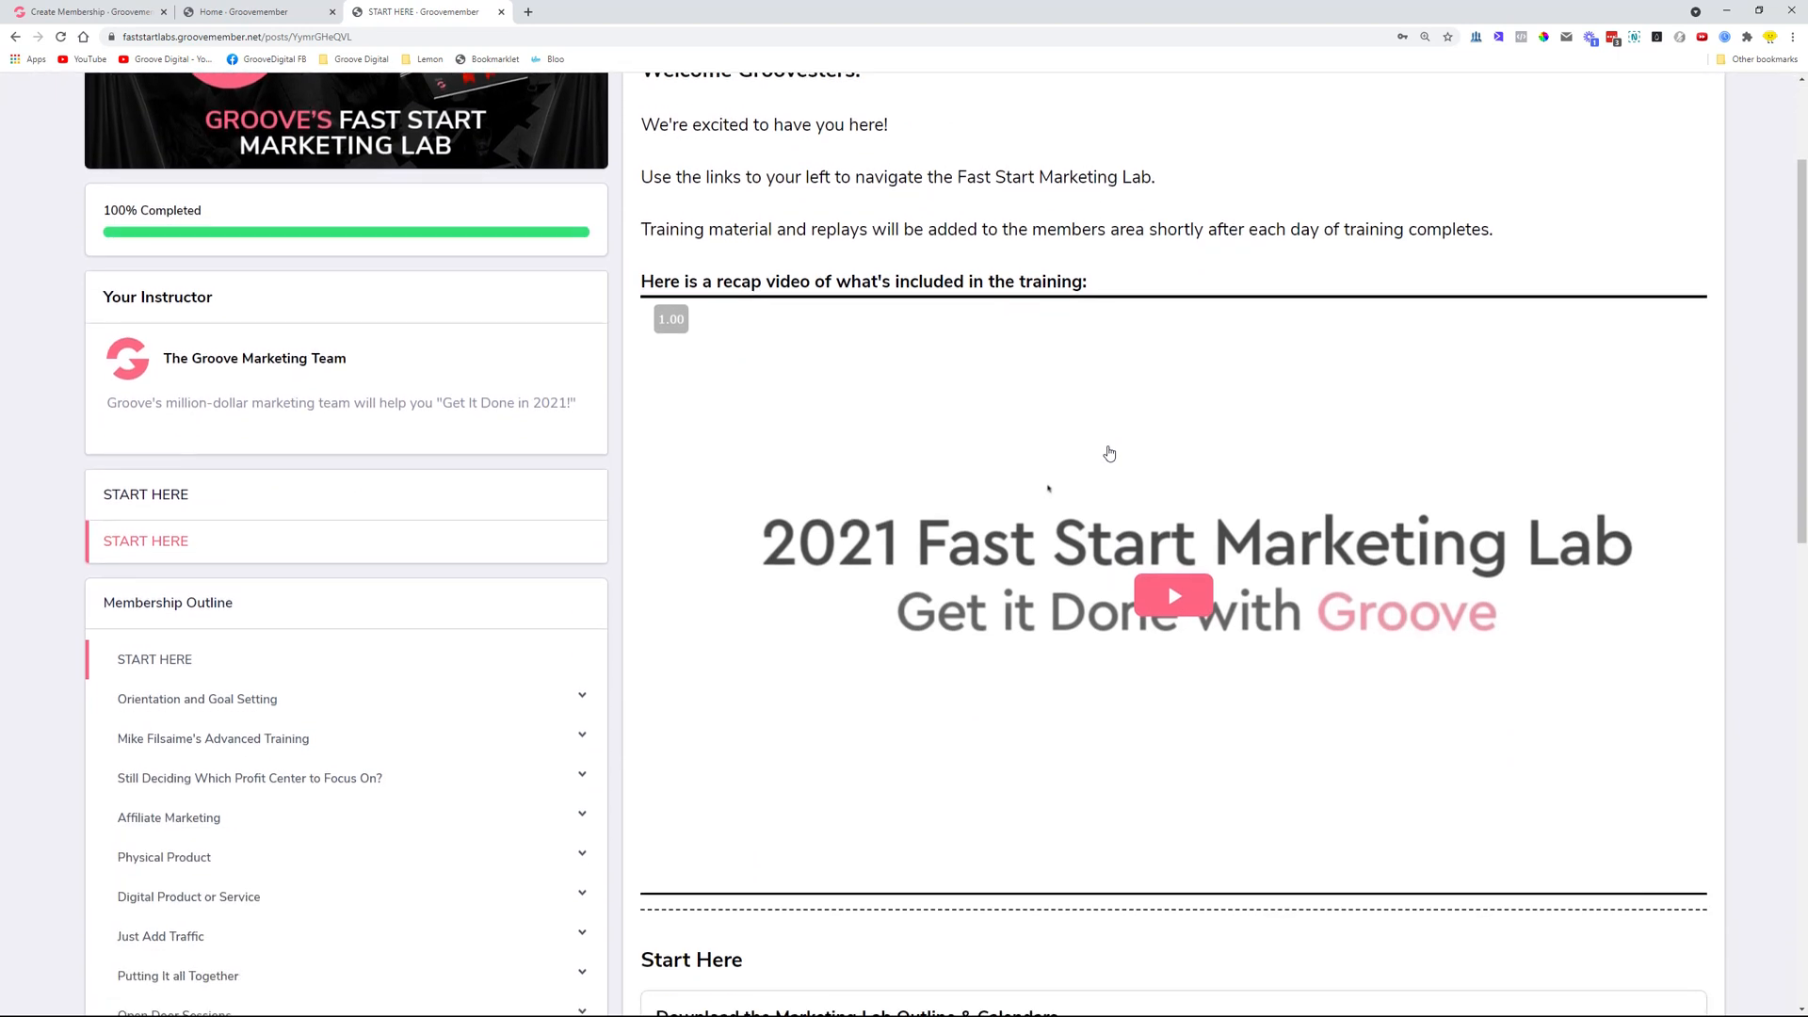
{"action": "scroll", "scroll_direction": "down", "scroll_amount": 3}
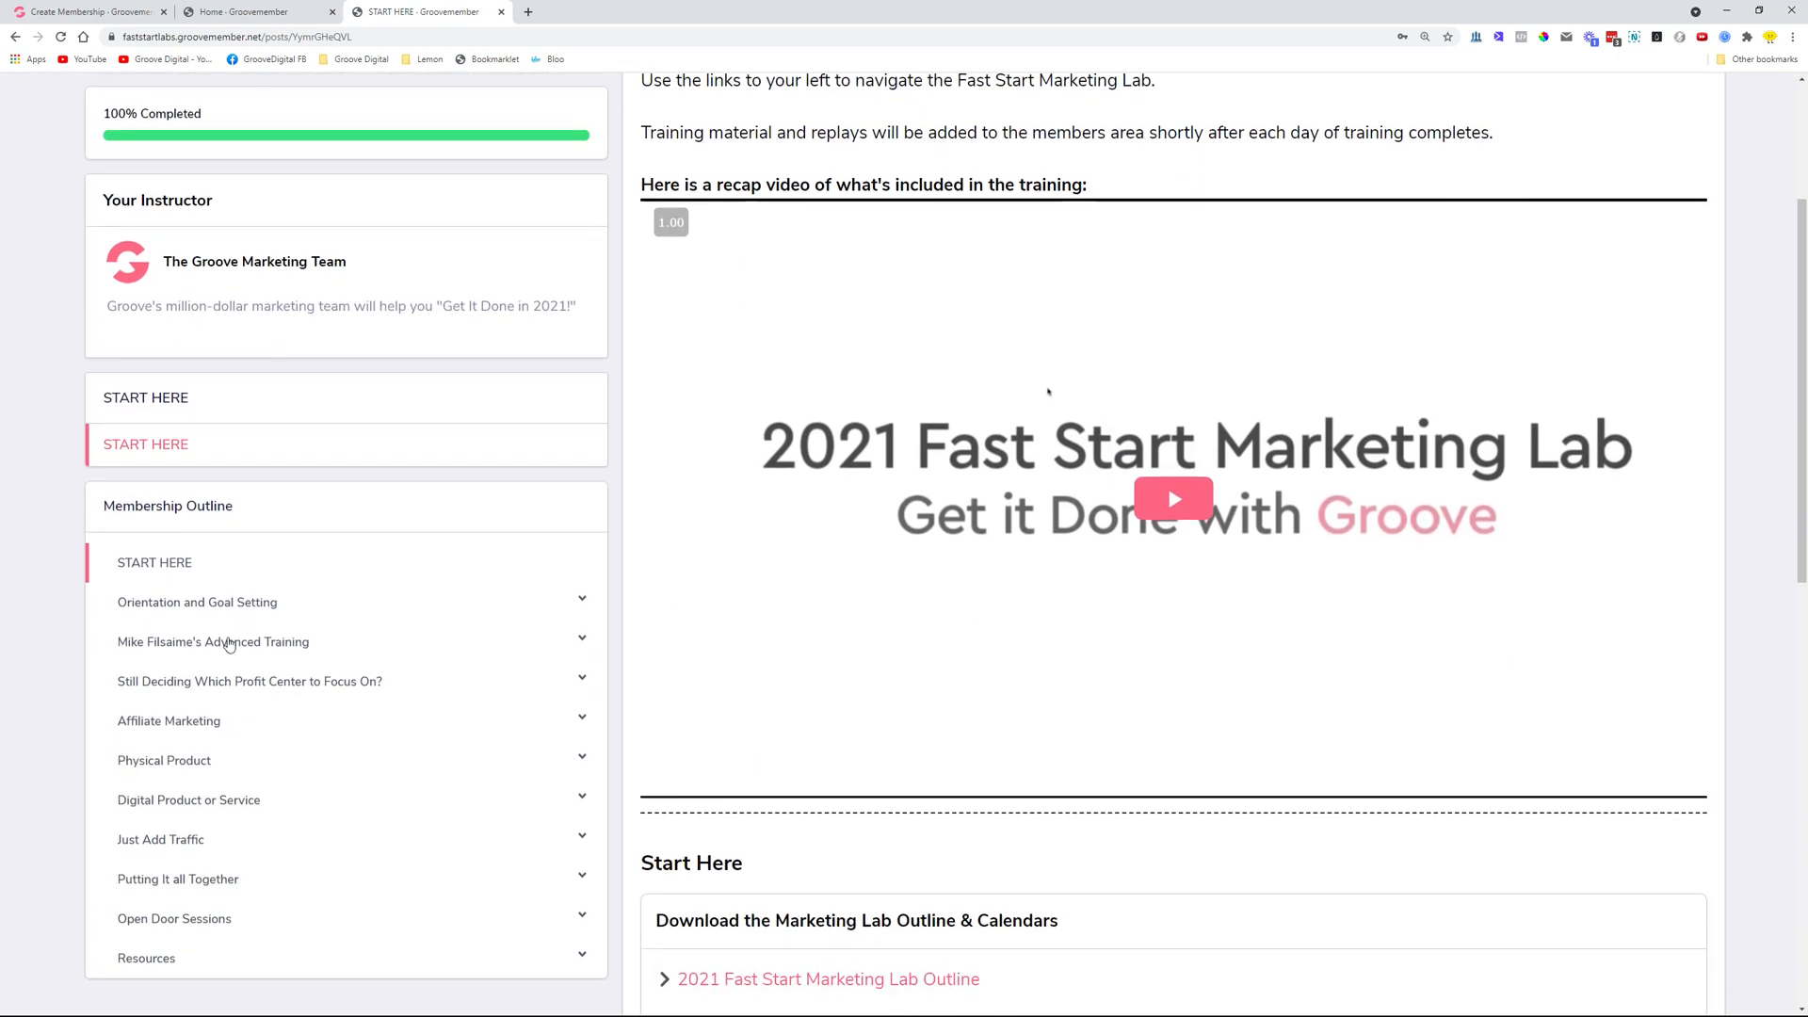
View the Landing/Sales Page Strategy & Conversions lesson from Mike Filsaime's Advanced Training
{"action": "left_click", "coordinate": [213, 640]}
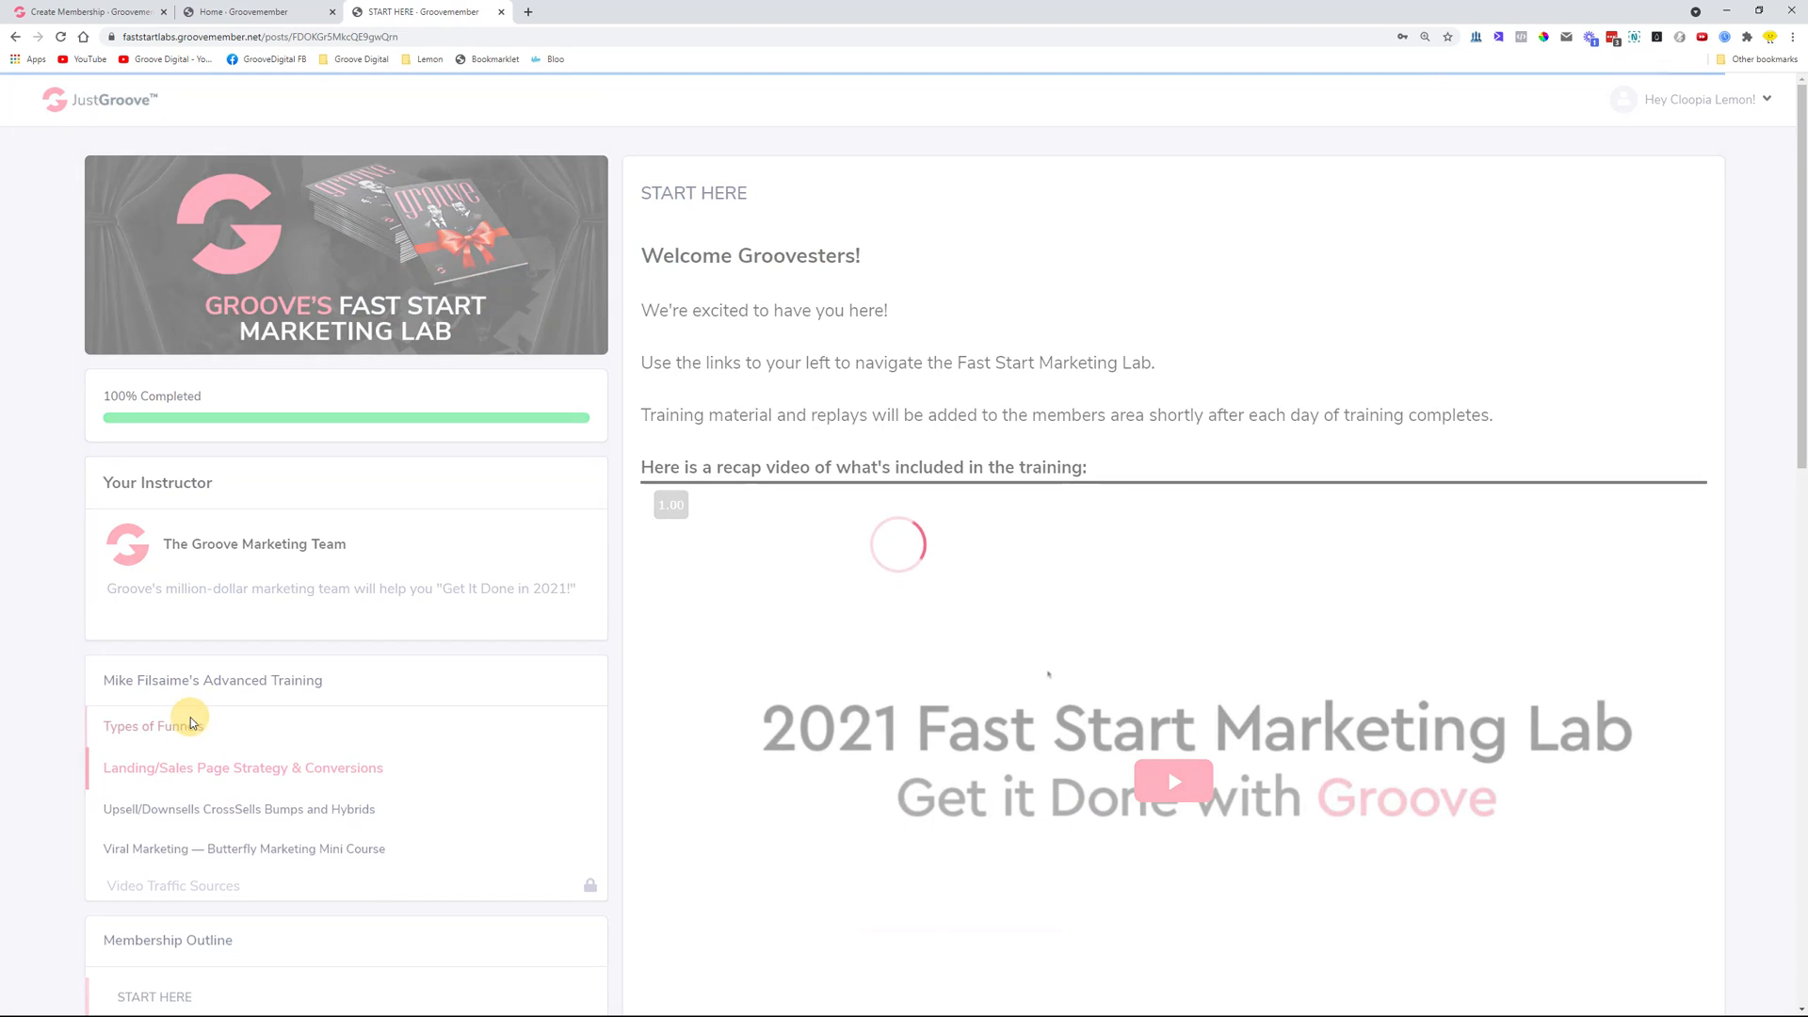
{"action": "left_click", "coordinate": [241, 766]}
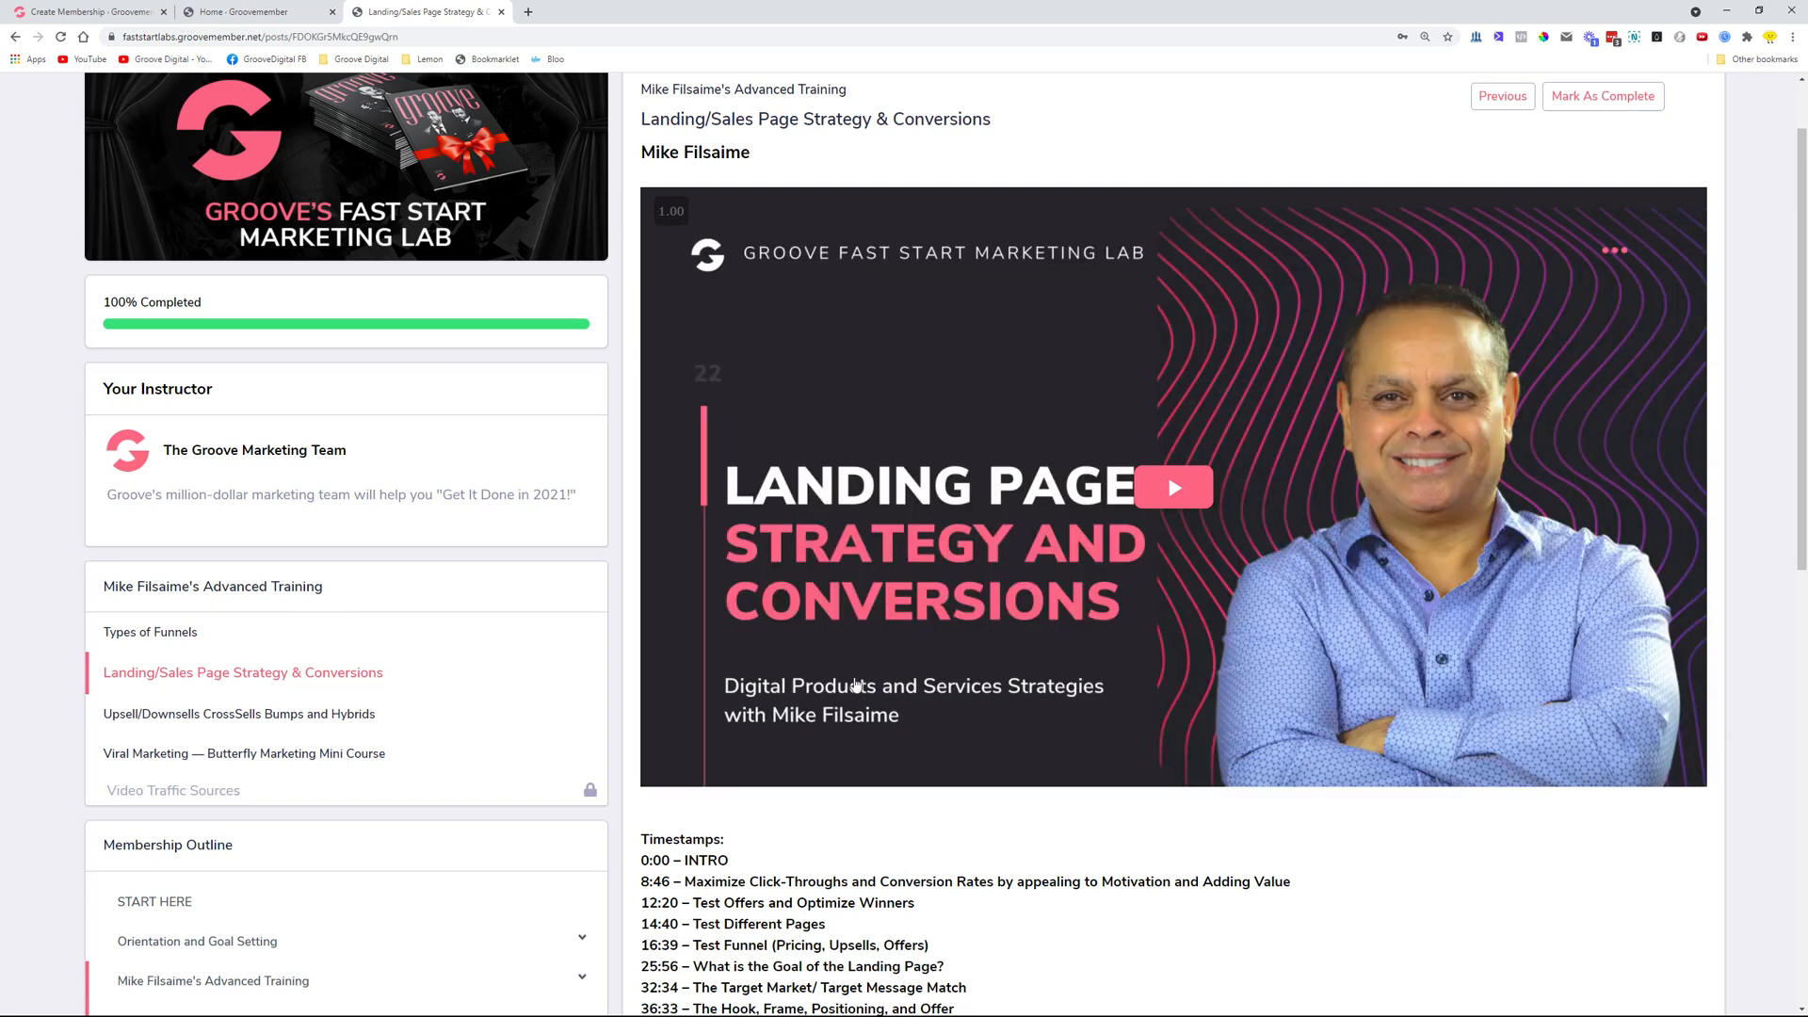
{"action": "scroll", "scroll_direction": "down", "scroll_amount": 3}
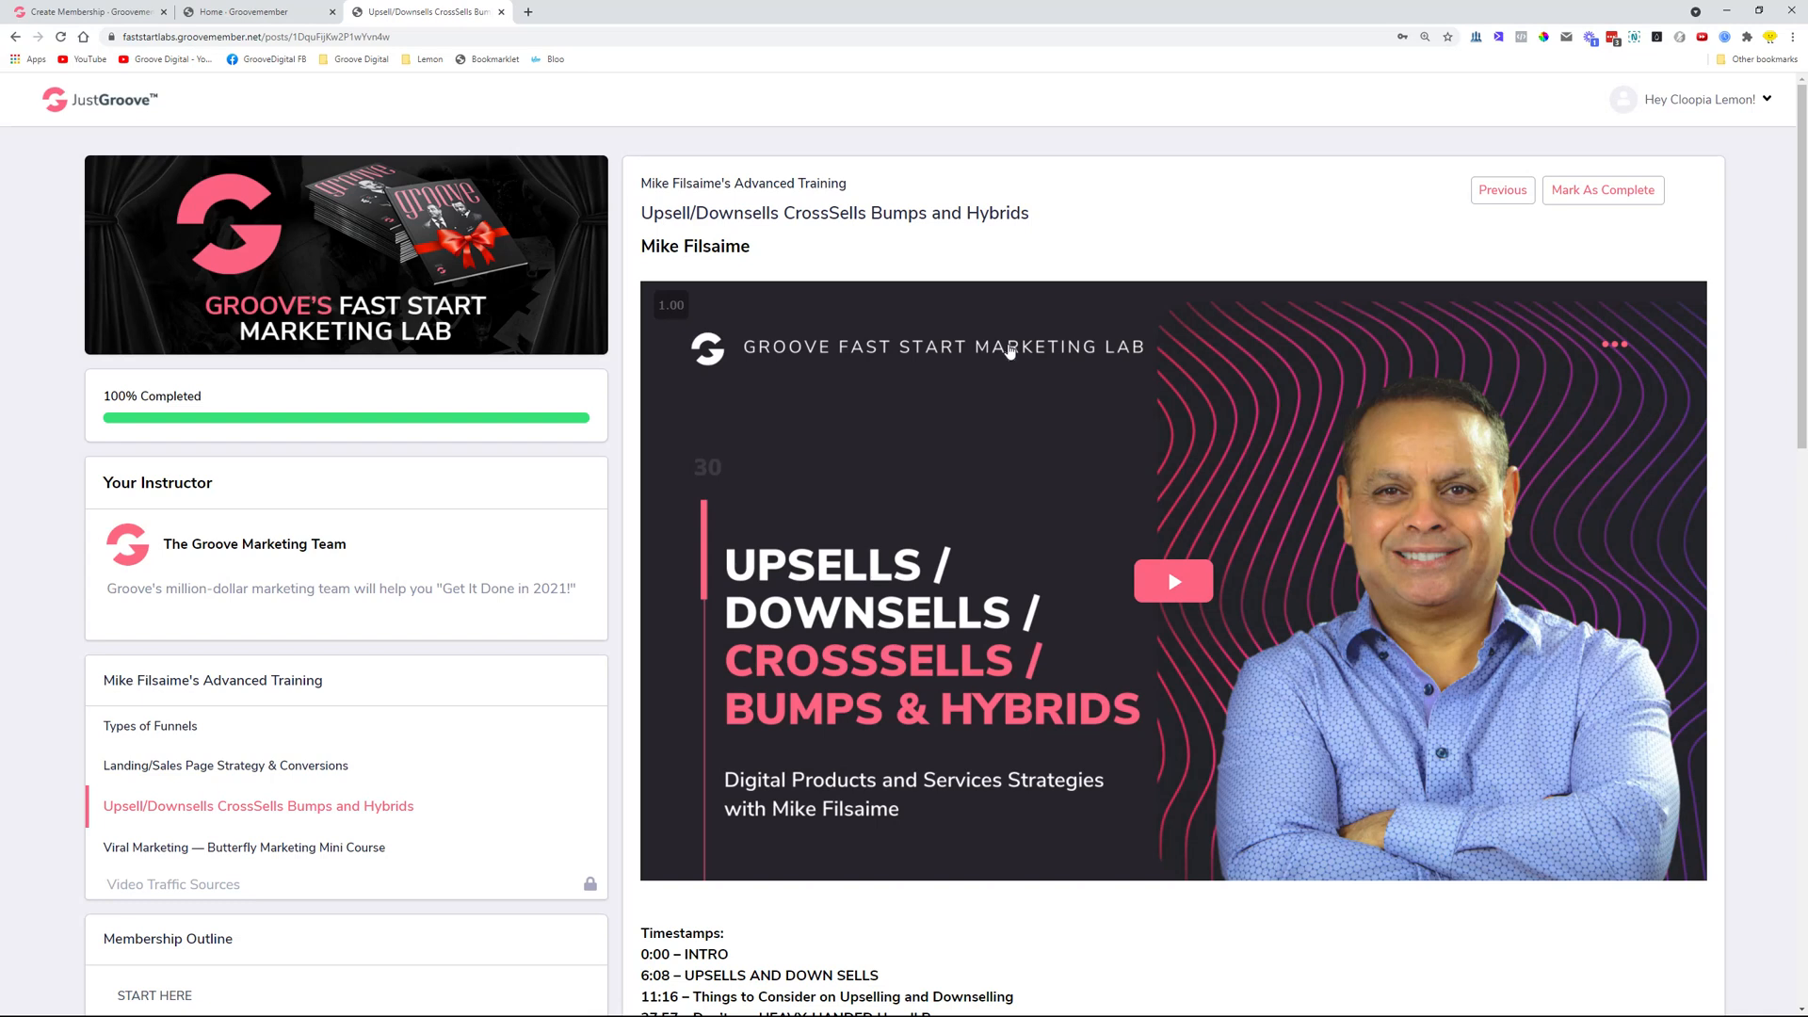
{"action": "scroll", "scroll_direction": "down", "scroll_amount": 3}
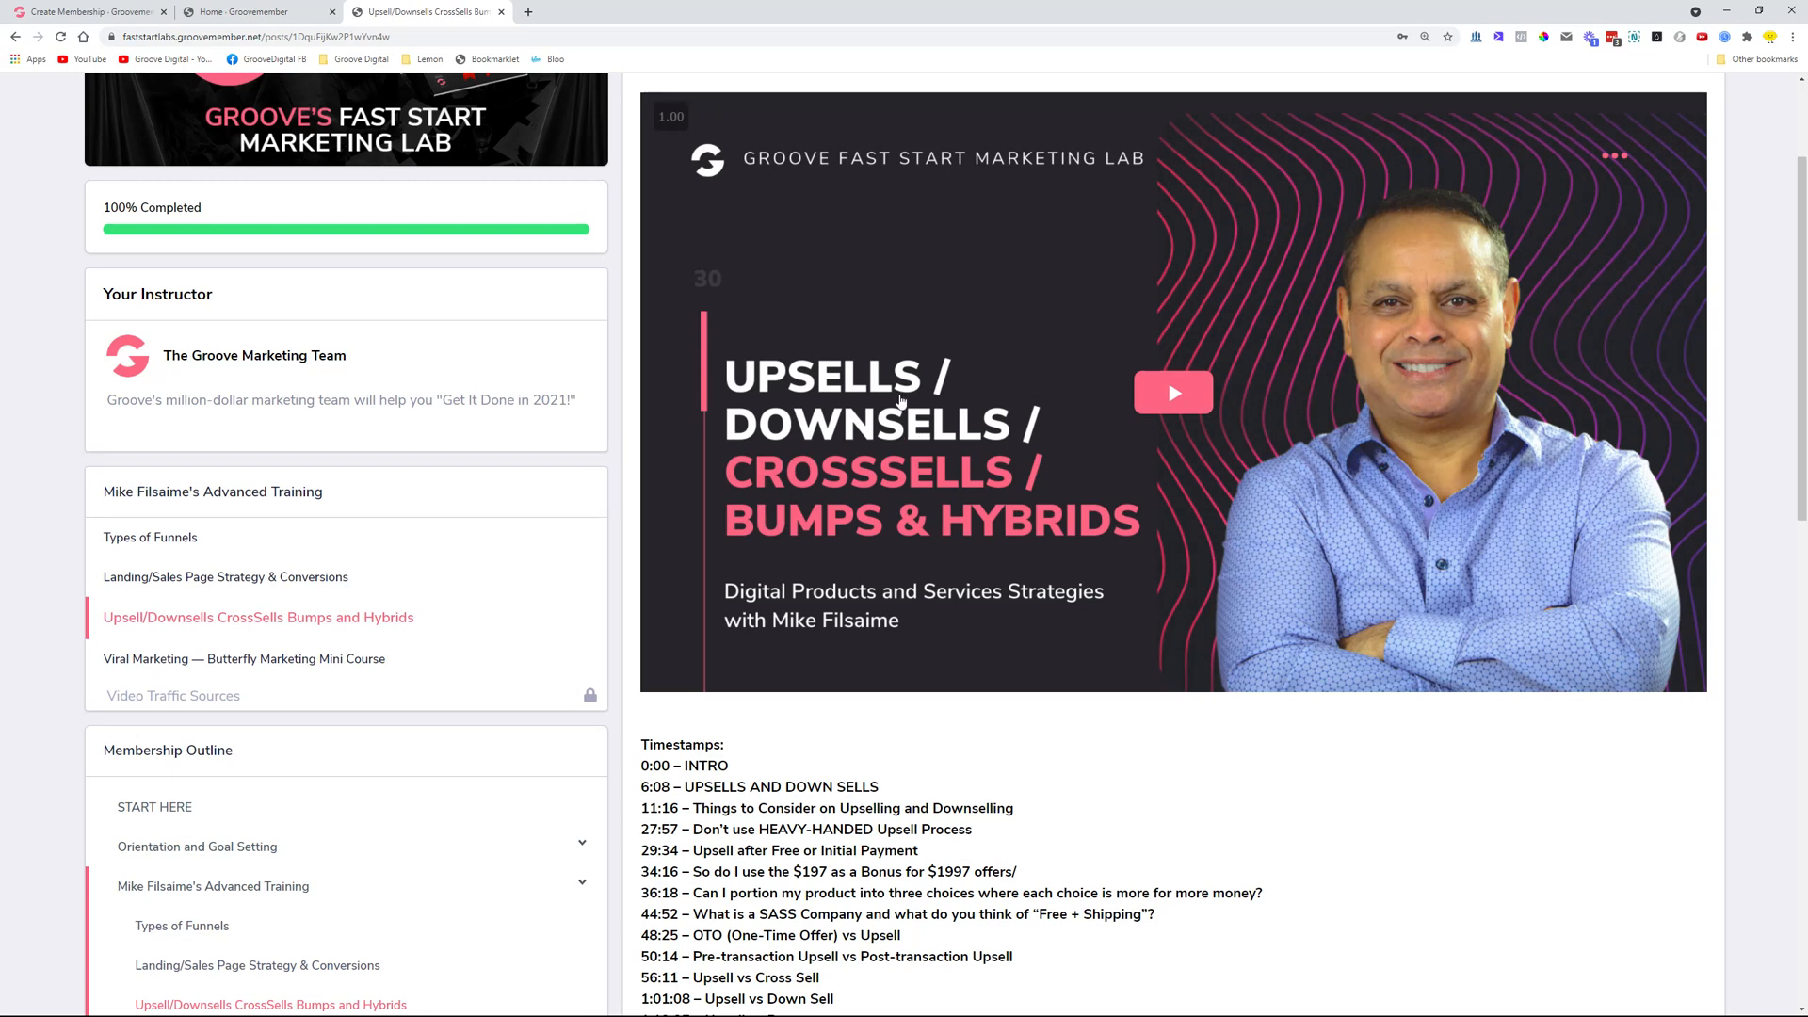
{"action": "mouse_move", "coordinate": [752, 640]}
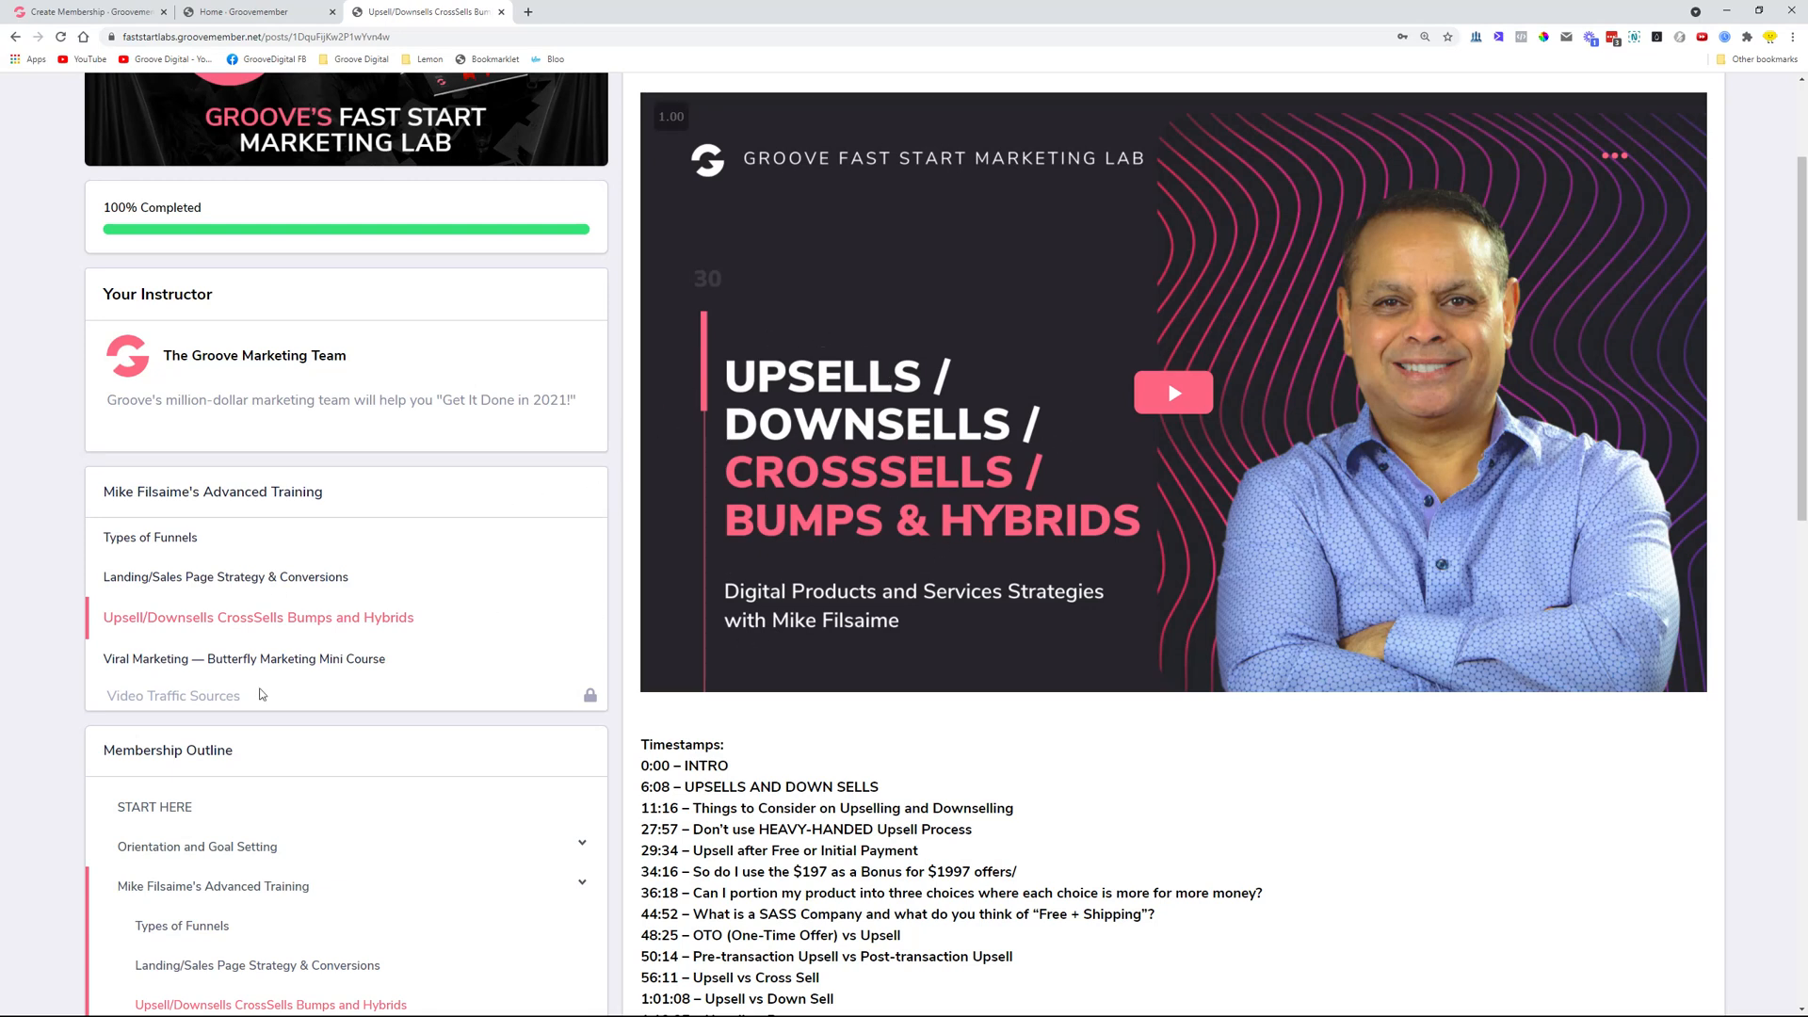
{"action": "mouse_move", "coordinate": [619, 791]}
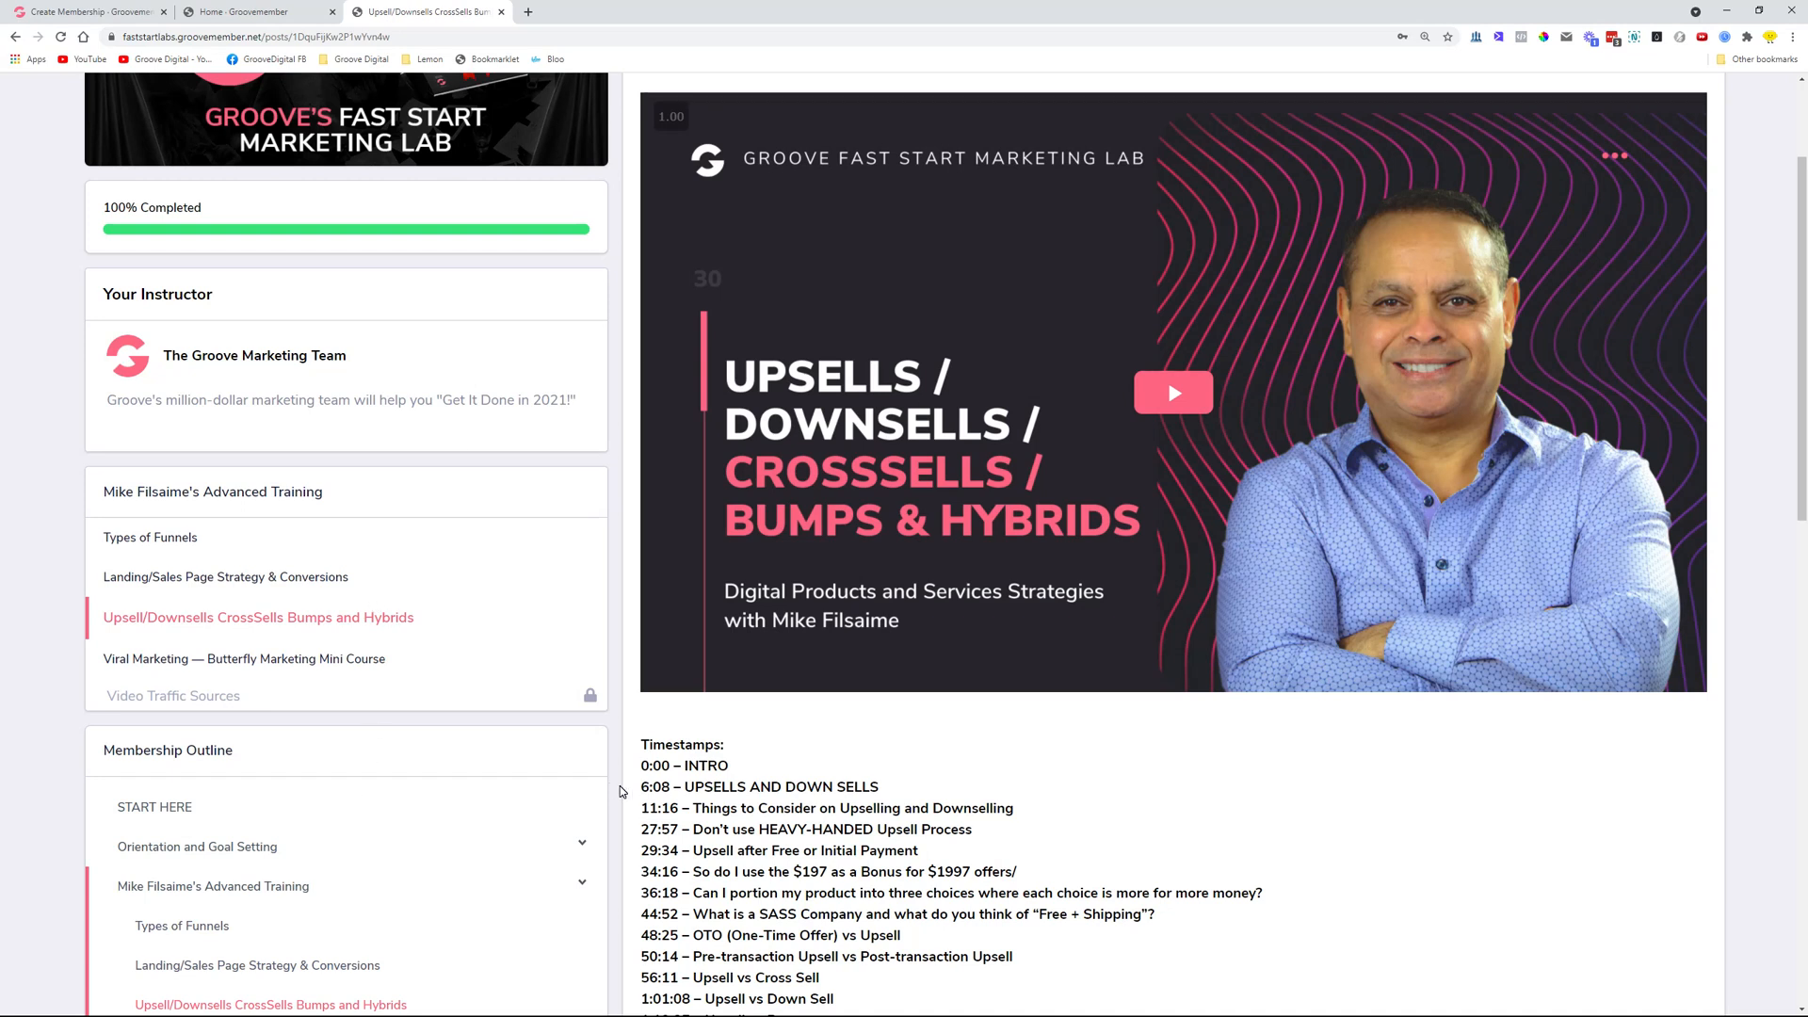
{"action": "mouse_move", "coordinate": [776, 693]}
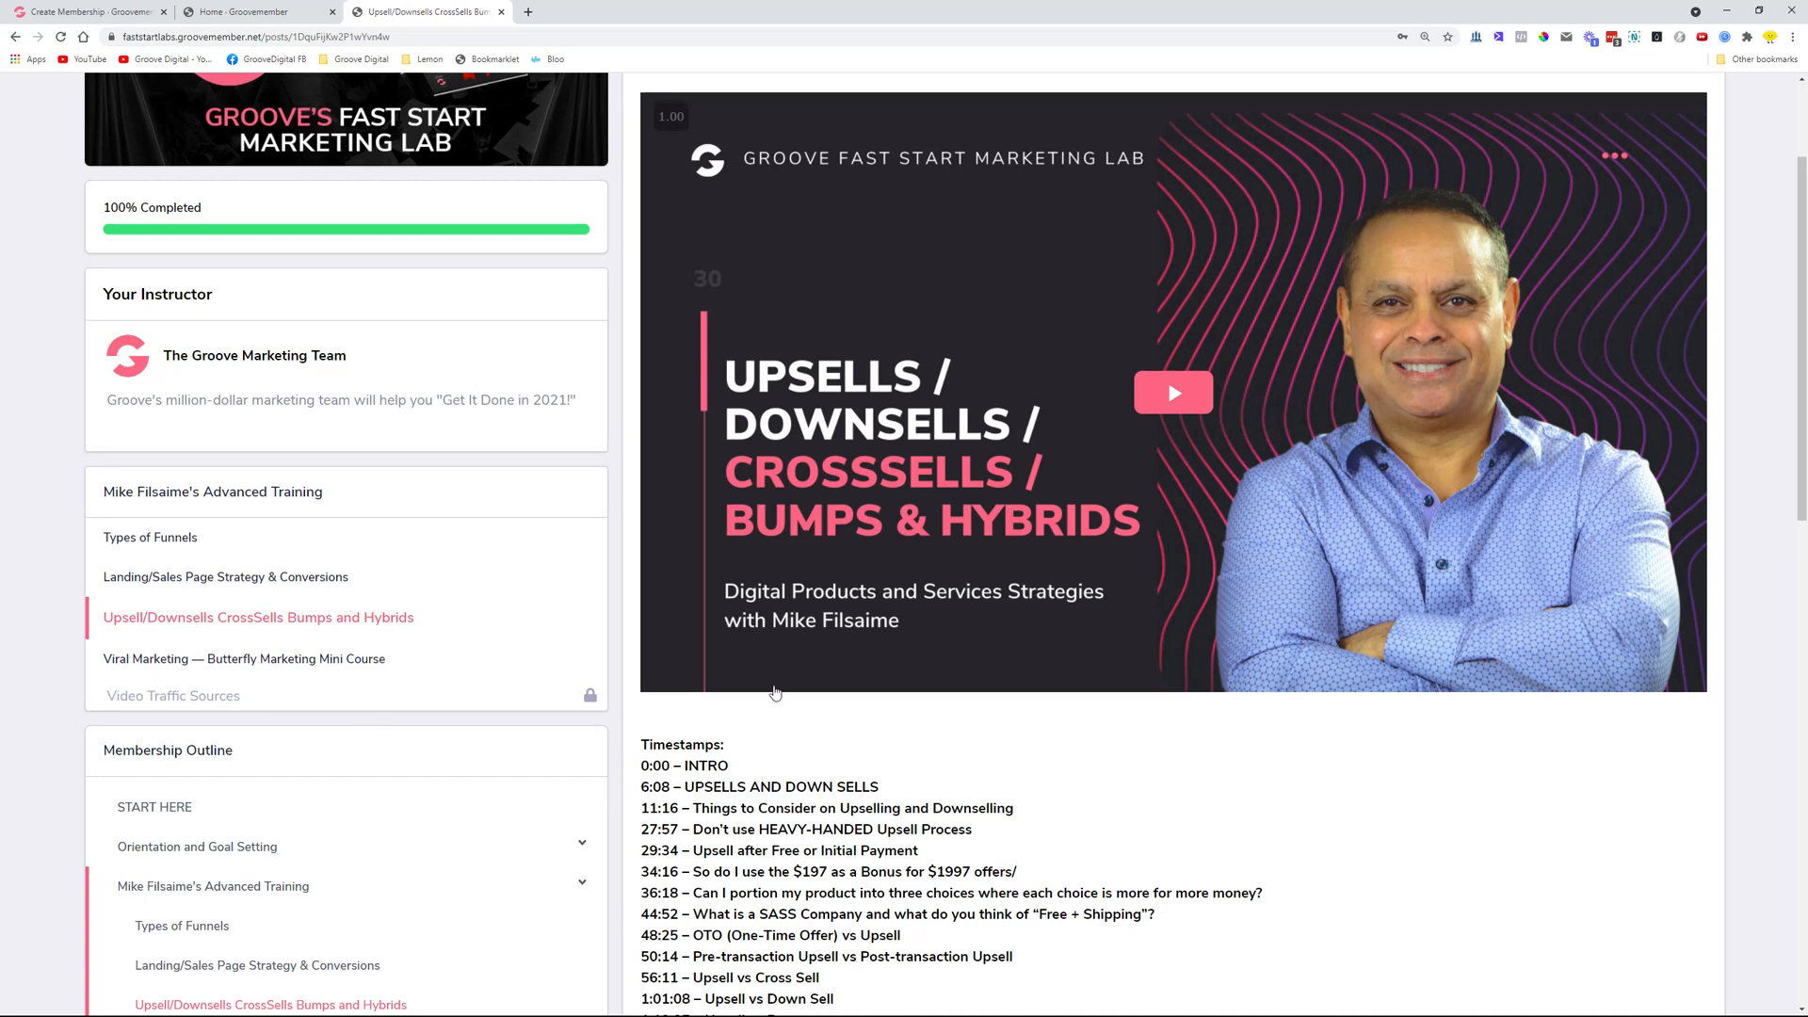
{"action": "mouse_move", "coordinate": [759, 682]}
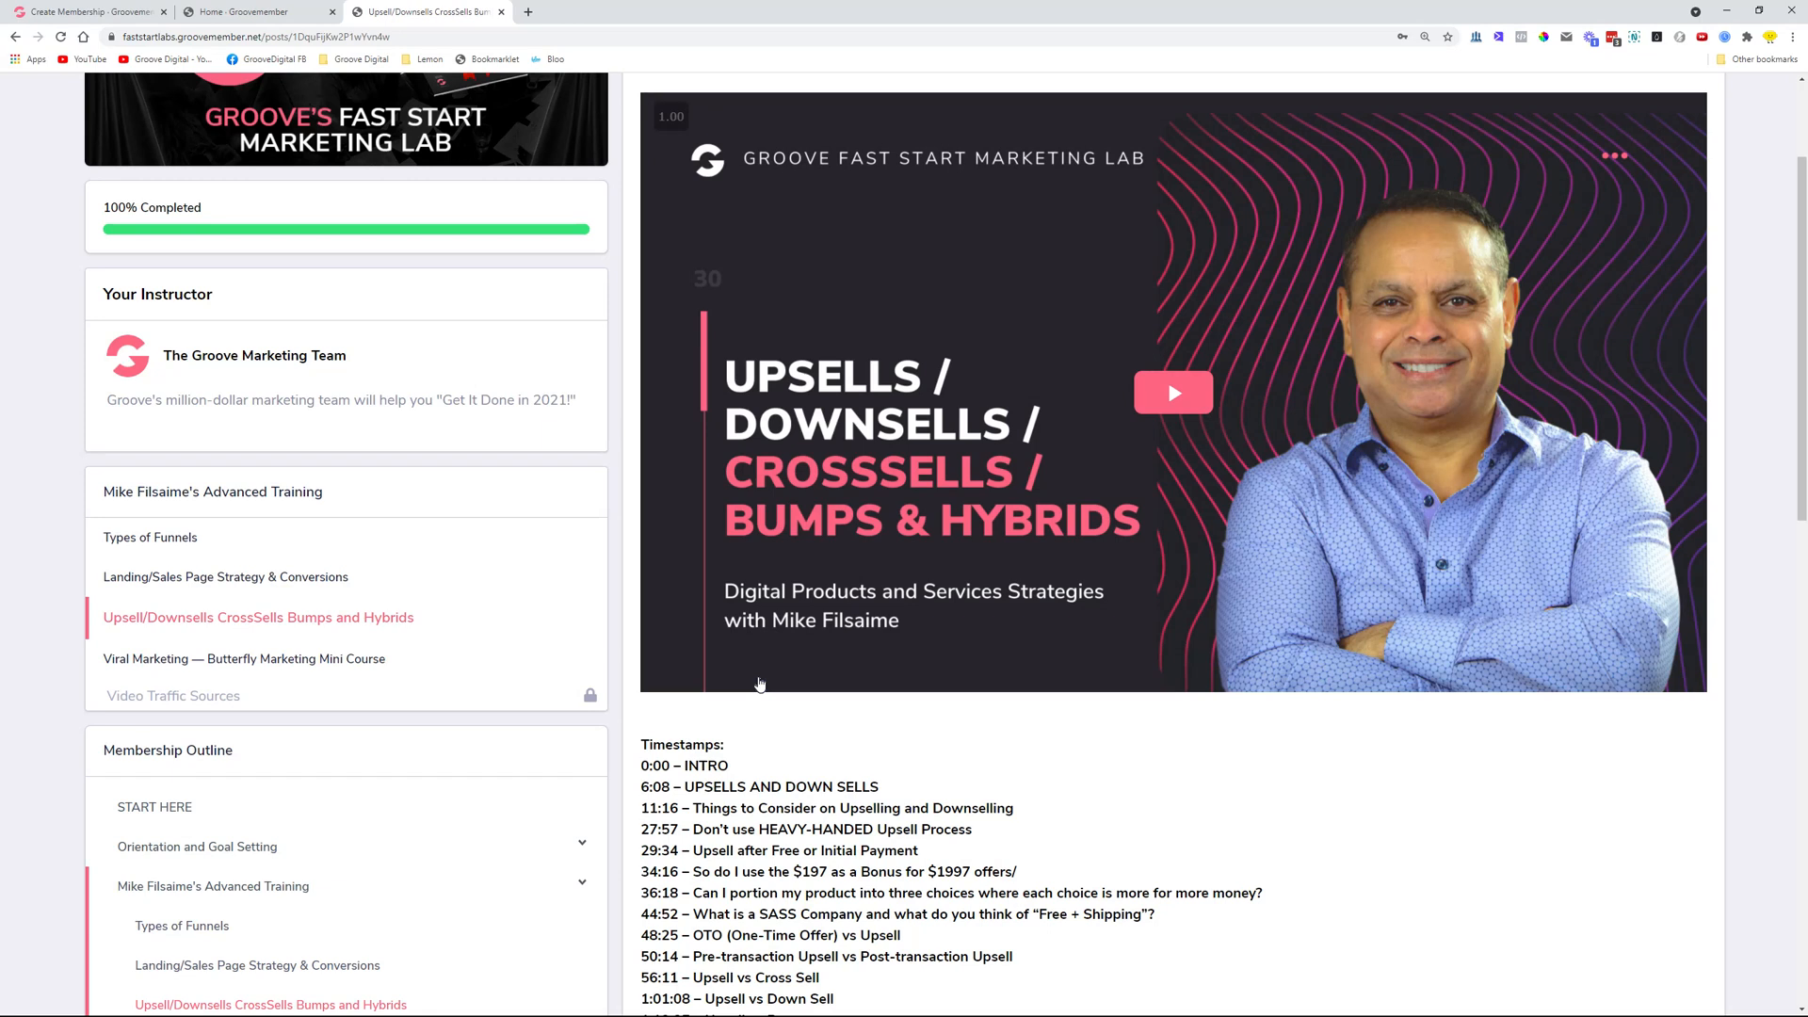
{"action": "mouse_move", "coordinate": [706, 504]}
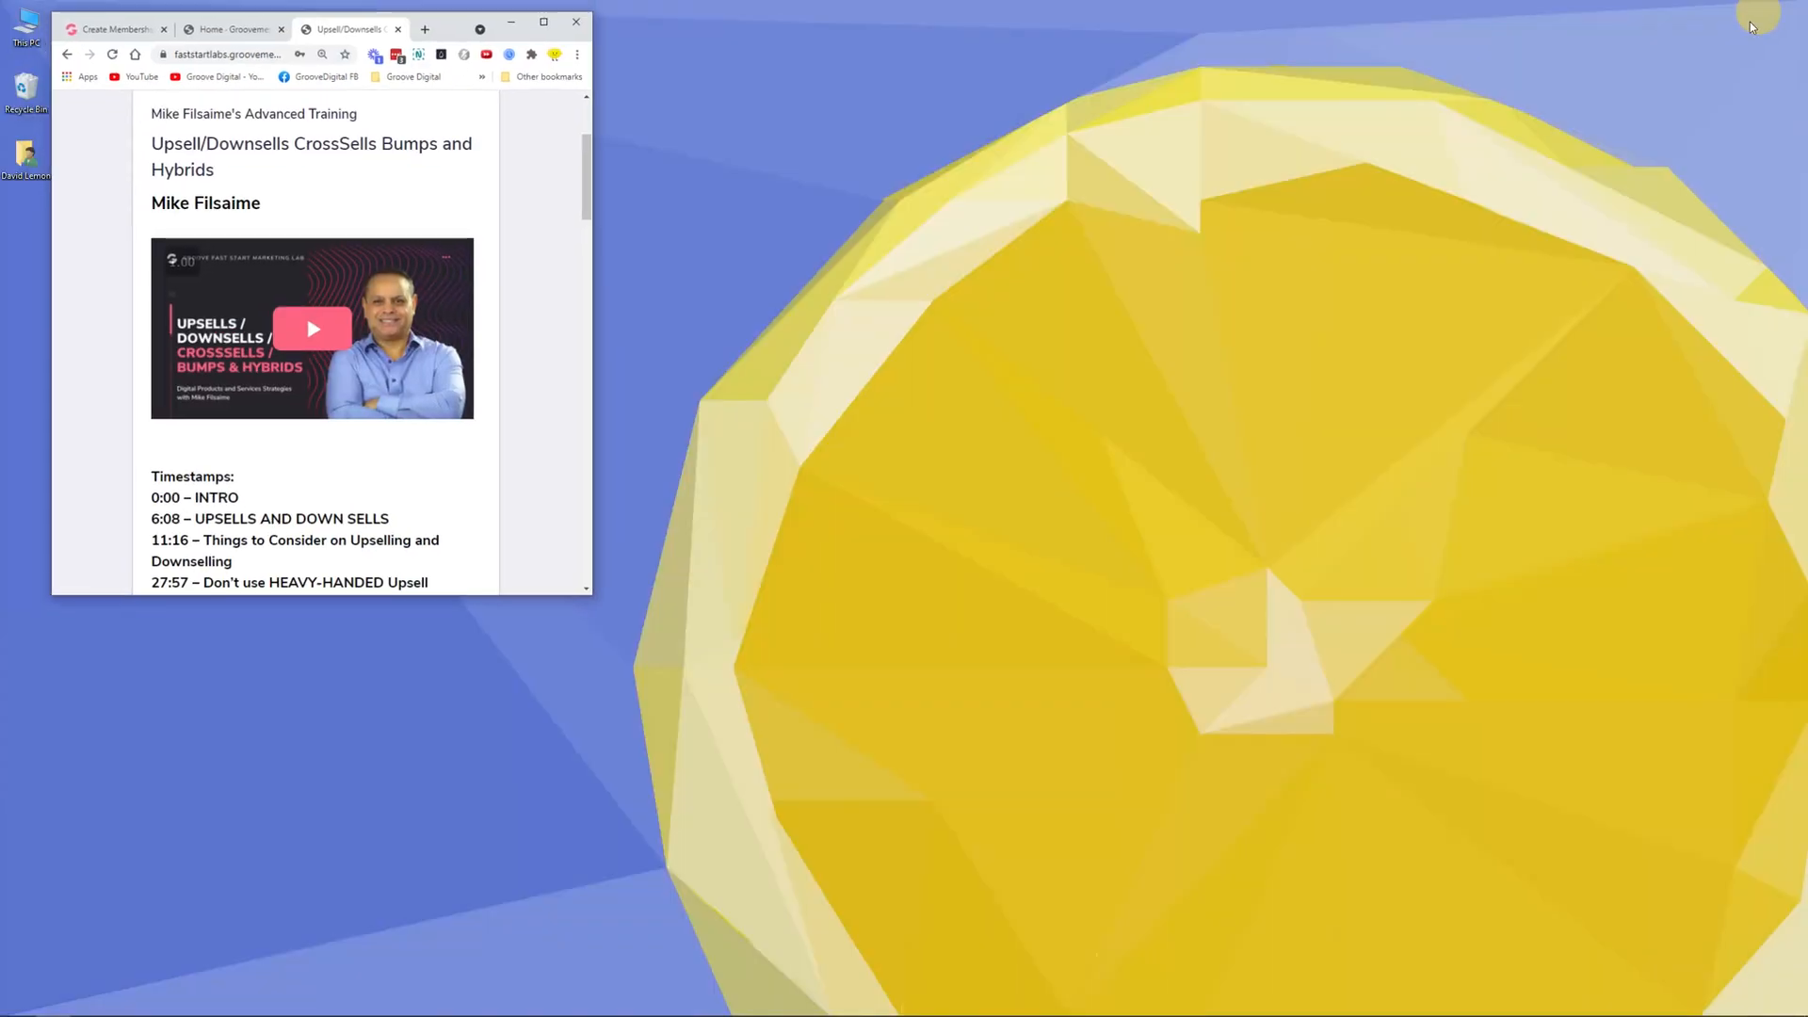
Stretch the narrow window taller, check the hamburger outline, then show the greeting account menu
{"action": "left_click_drag", "start_coordinate": [322, 22], "coordinate": [853, 158]}
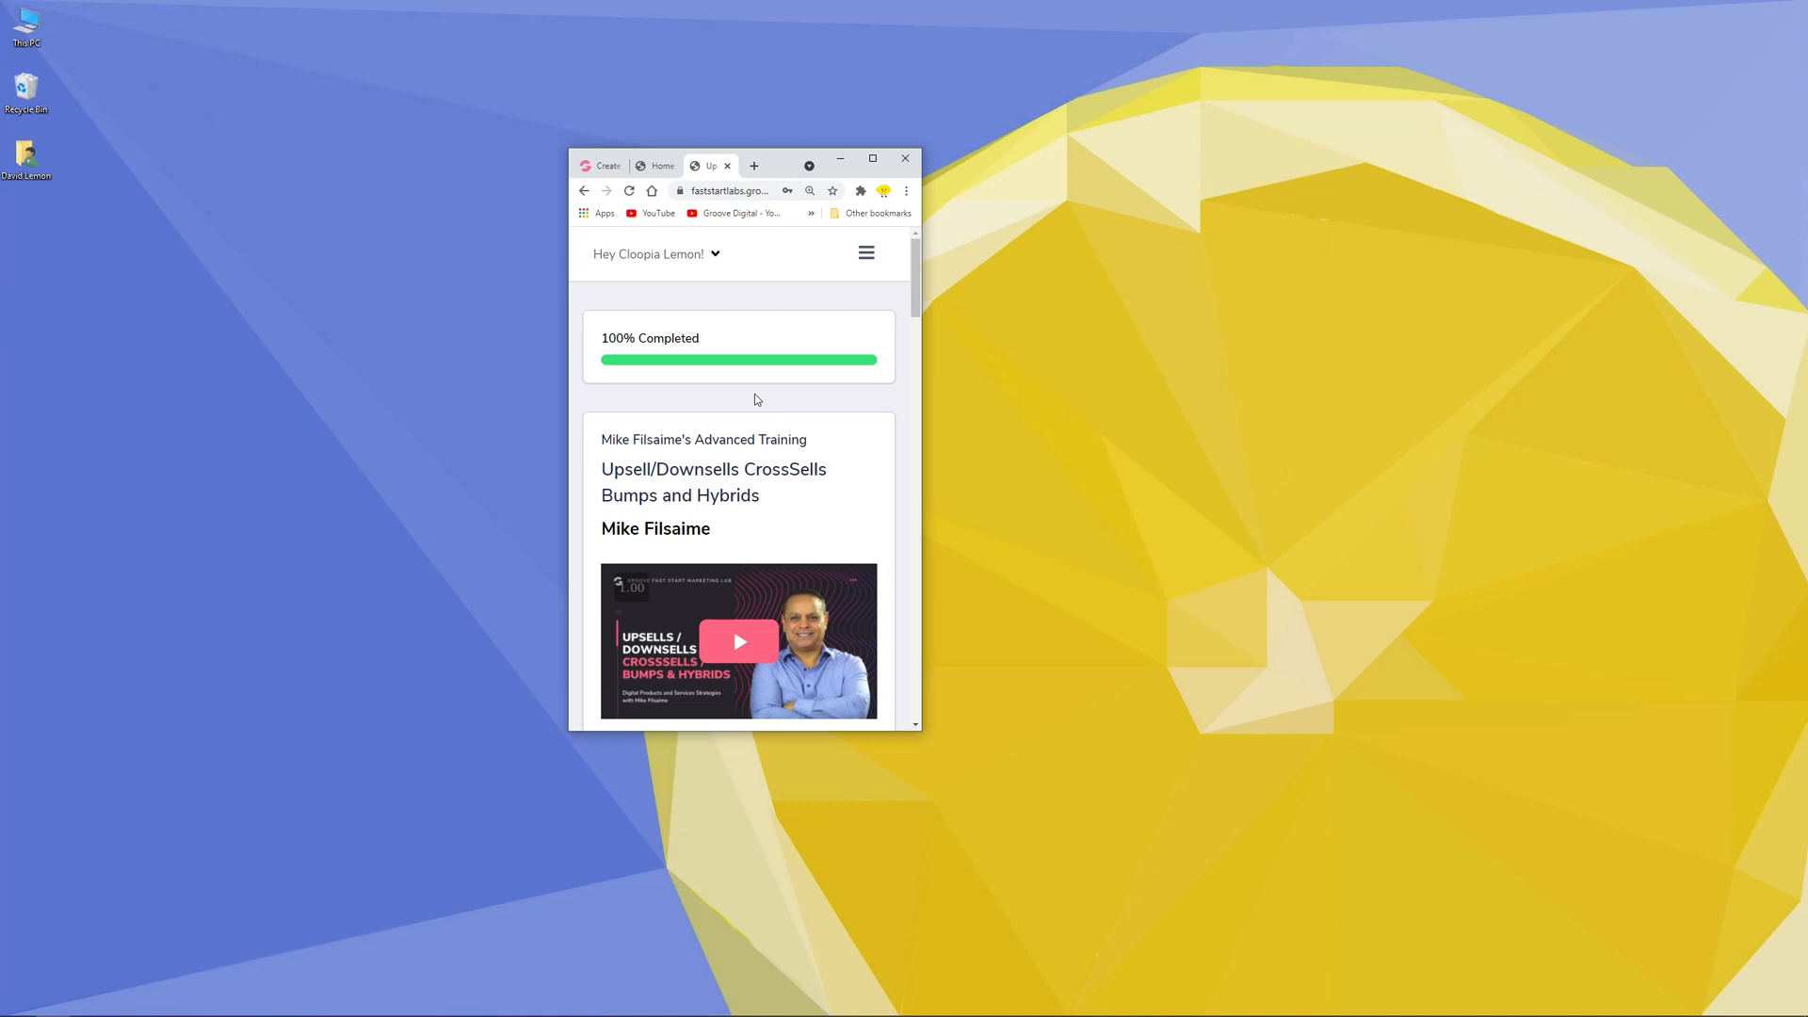
{"action": "mouse_move", "coordinate": [922, 742]}
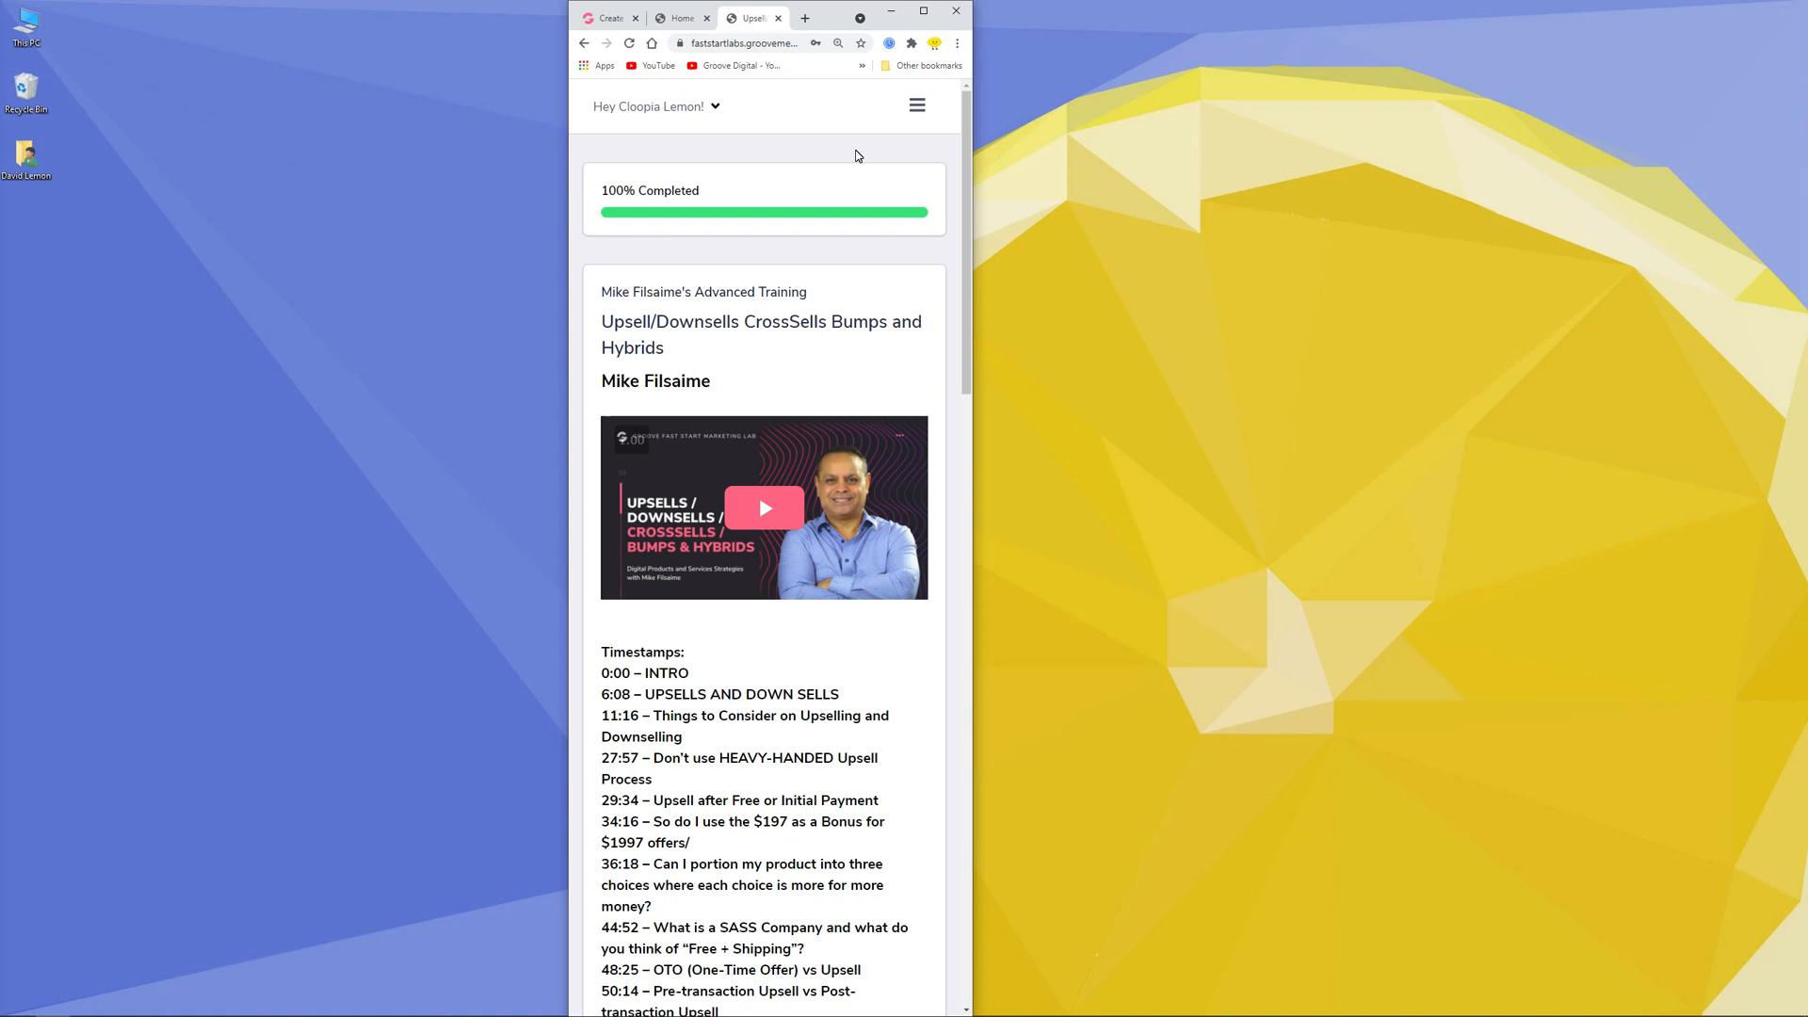
{"action": "mouse_move", "coordinate": [917, 105]}
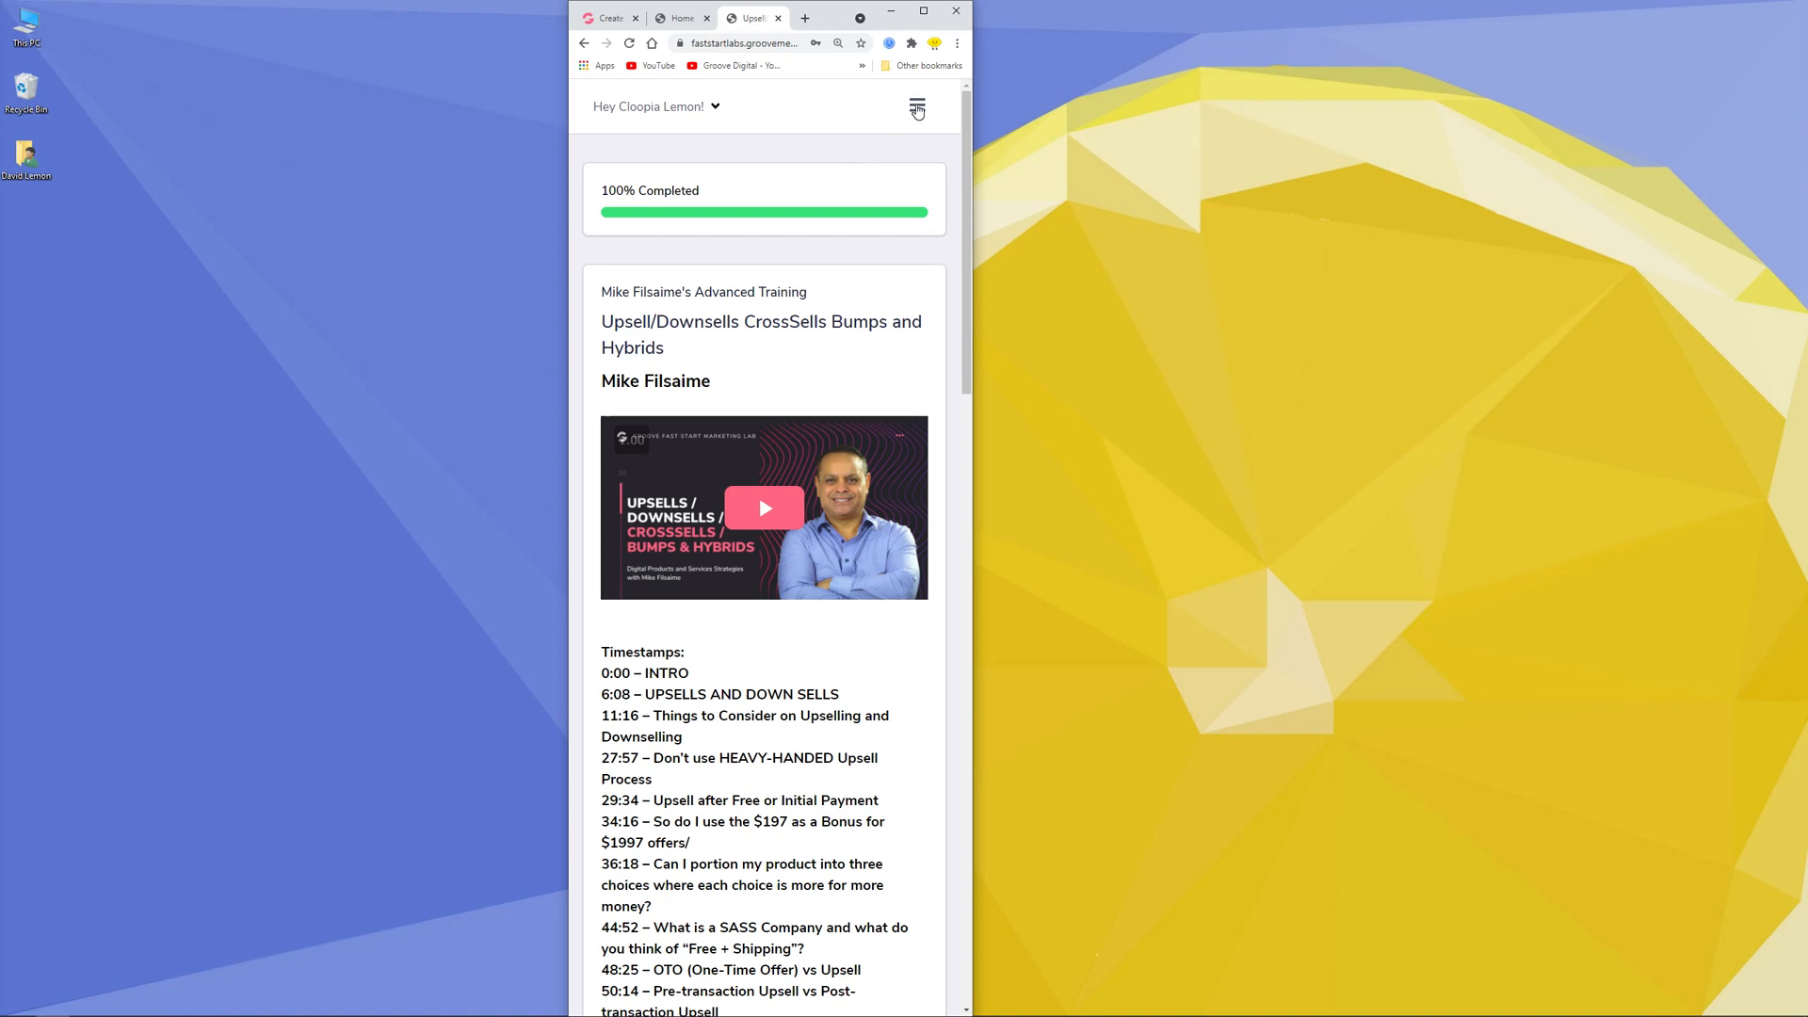
{"action": "left_click", "coordinate": [917, 106]}
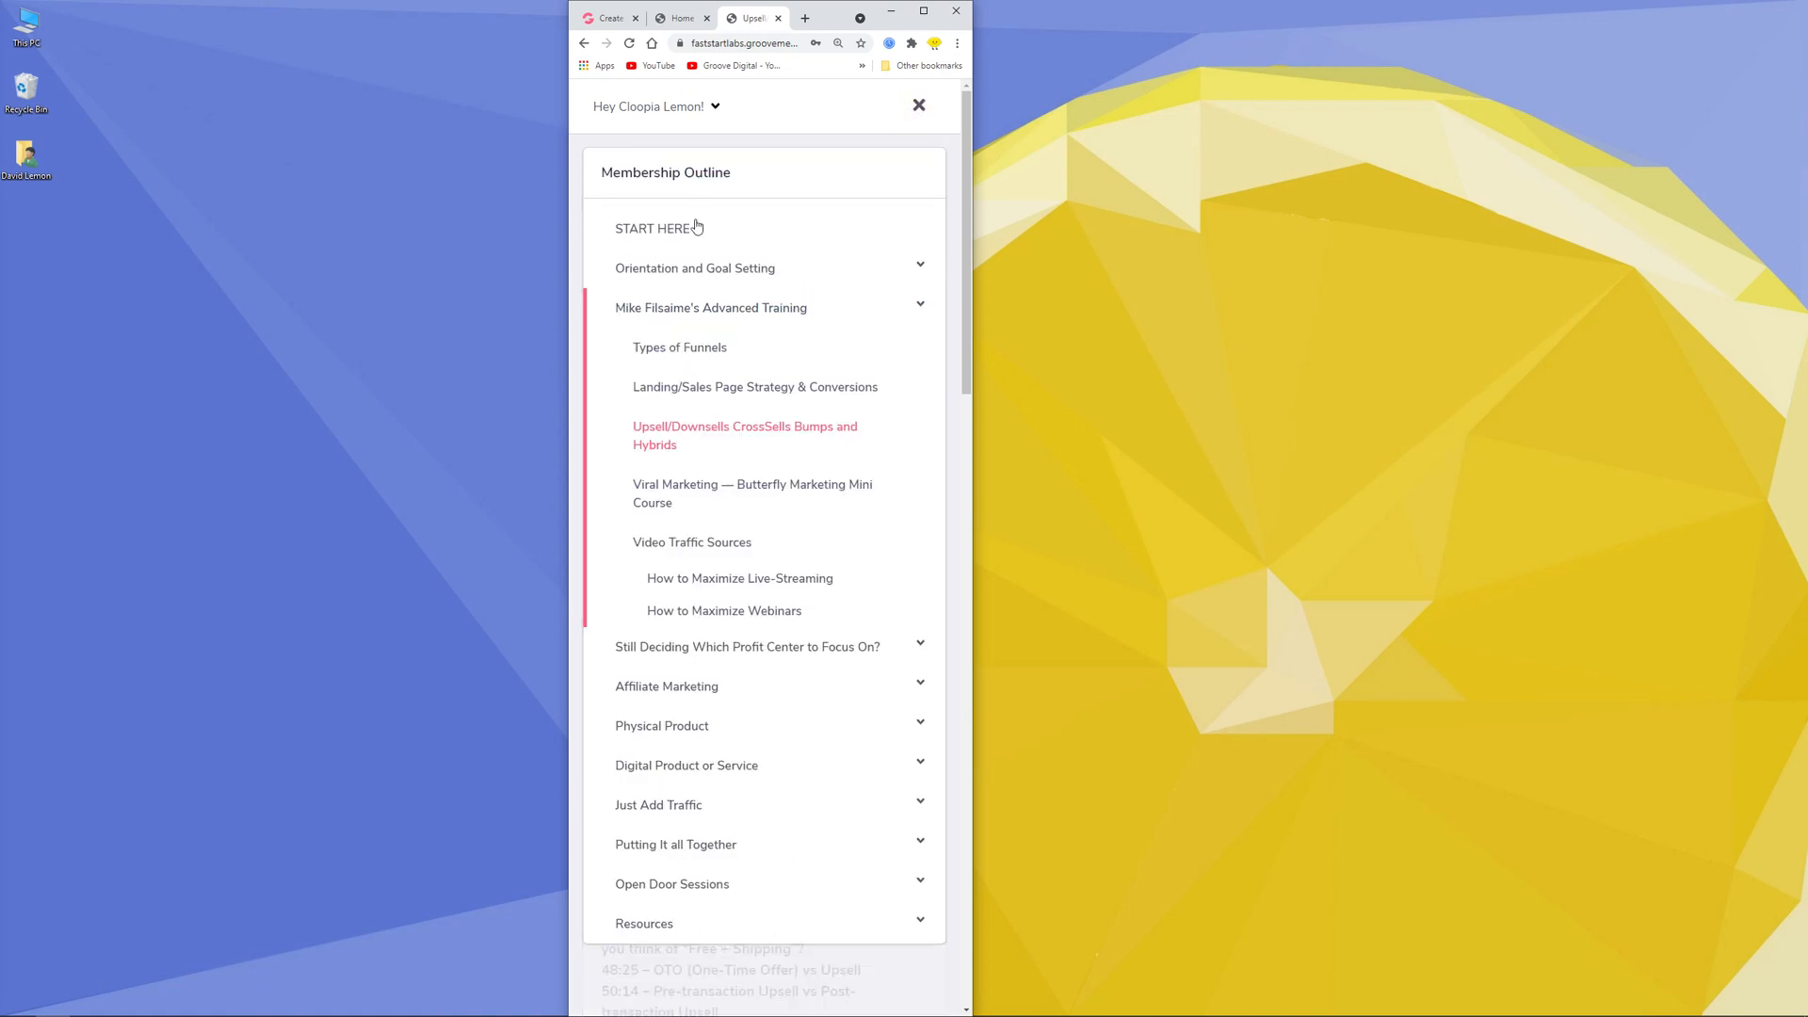
{"action": "mouse_move", "coordinate": [789, 254]}
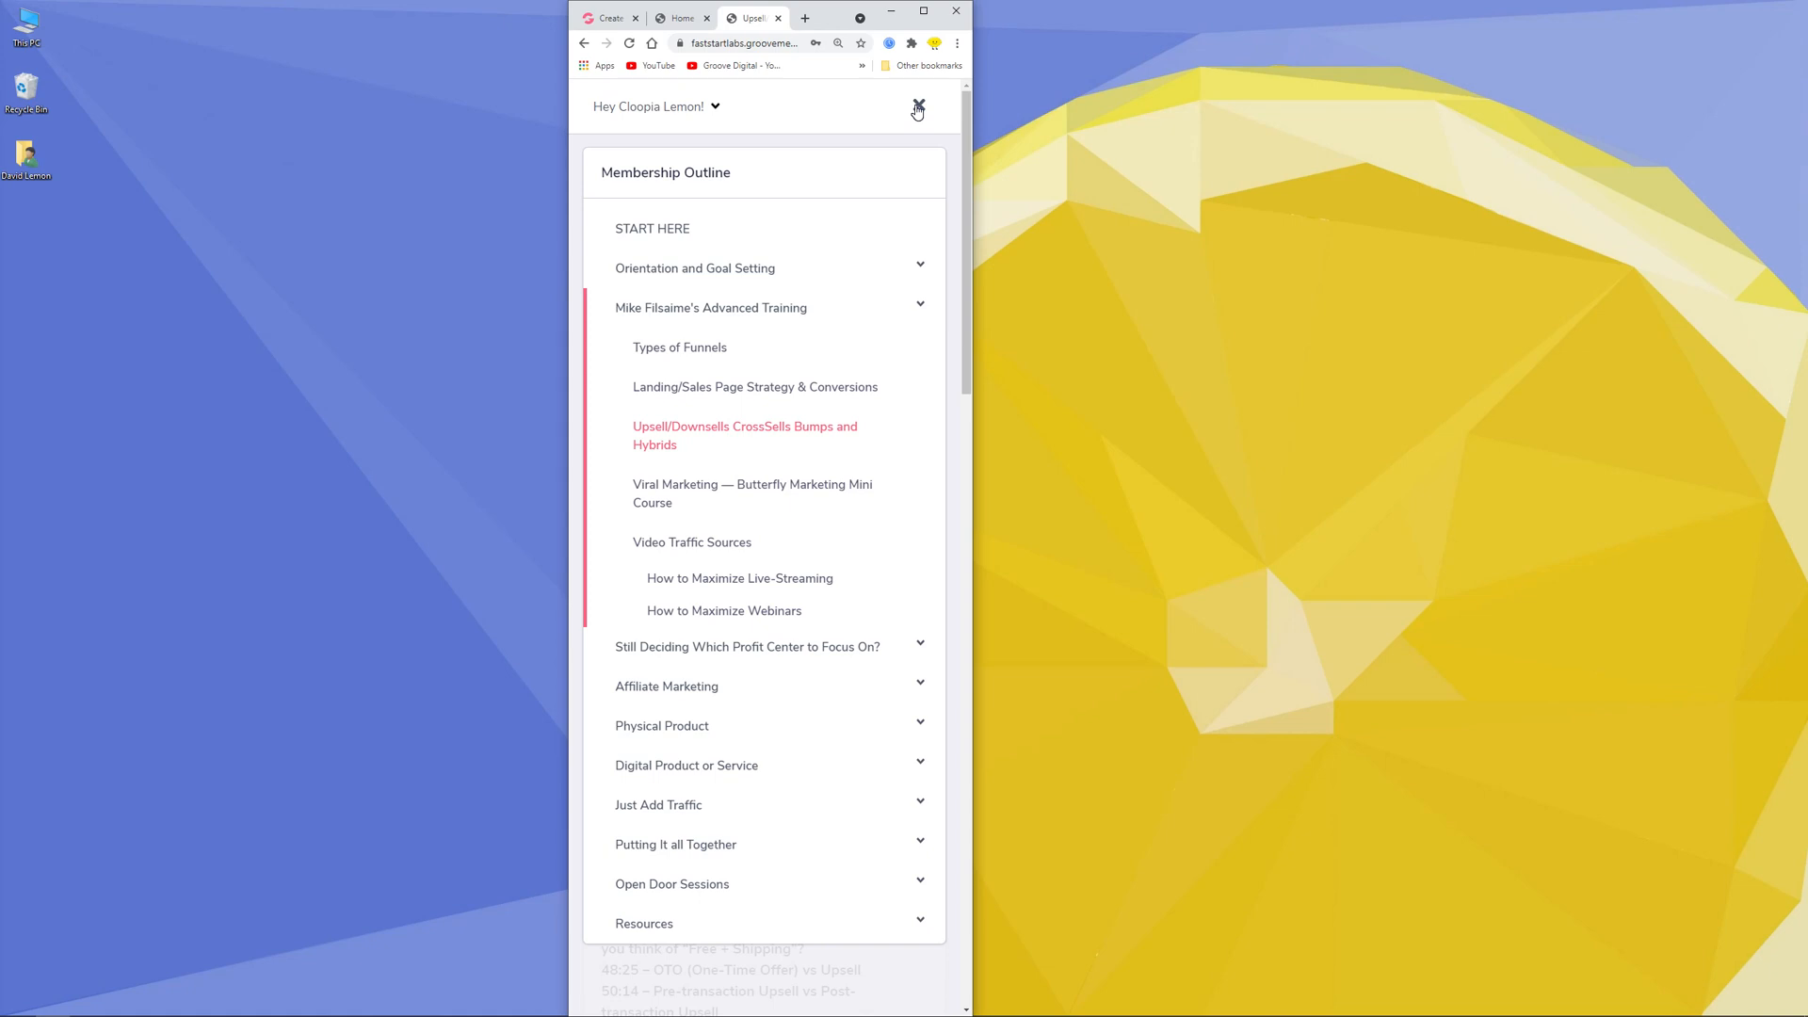
{"action": "left_click", "coordinate": [917, 106]}
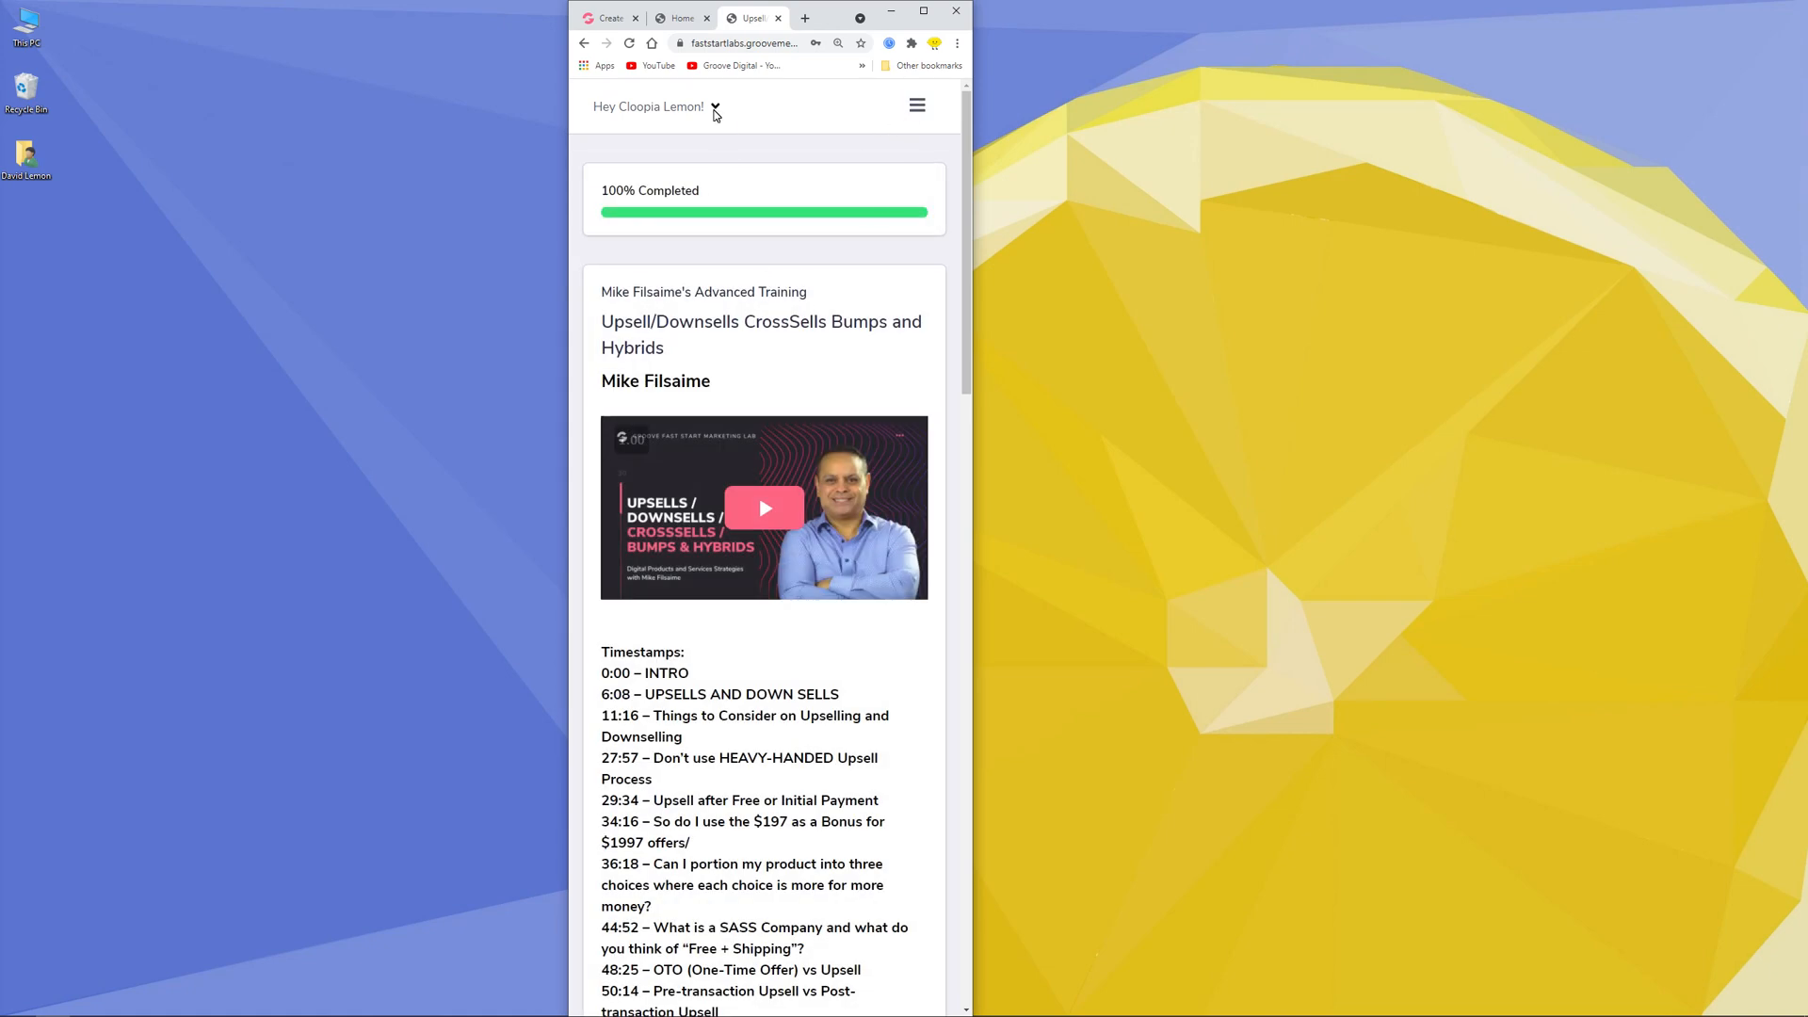
{"action": "left_click", "coordinate": [712, 105]}
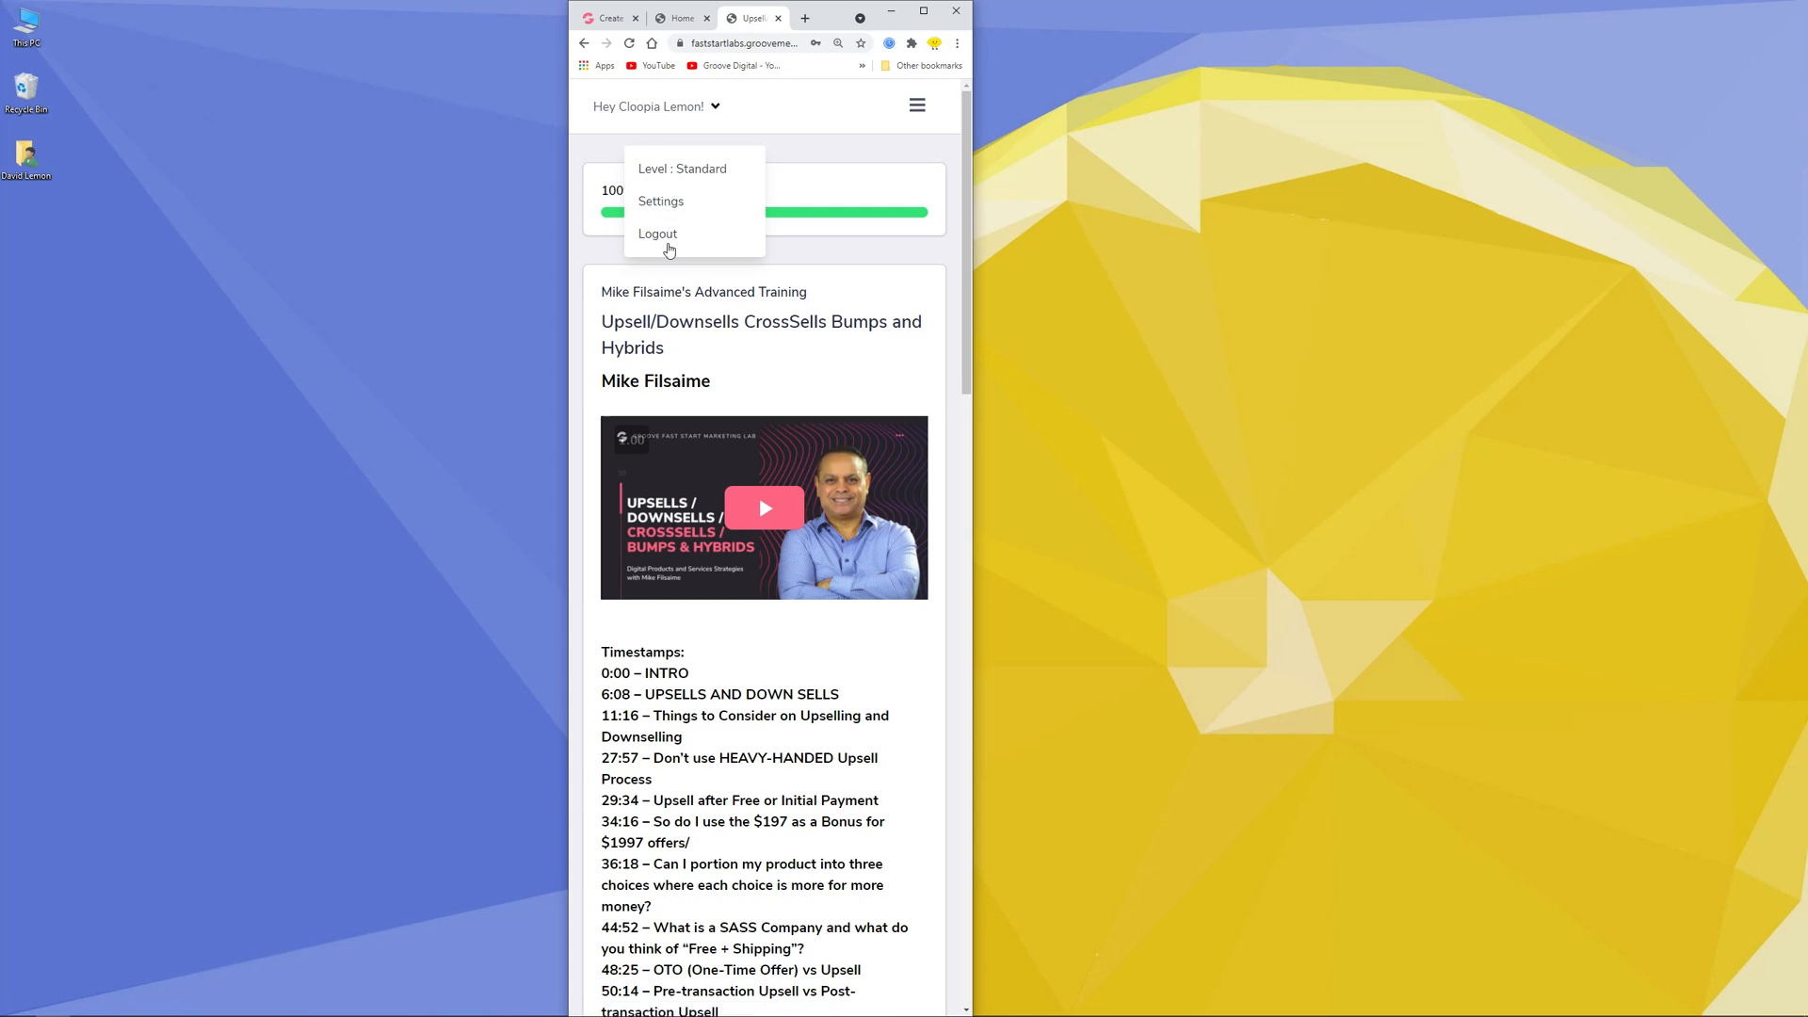
{"action": "mouse_move", "coordinate": [651, 124]}
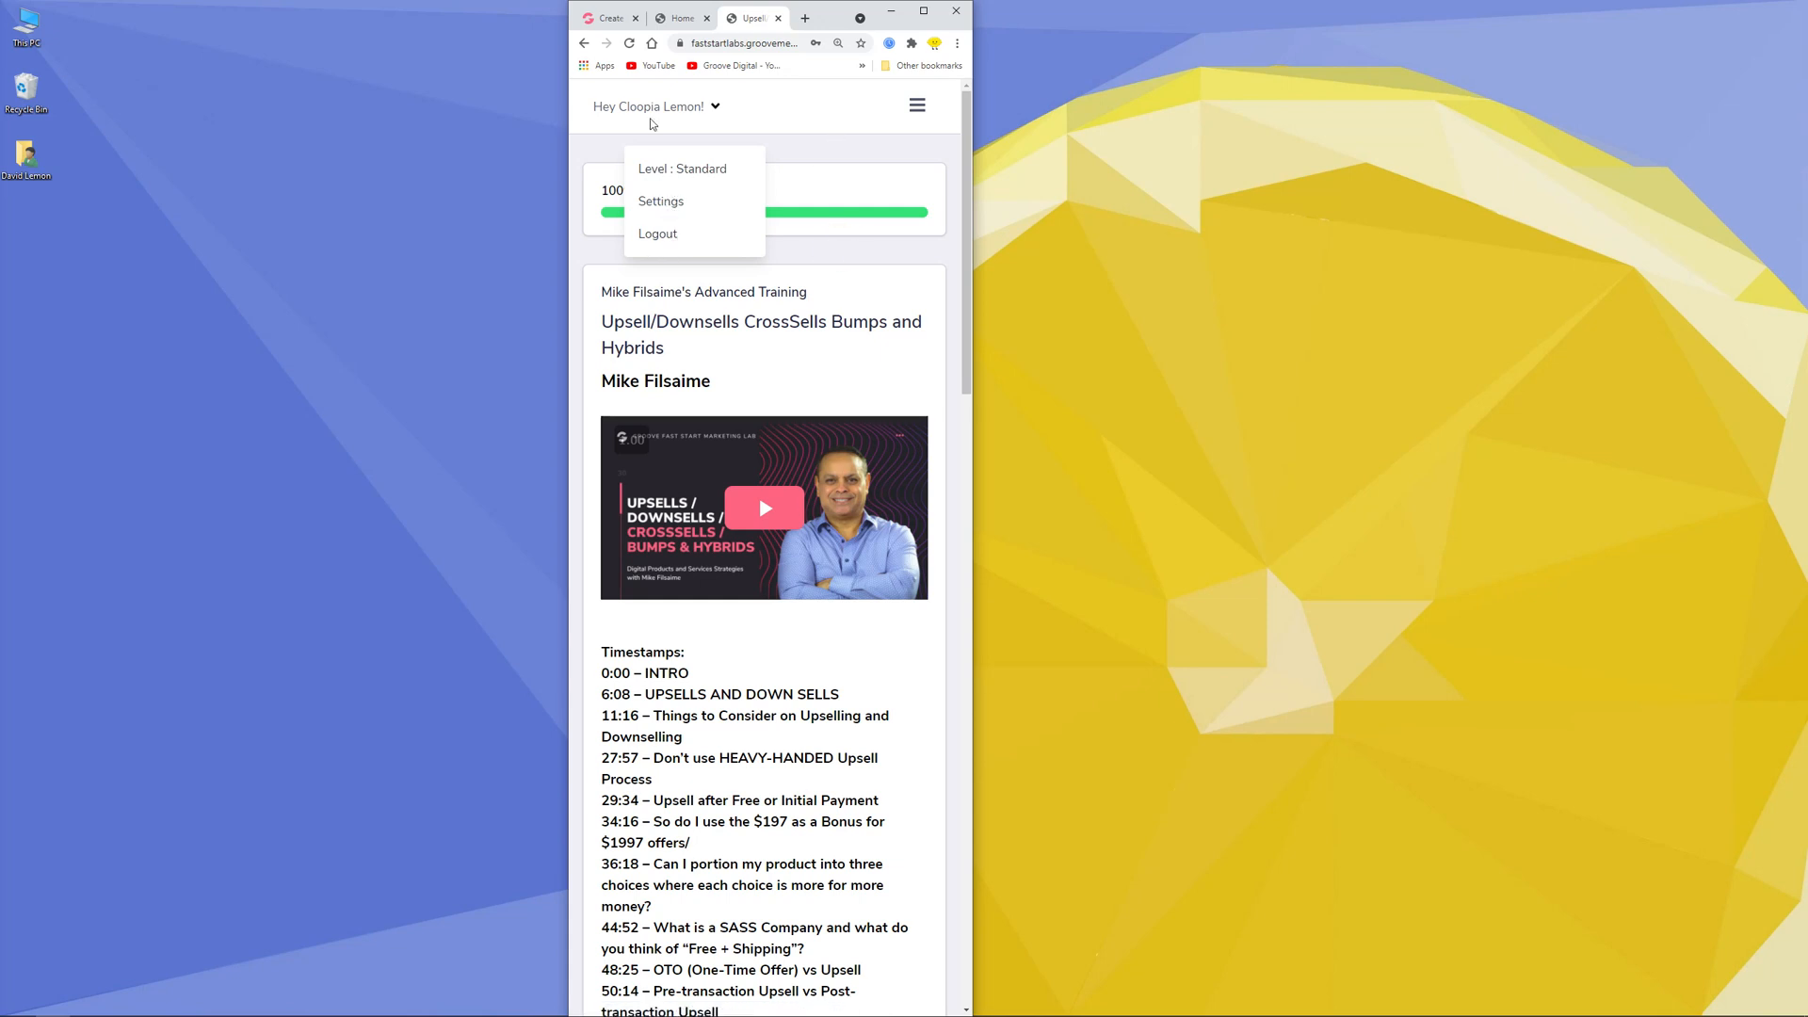
{"action": "scroll", "scroll_direction": "down", "scroll_amount": 3}
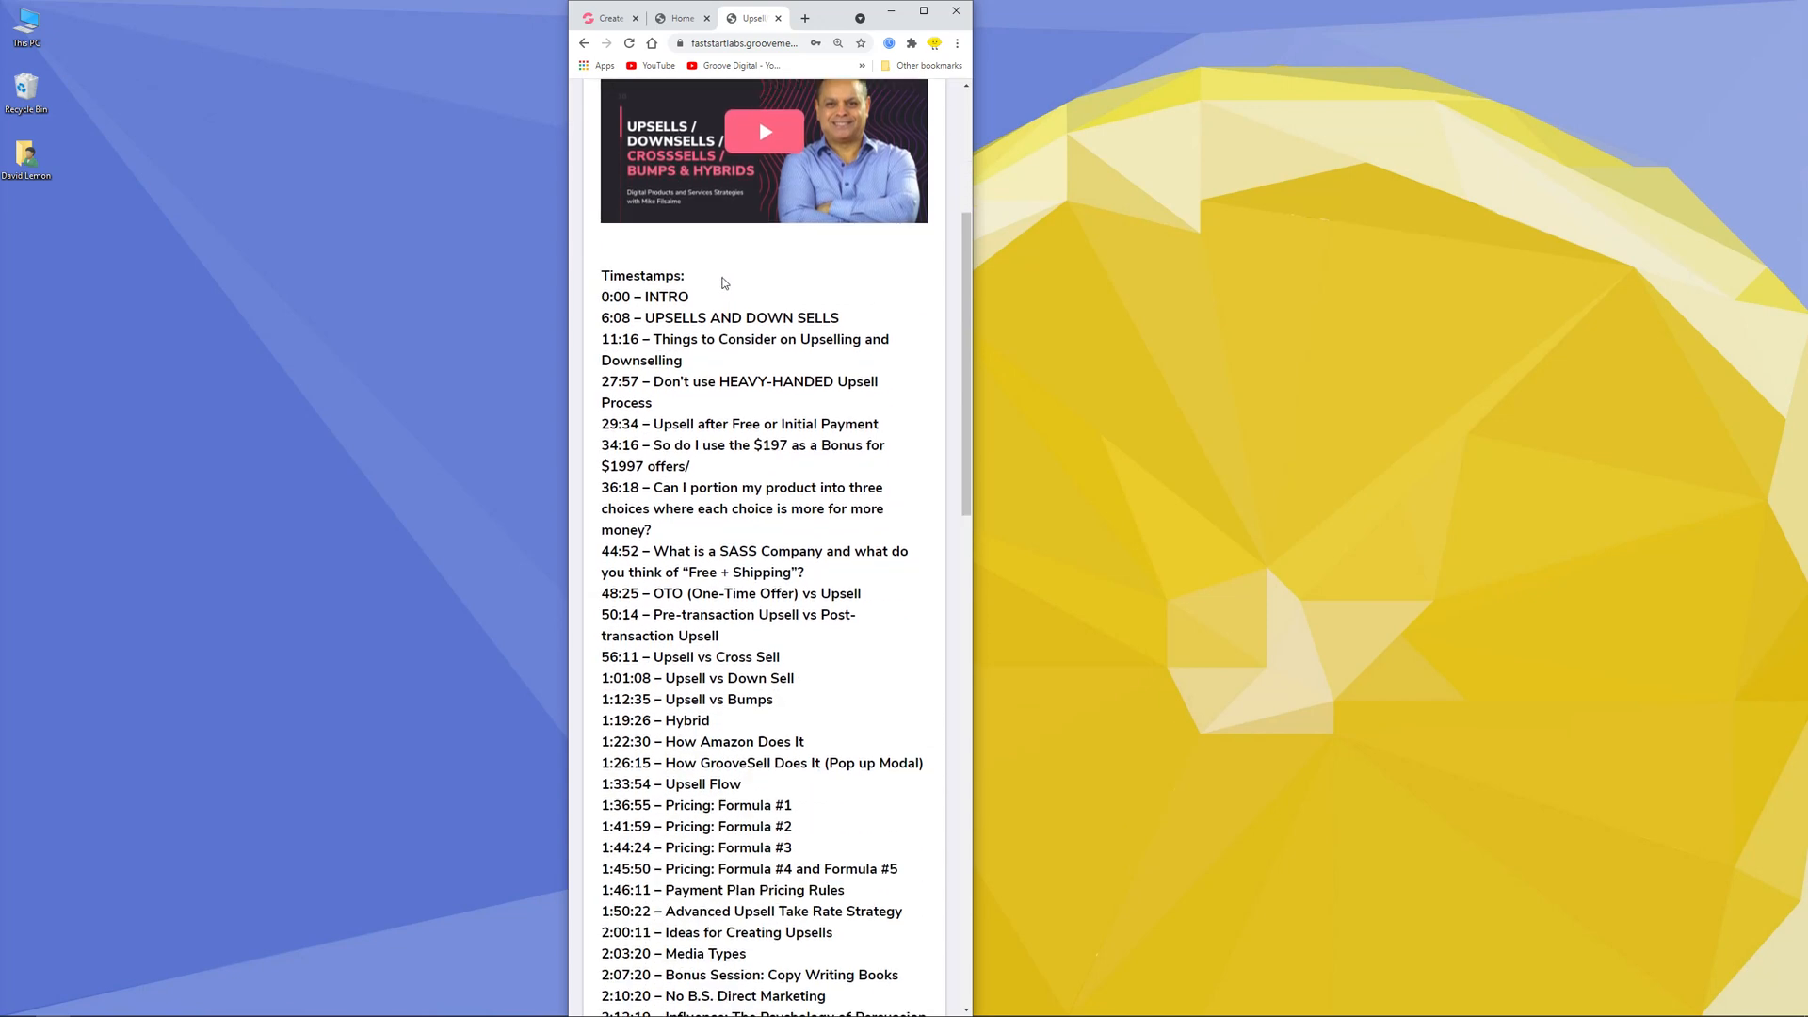
{"action": "scroll", "scroll_direction": "down", "scroll_amount": 3}
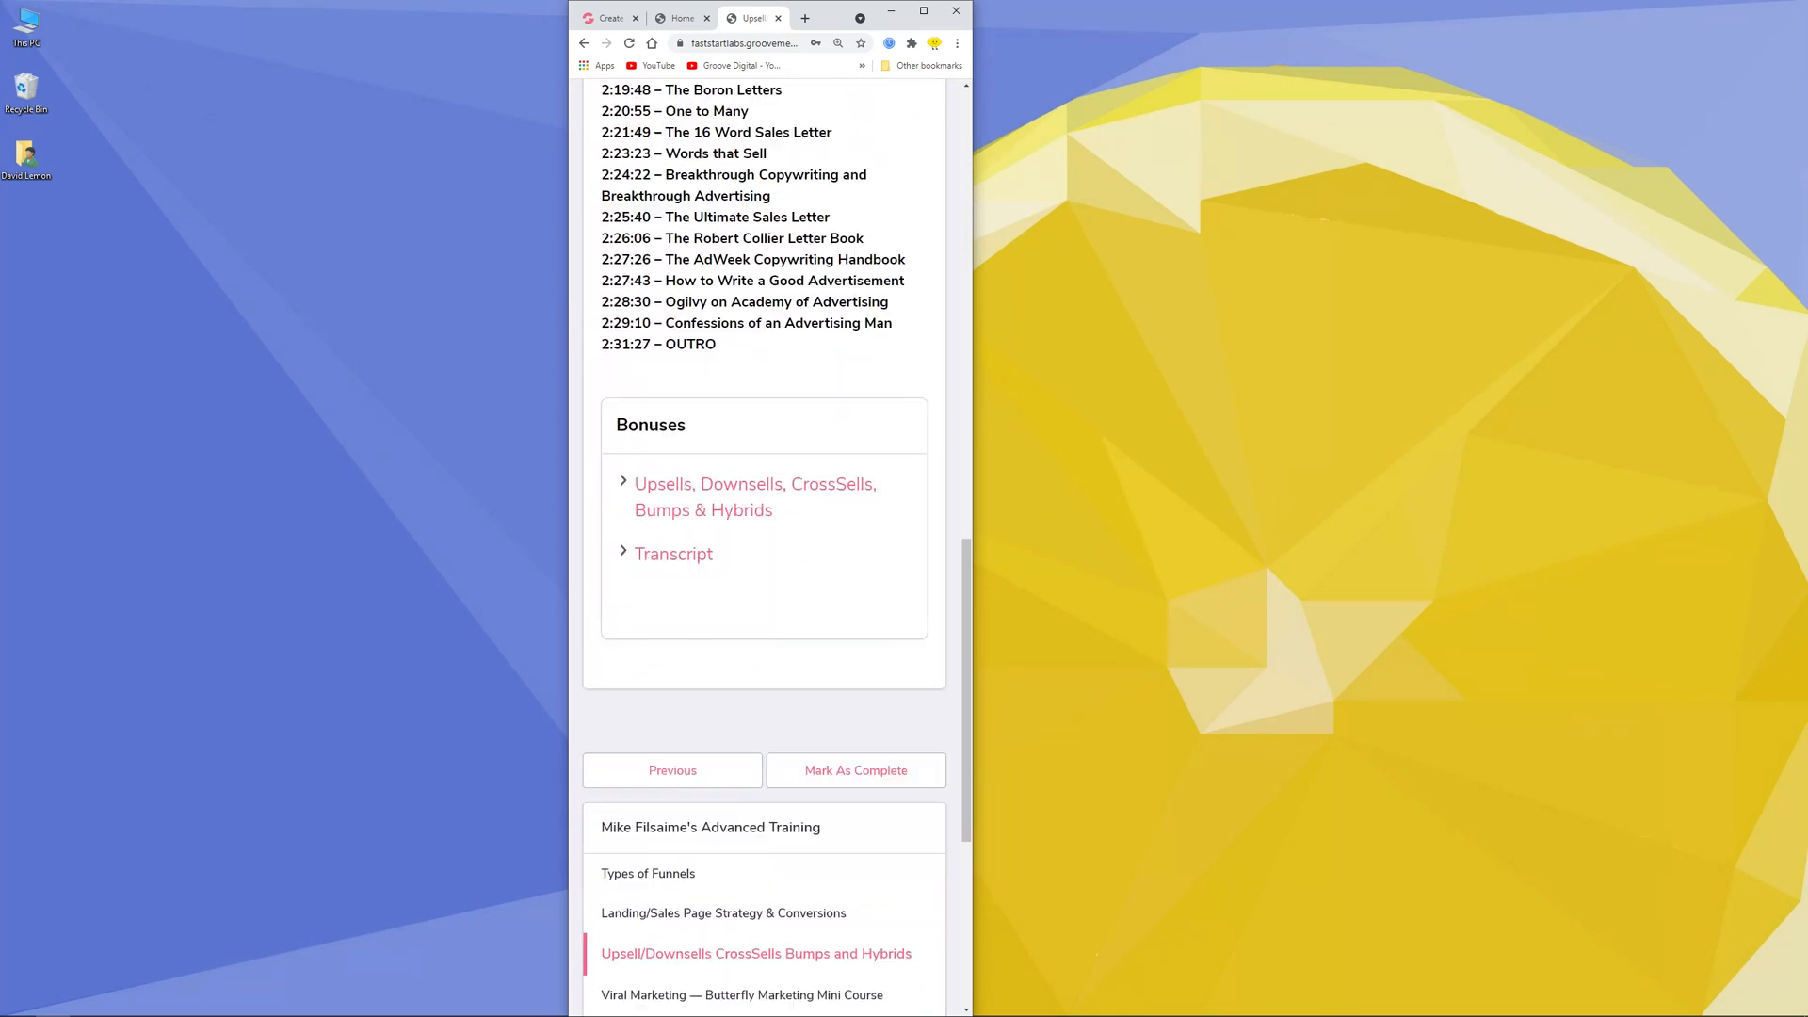
{"action": "scroll", "scroll_direction": "down", "scroll_amount": 3}
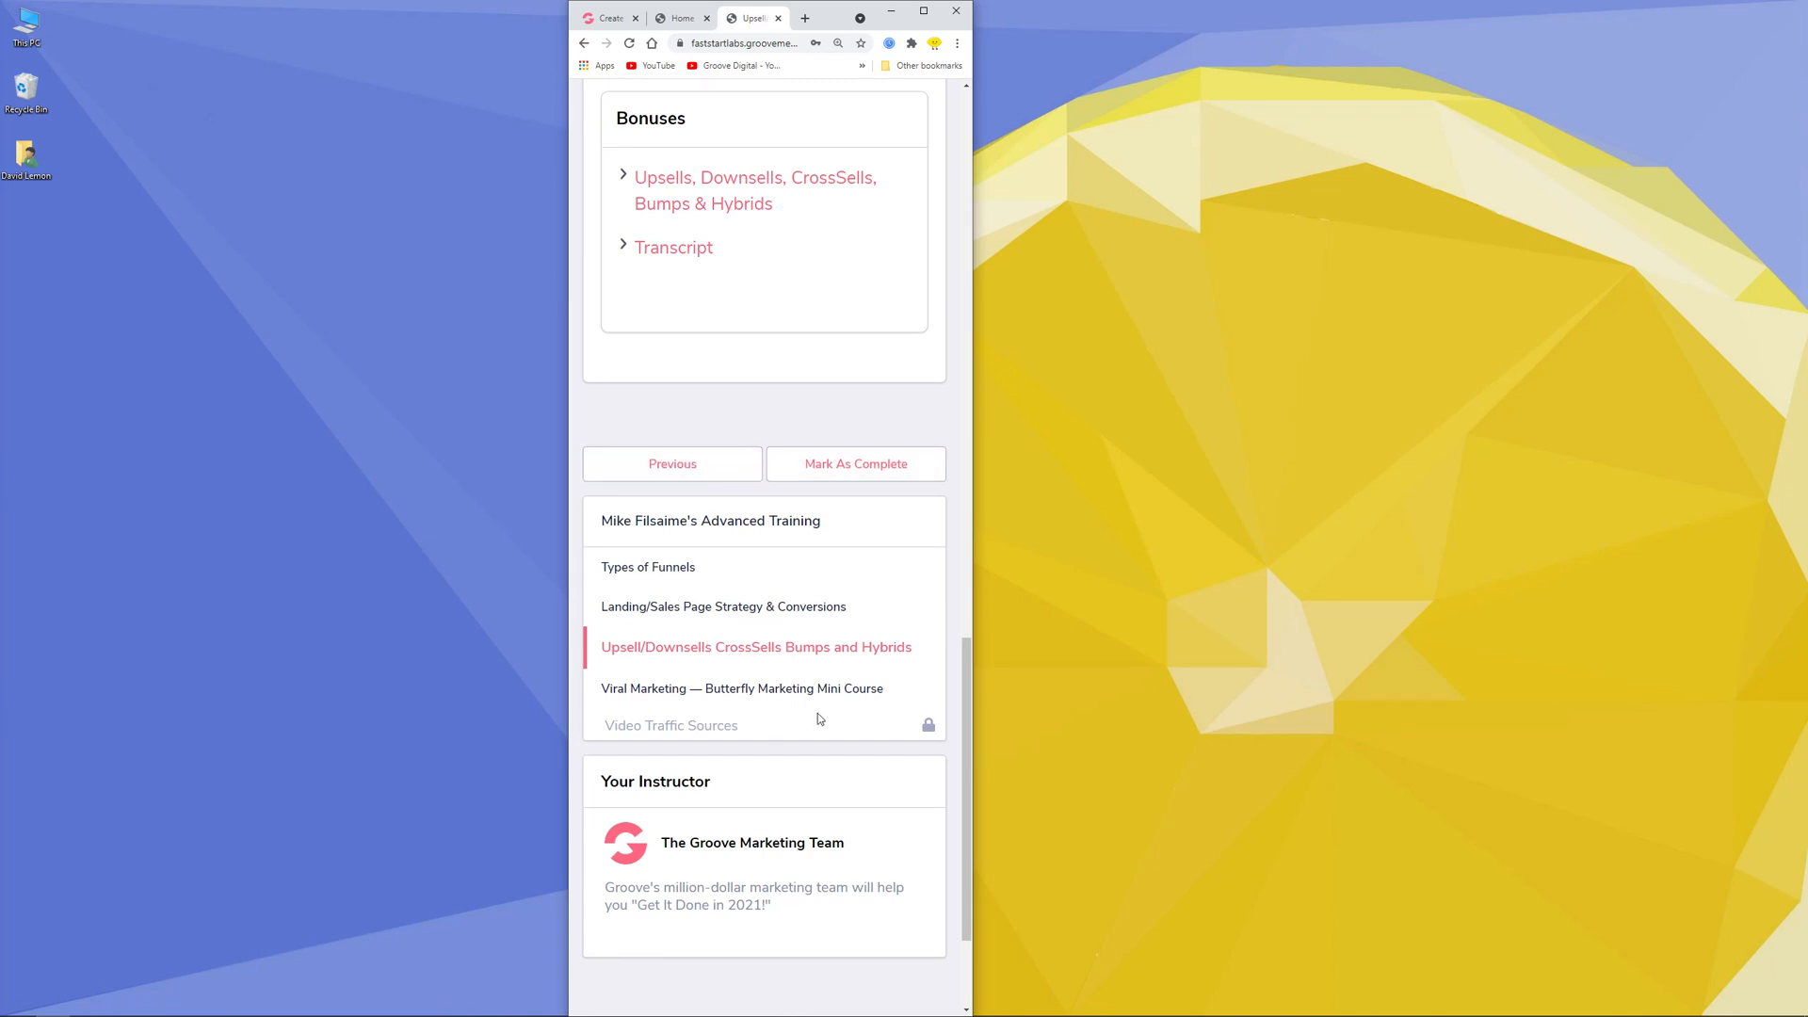
{"action": "scroll", "scroll_direction": "down", "scroll_amount": 3}
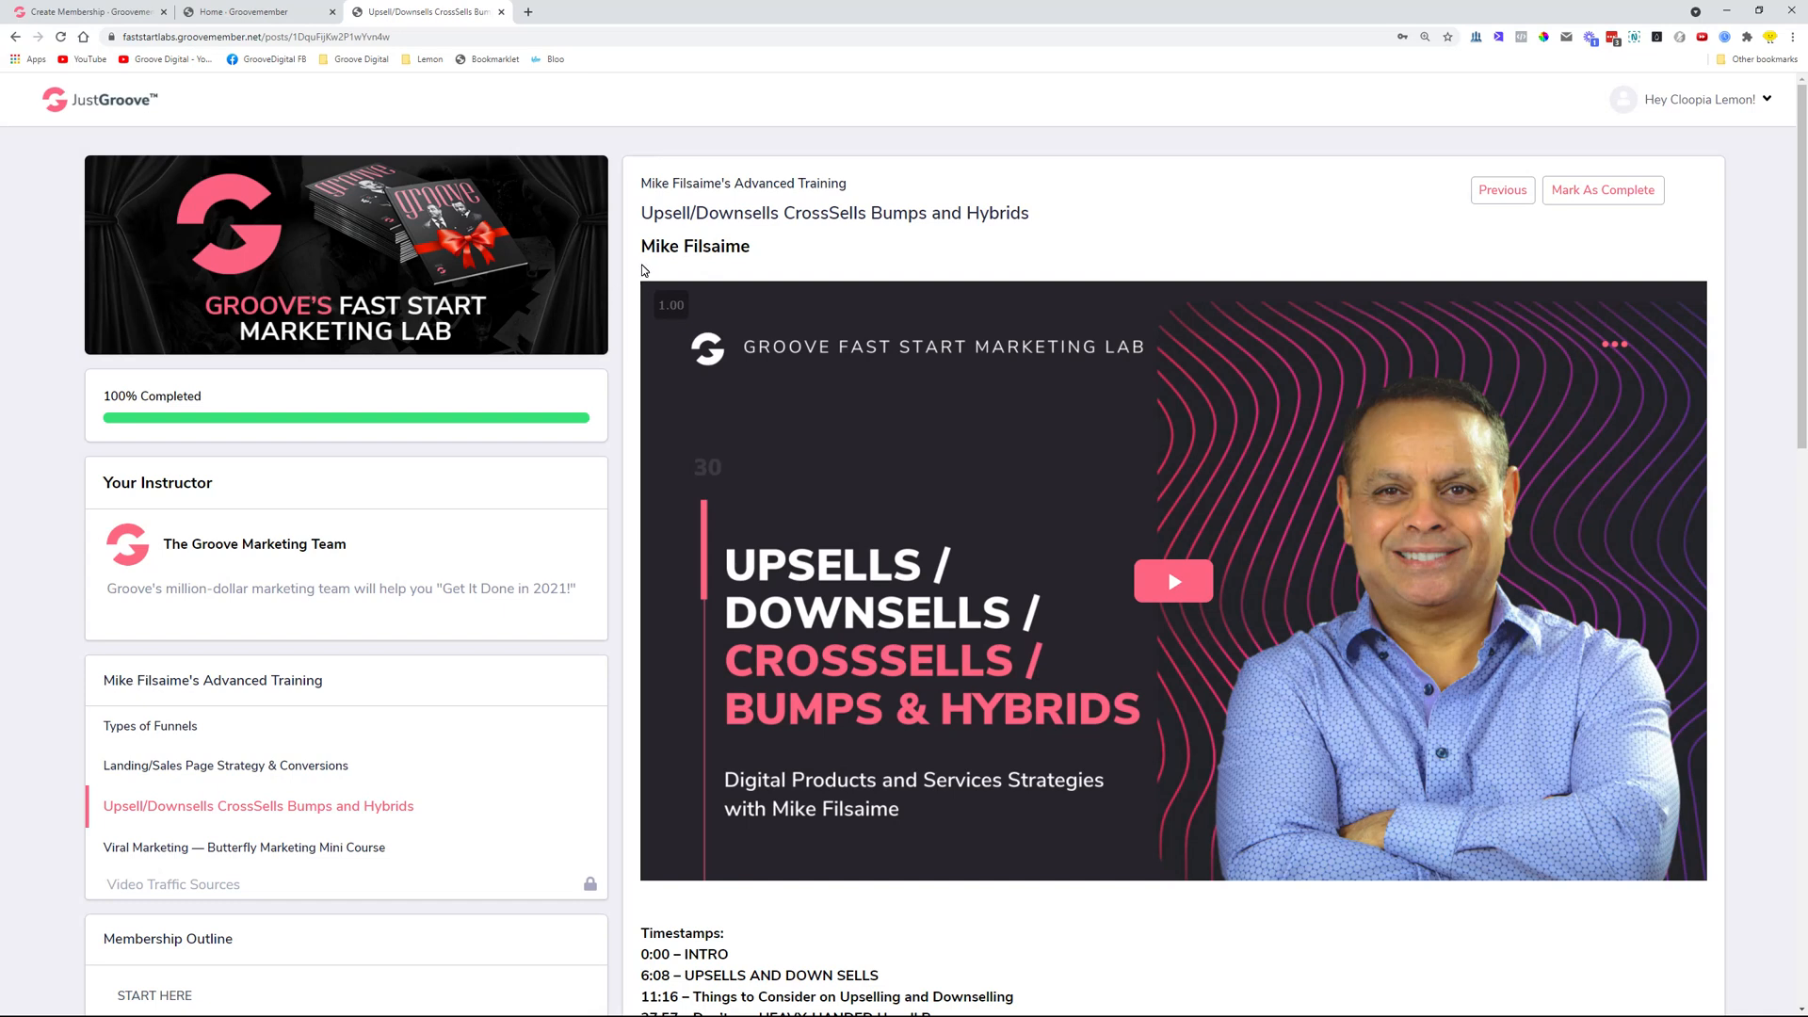
{"action": "mouse_move", "coordinate": [1052, 424]}
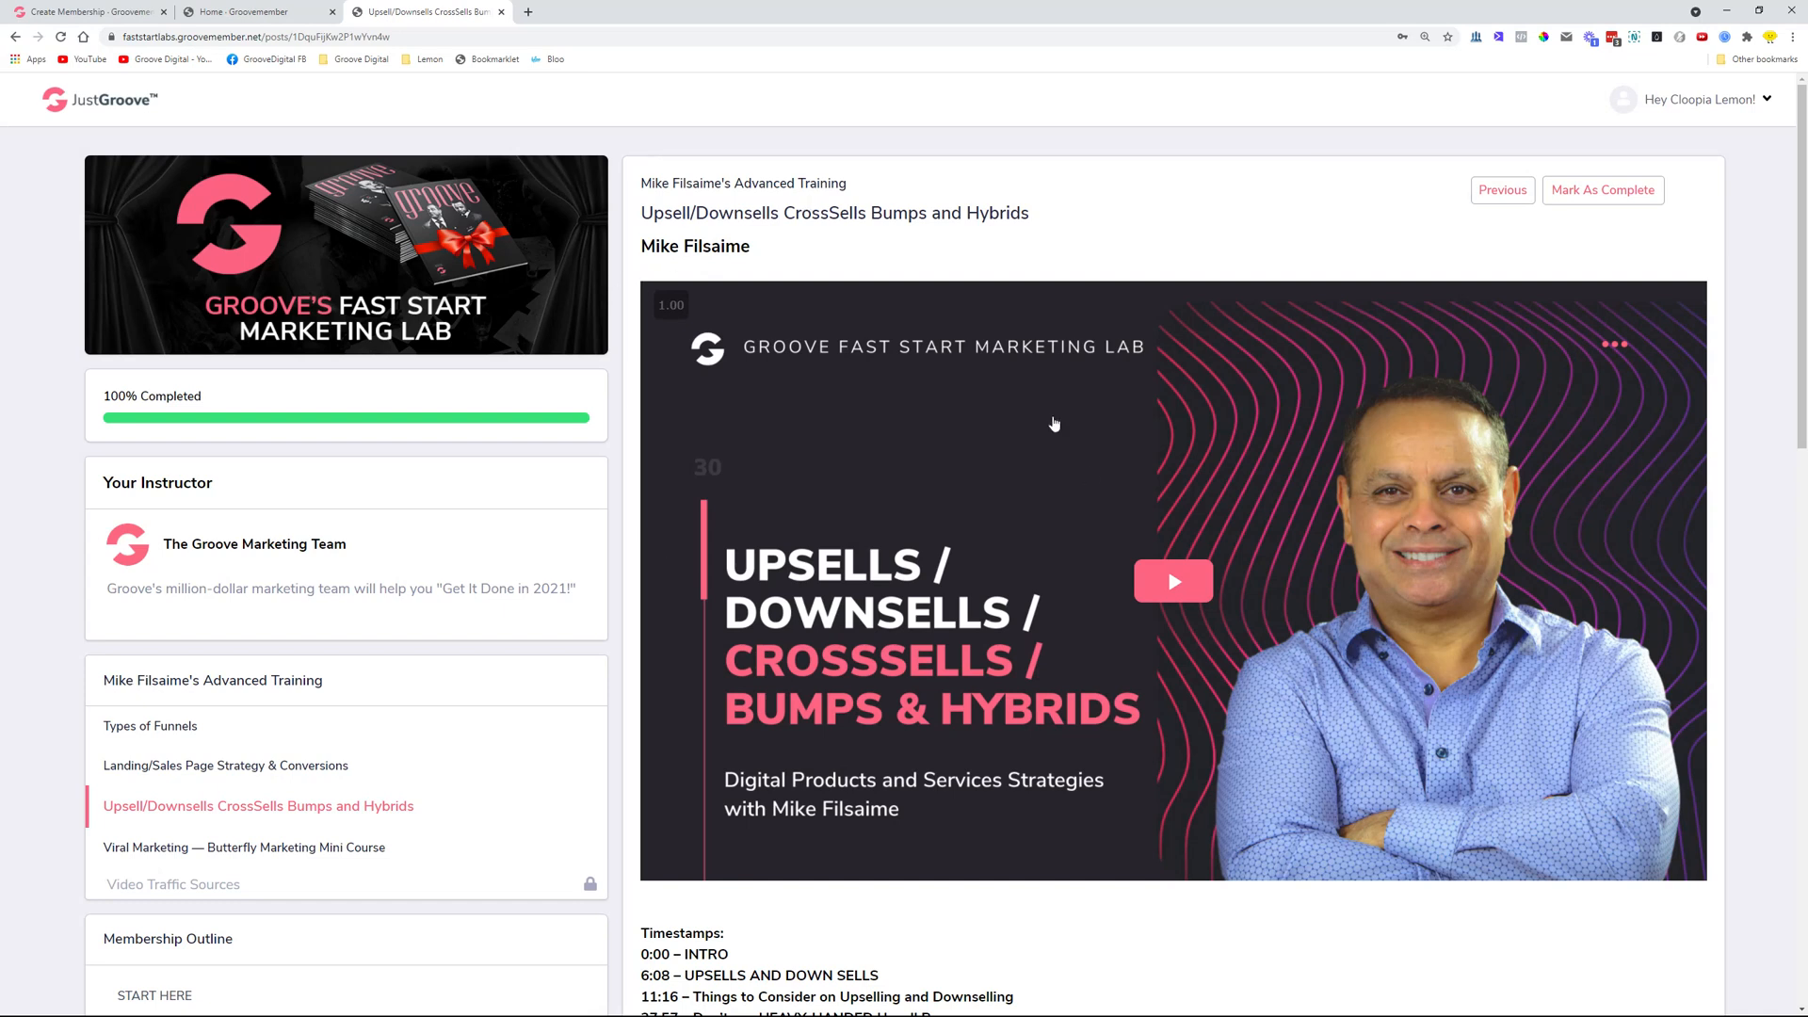
{"action": "mouse_move", "coordinate": [631, 465]}
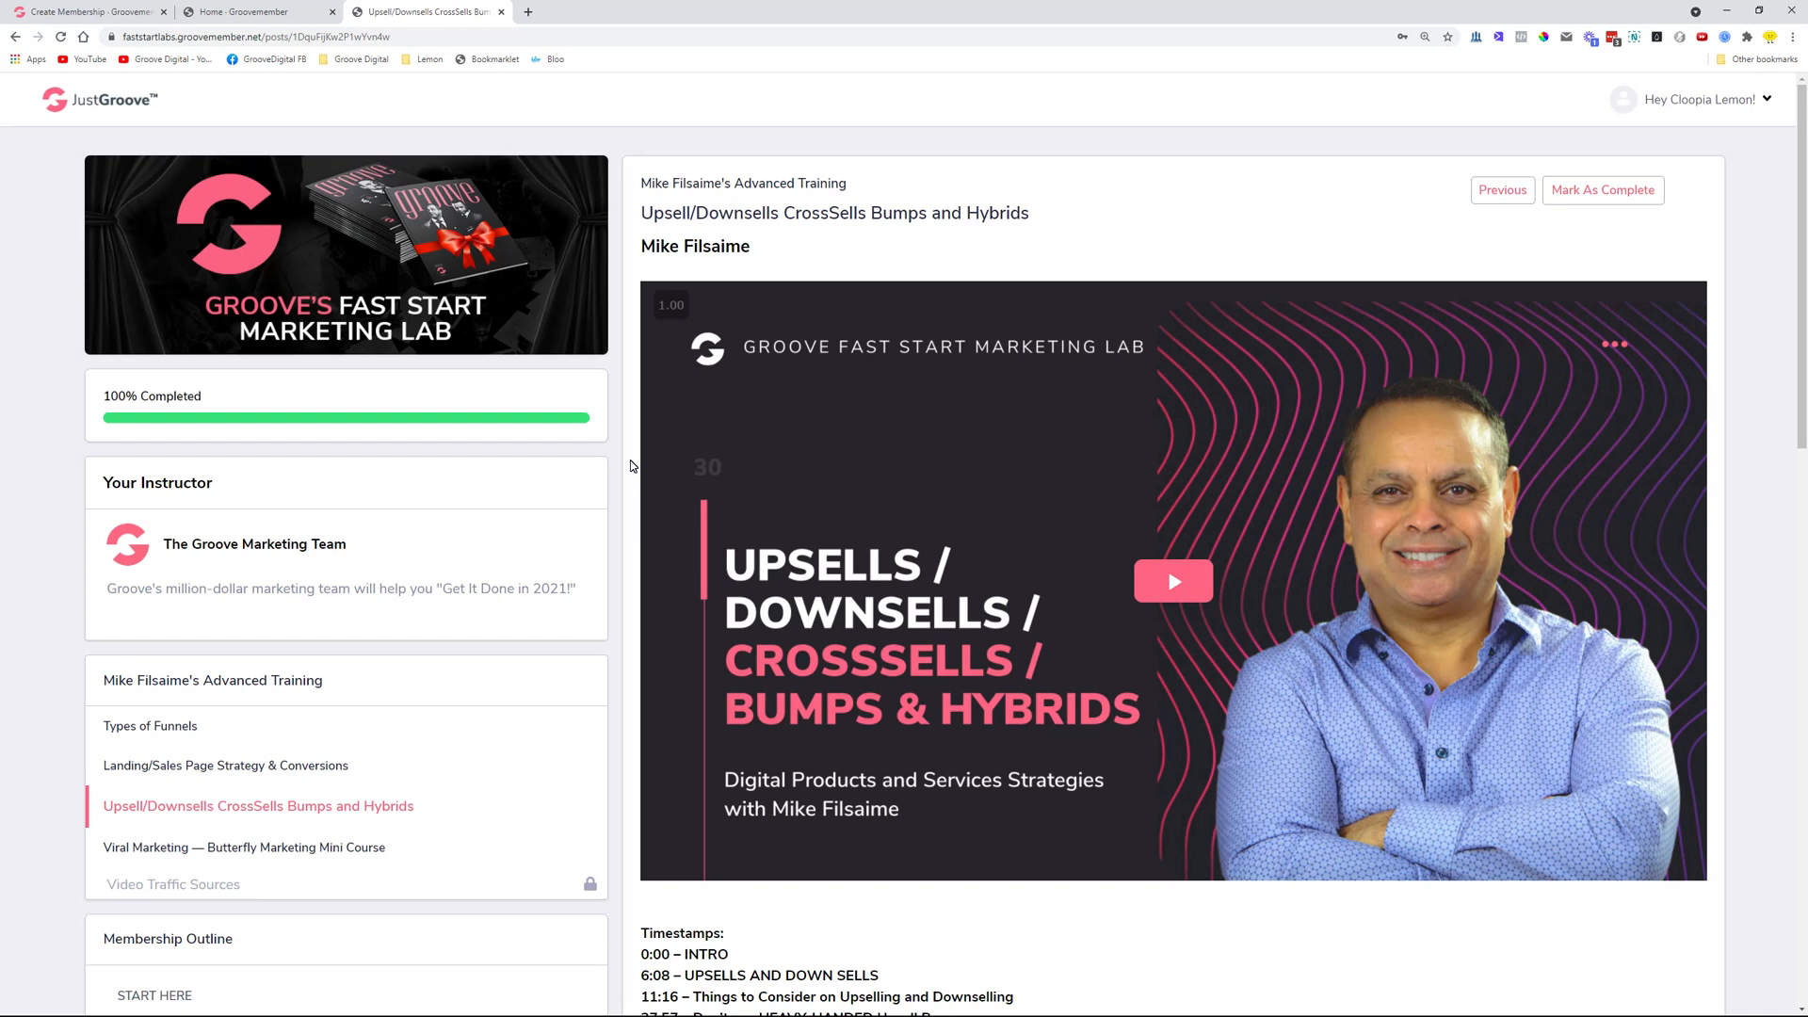
{"action": "scroll", "scroll_direction": "down", "scroll_amount": 3}
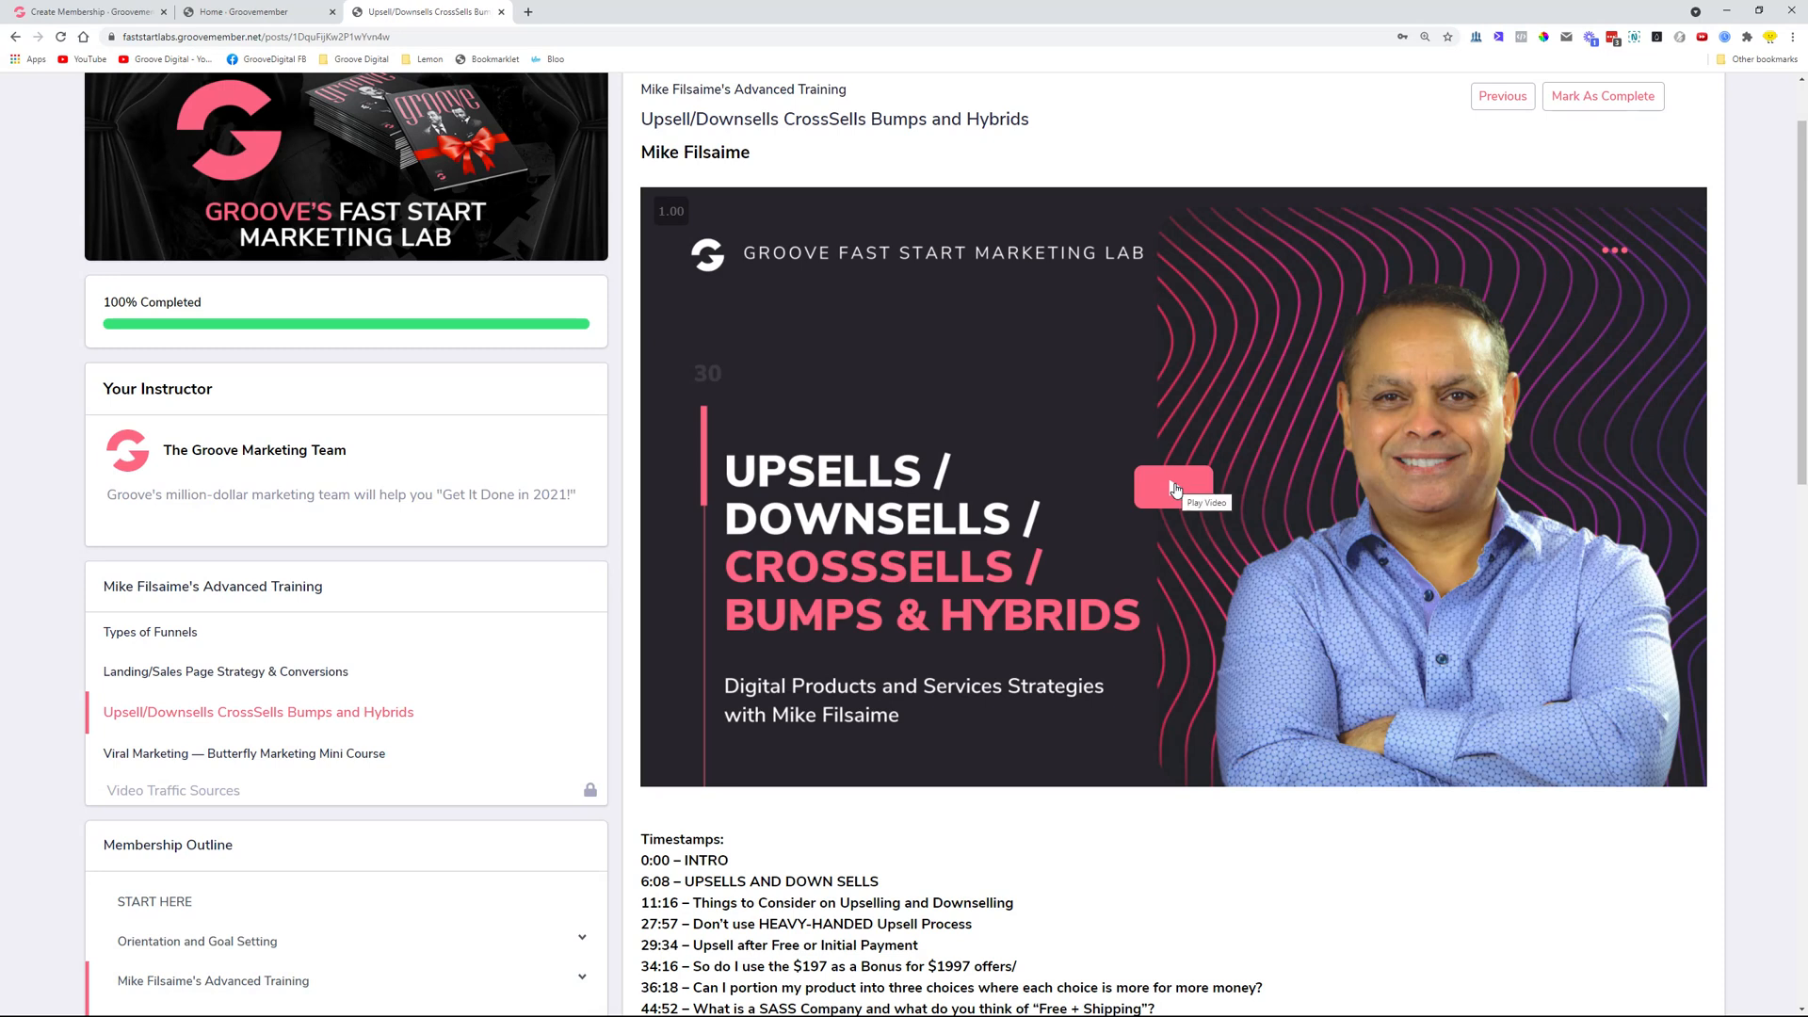
{"action": "mouse_move", "coordinate": [865, 394]}
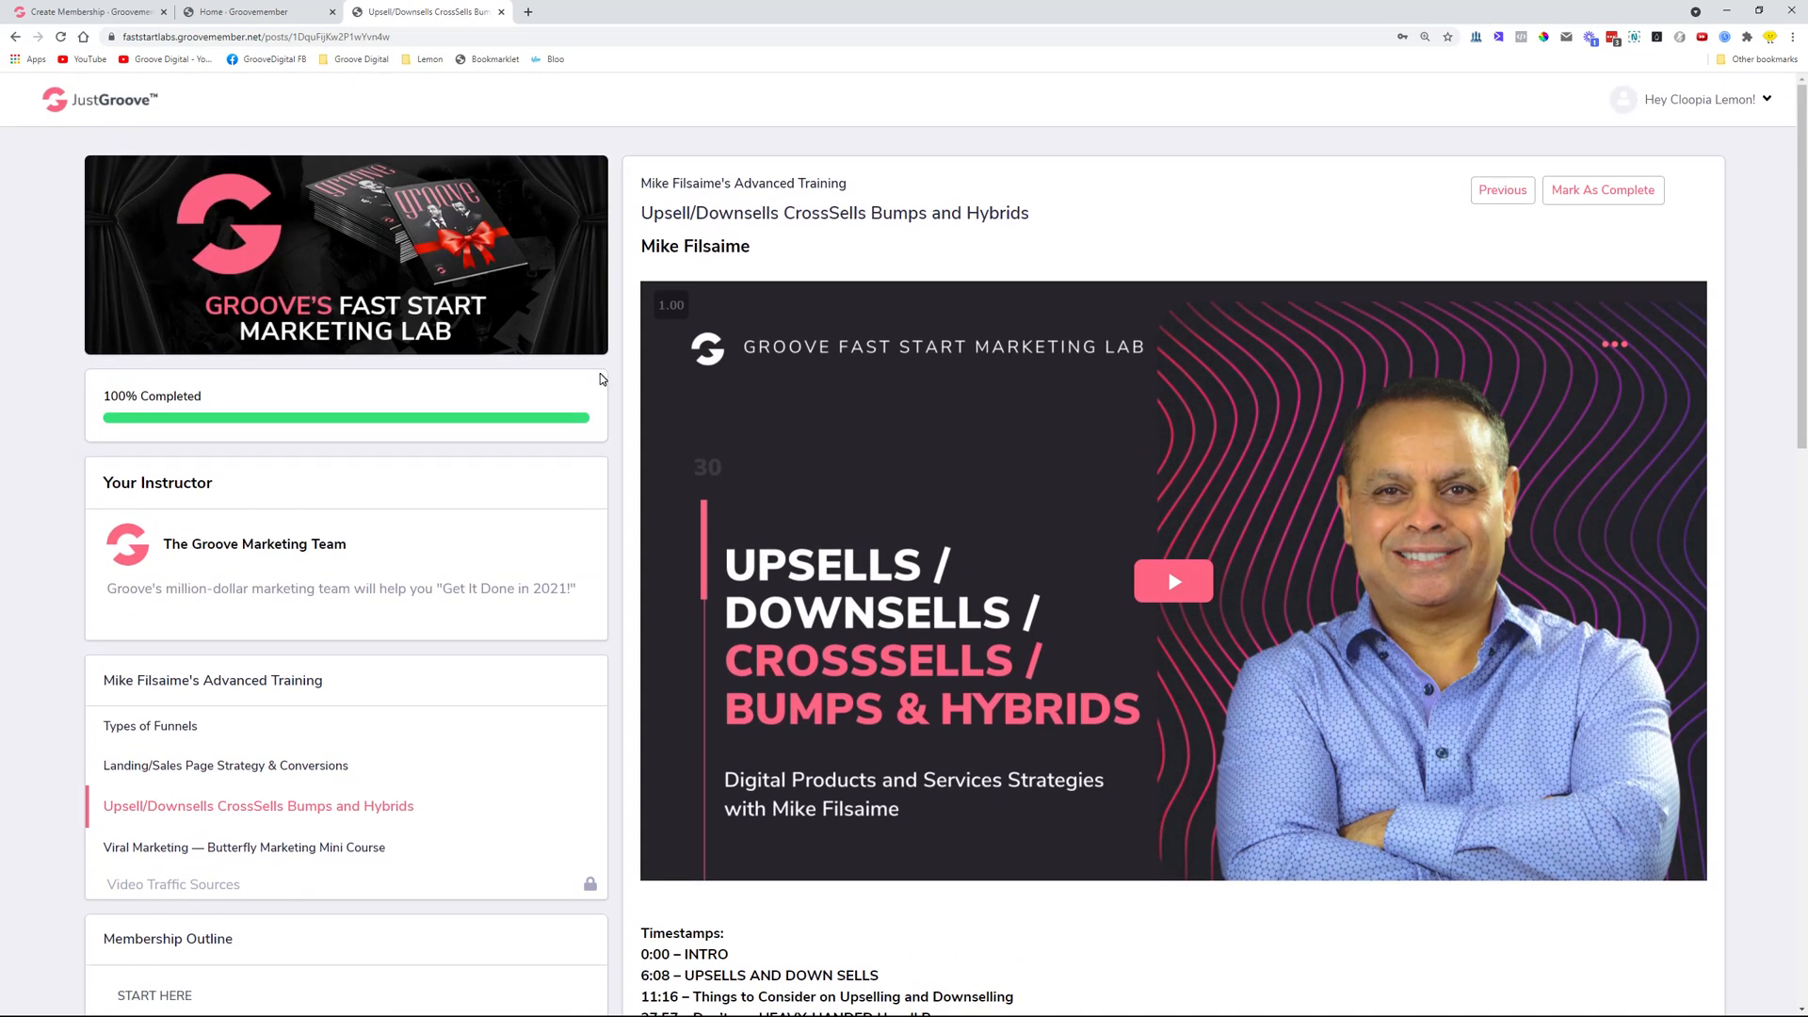
{"action": "scroll", "scroll_direction": "down", "scroll_amount": 3}
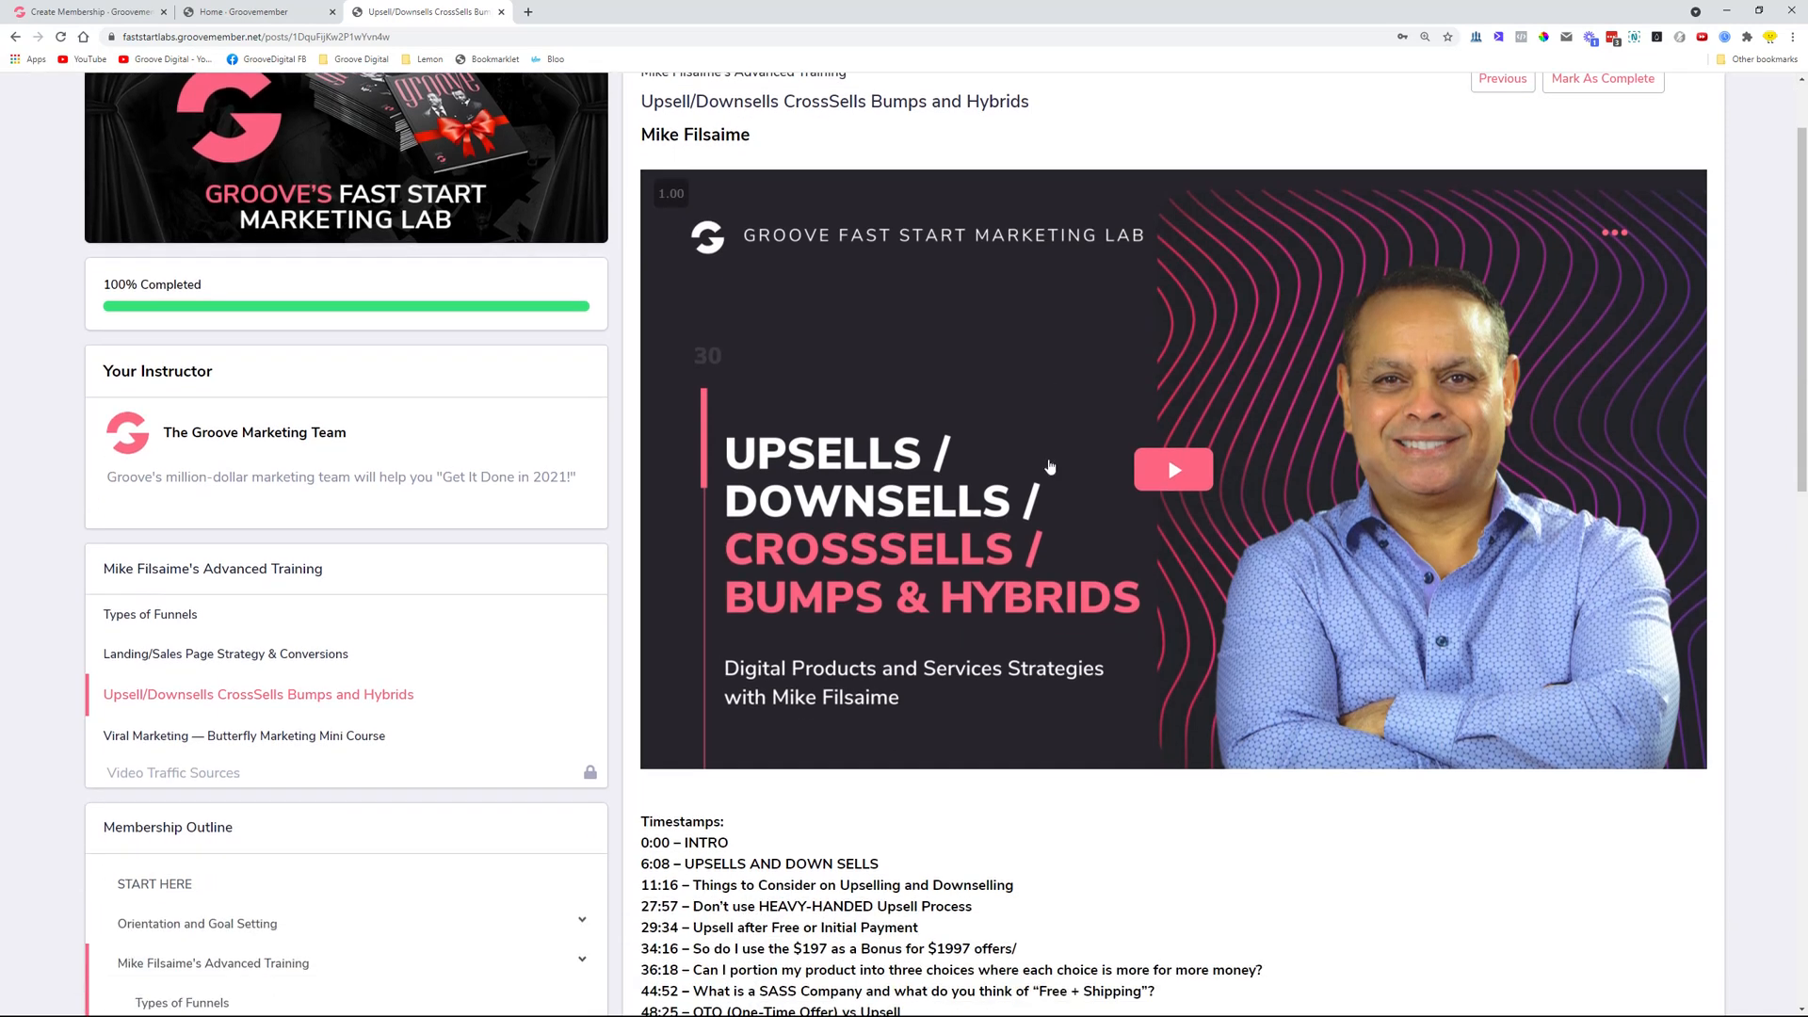
{"action": "scroll", "scroll_direction": "down", "scroll_amount": 3}
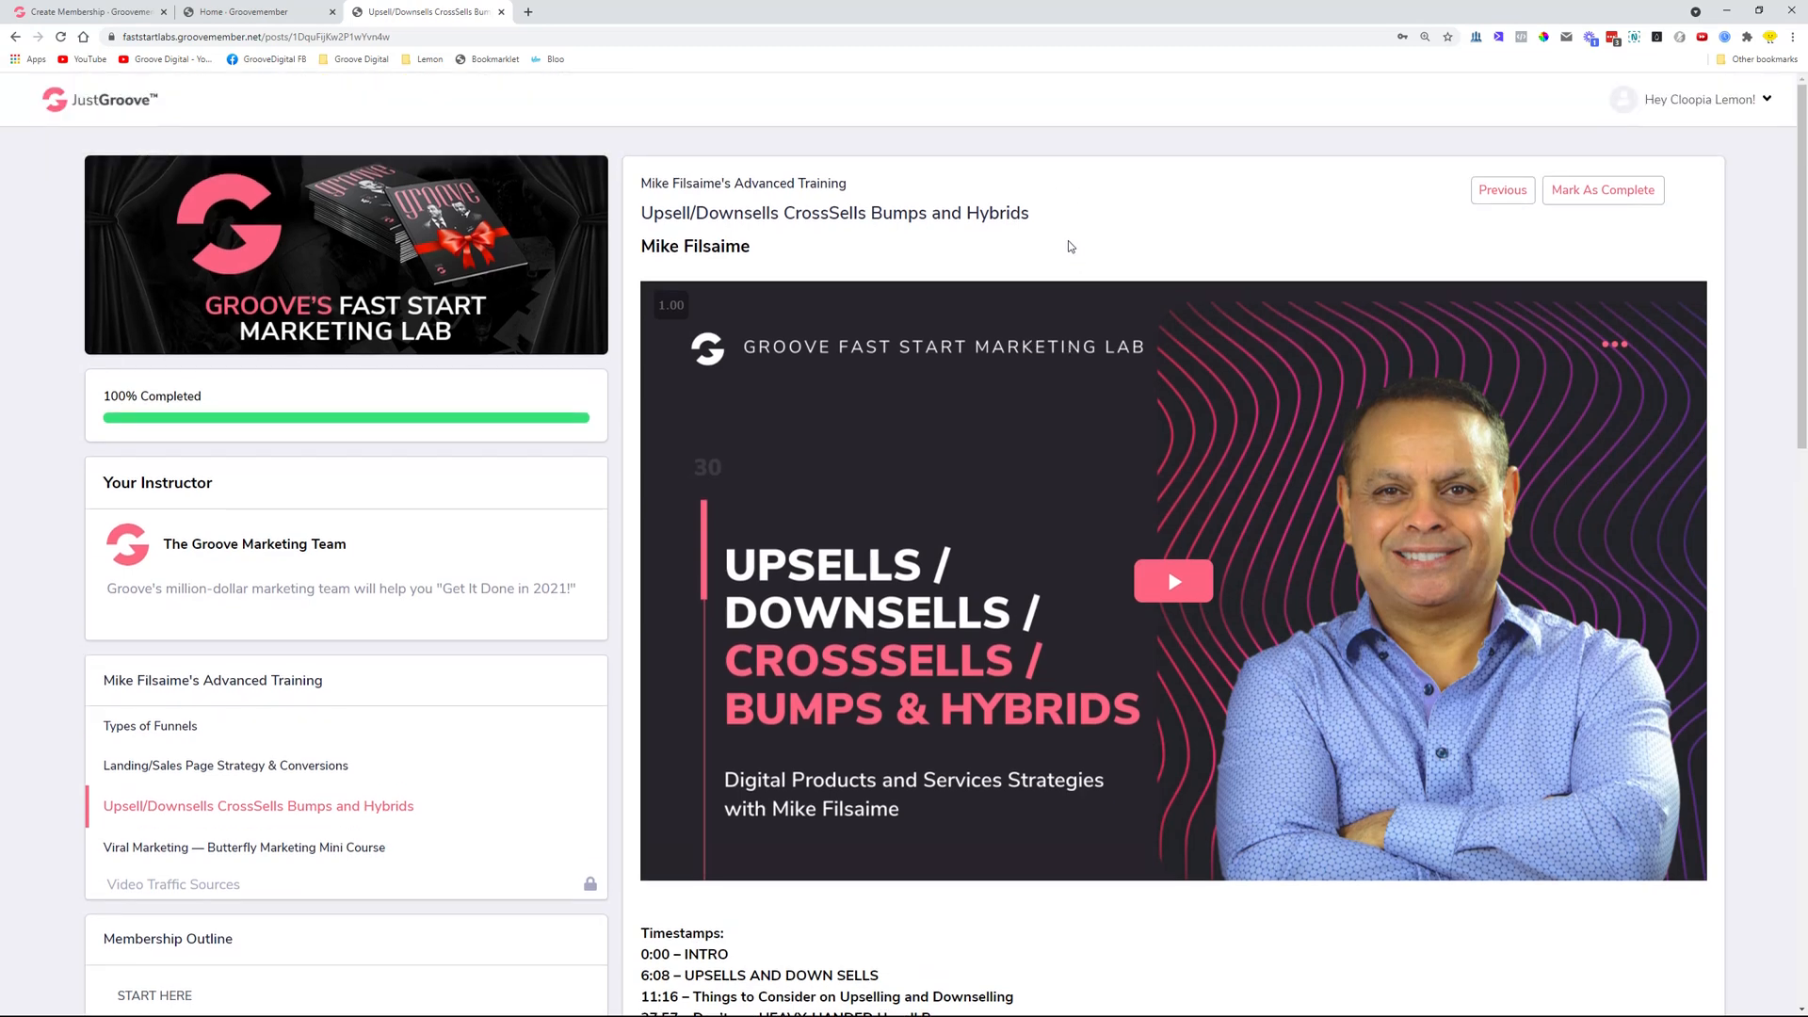
{"action": "scroll", "scroll_direction": "down", "scroll_amount": 3}
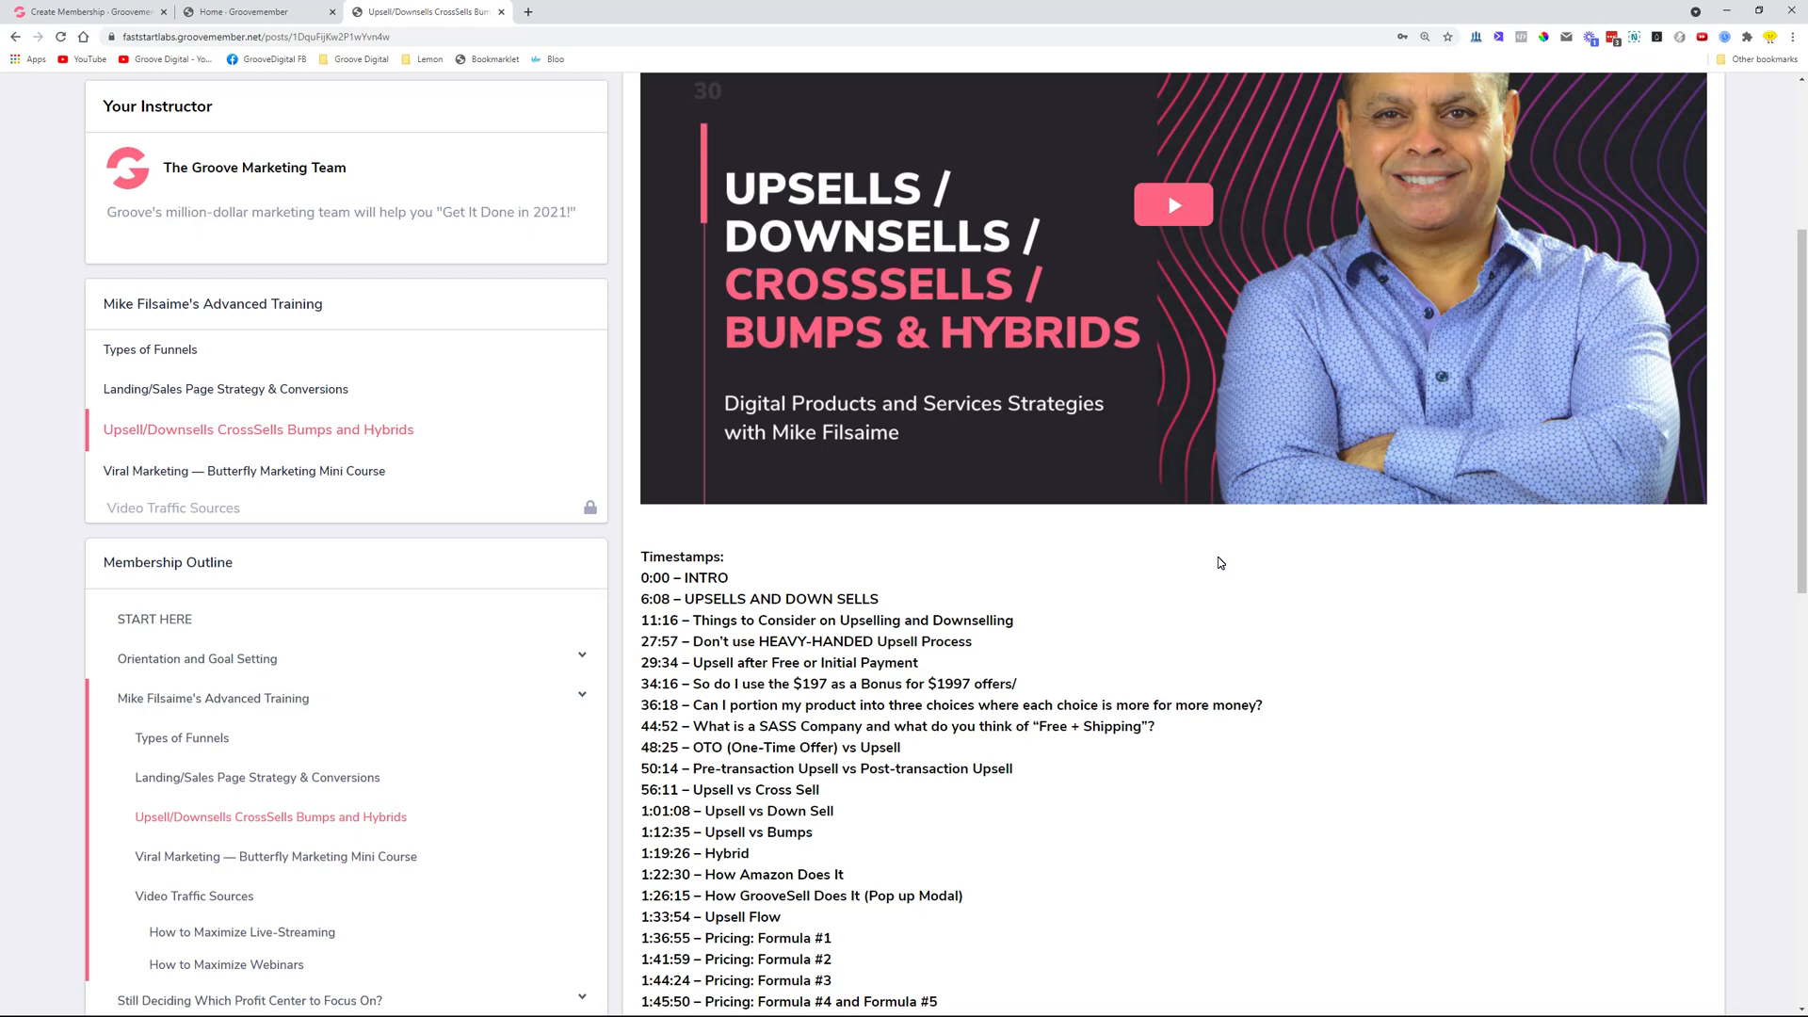
{"action": "scroll", "scroll_direction": "up", "scroll_amount": 3}
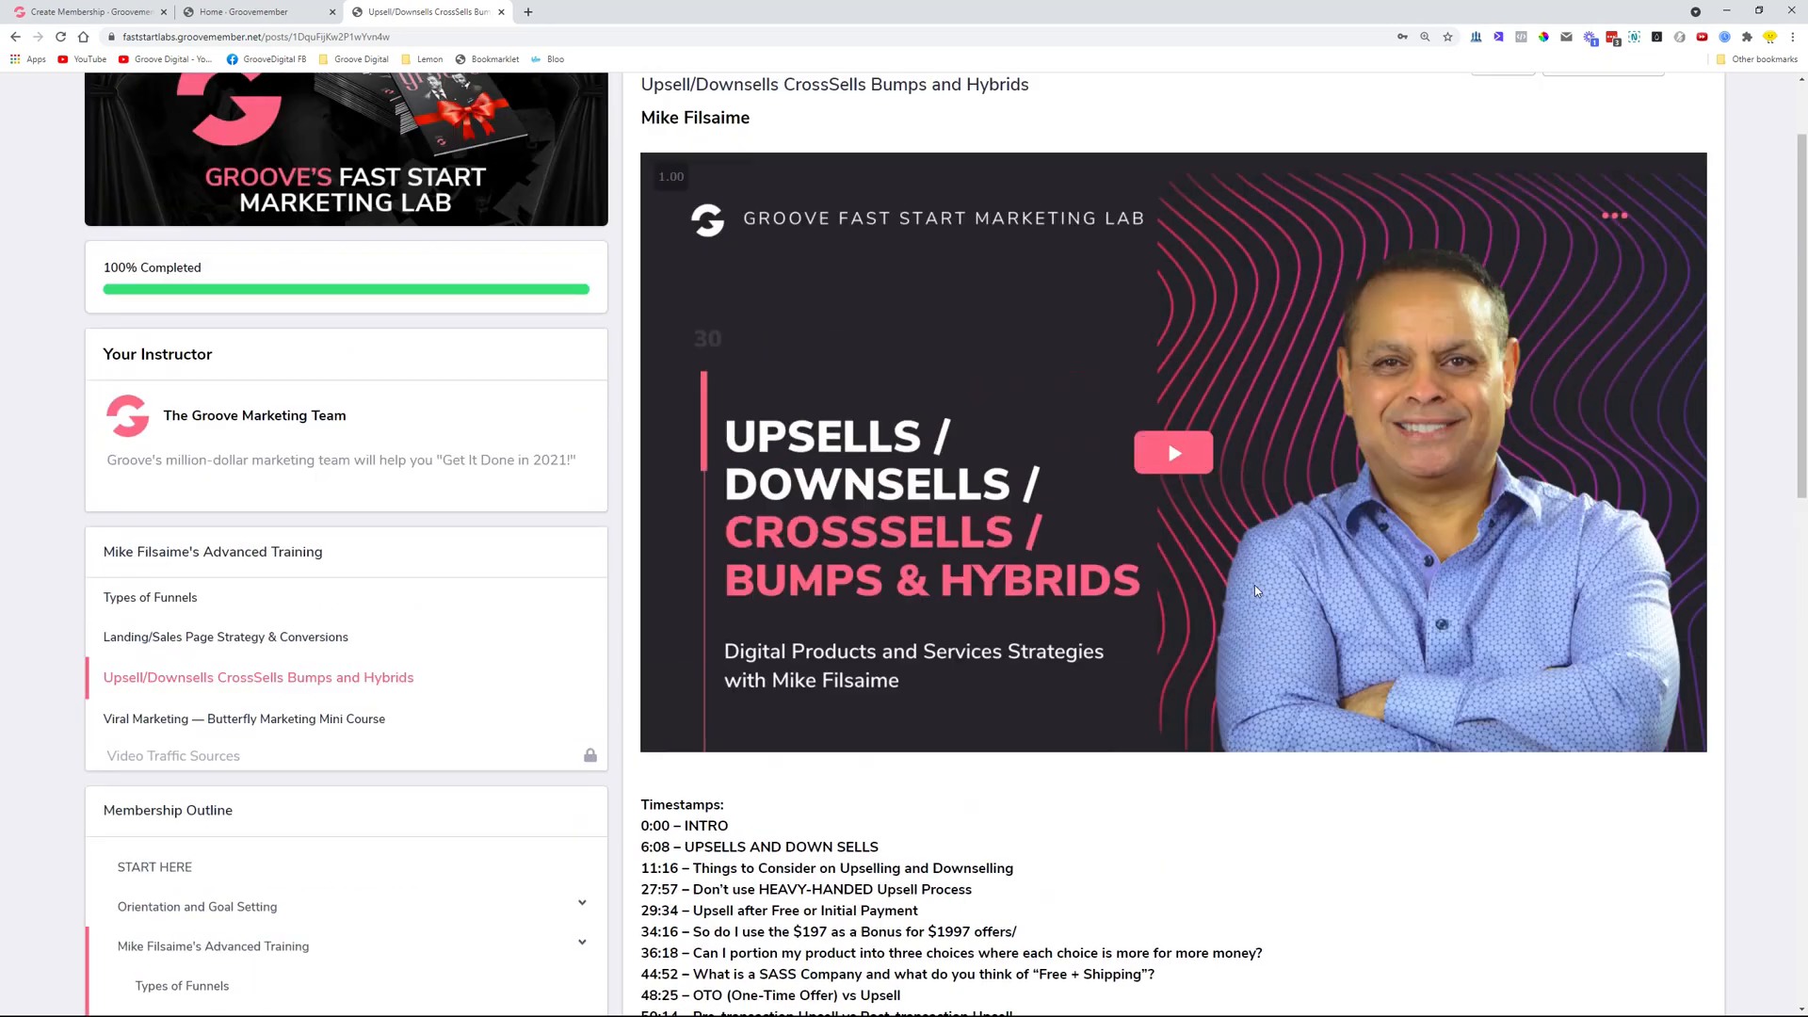
{"action": "scroll", "scroll_direction": "up", "scroll_amount": 3}
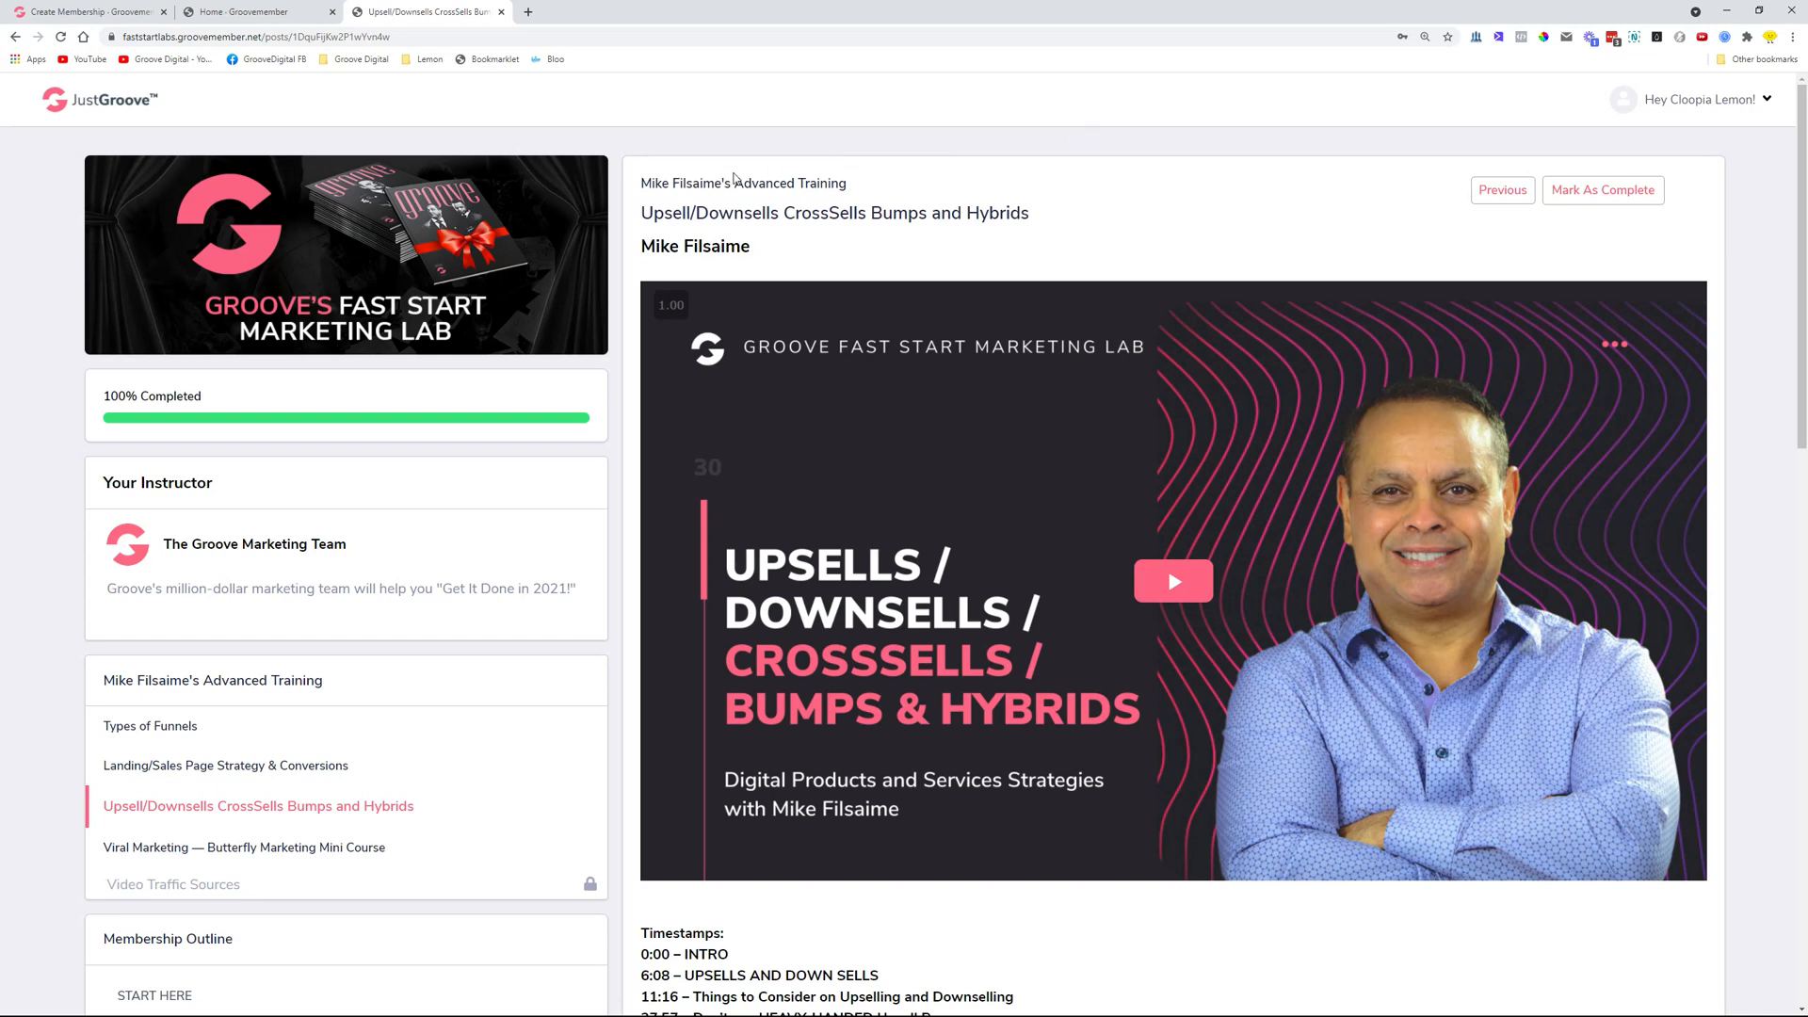
{"action": "mouse_move", "coordinate": [610, 169]}
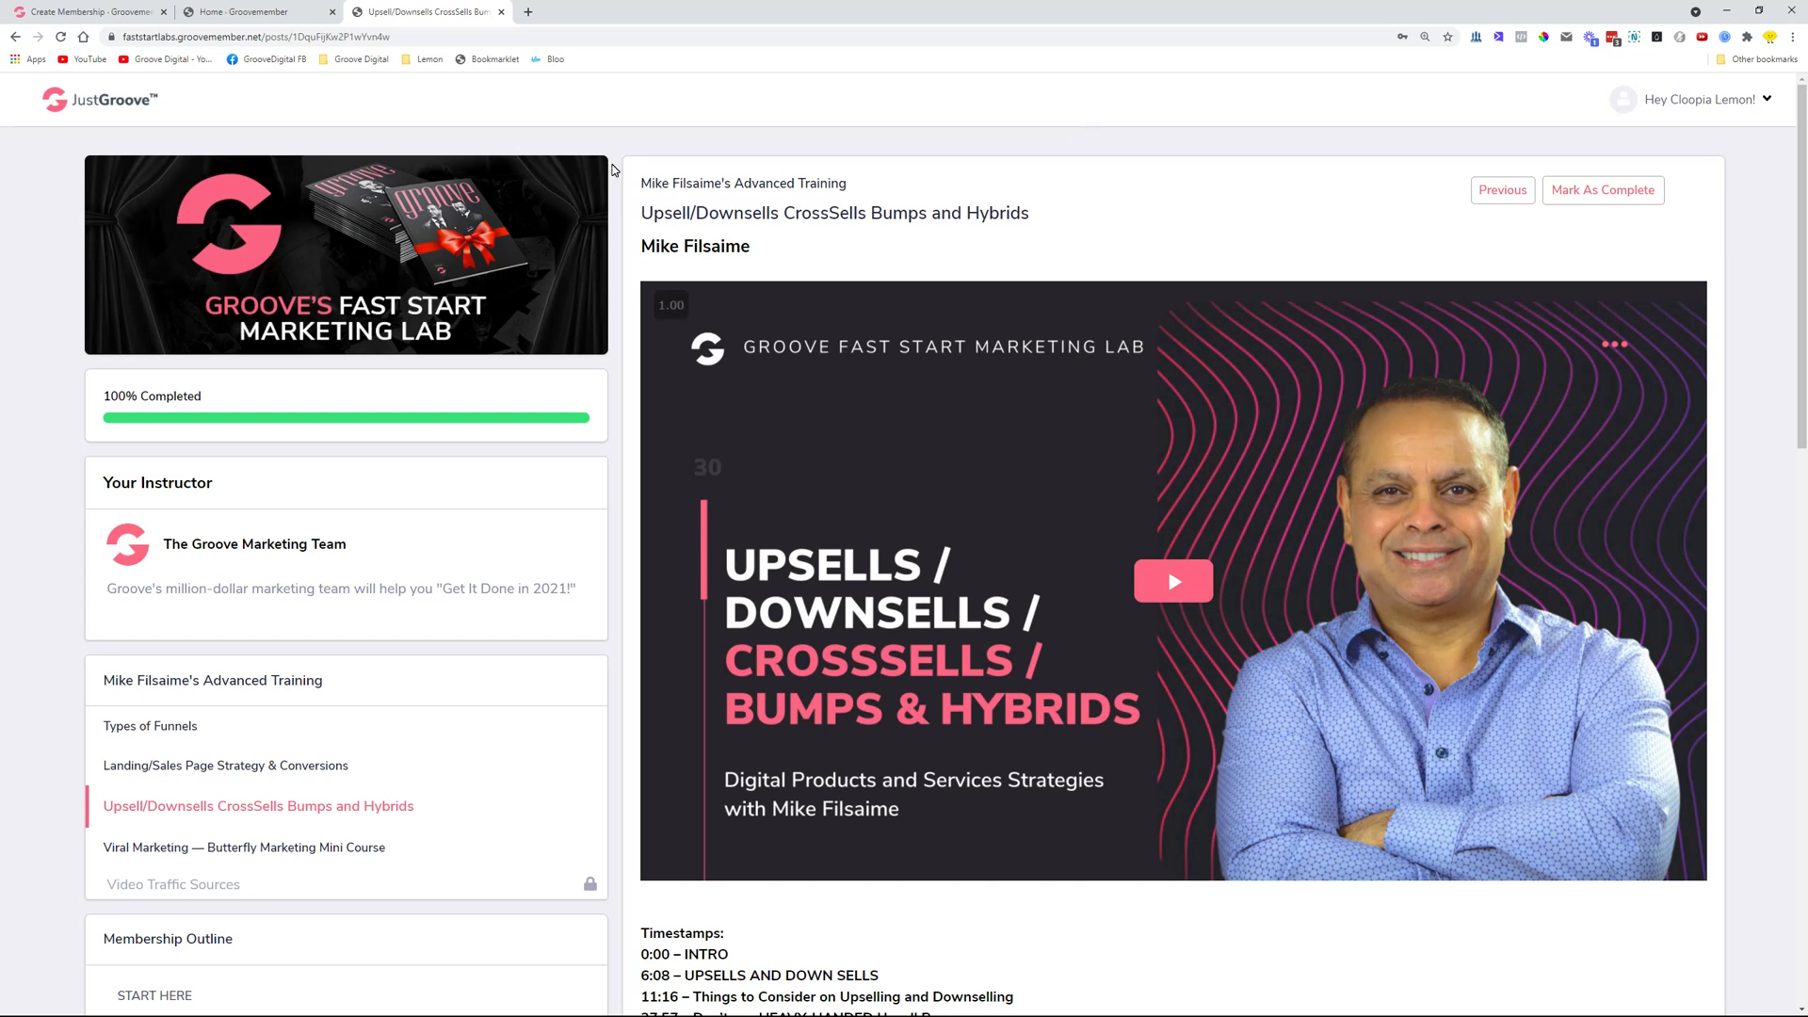
{"action": "scroll", "scroll_direction": "down", "scroll_amount": 3}
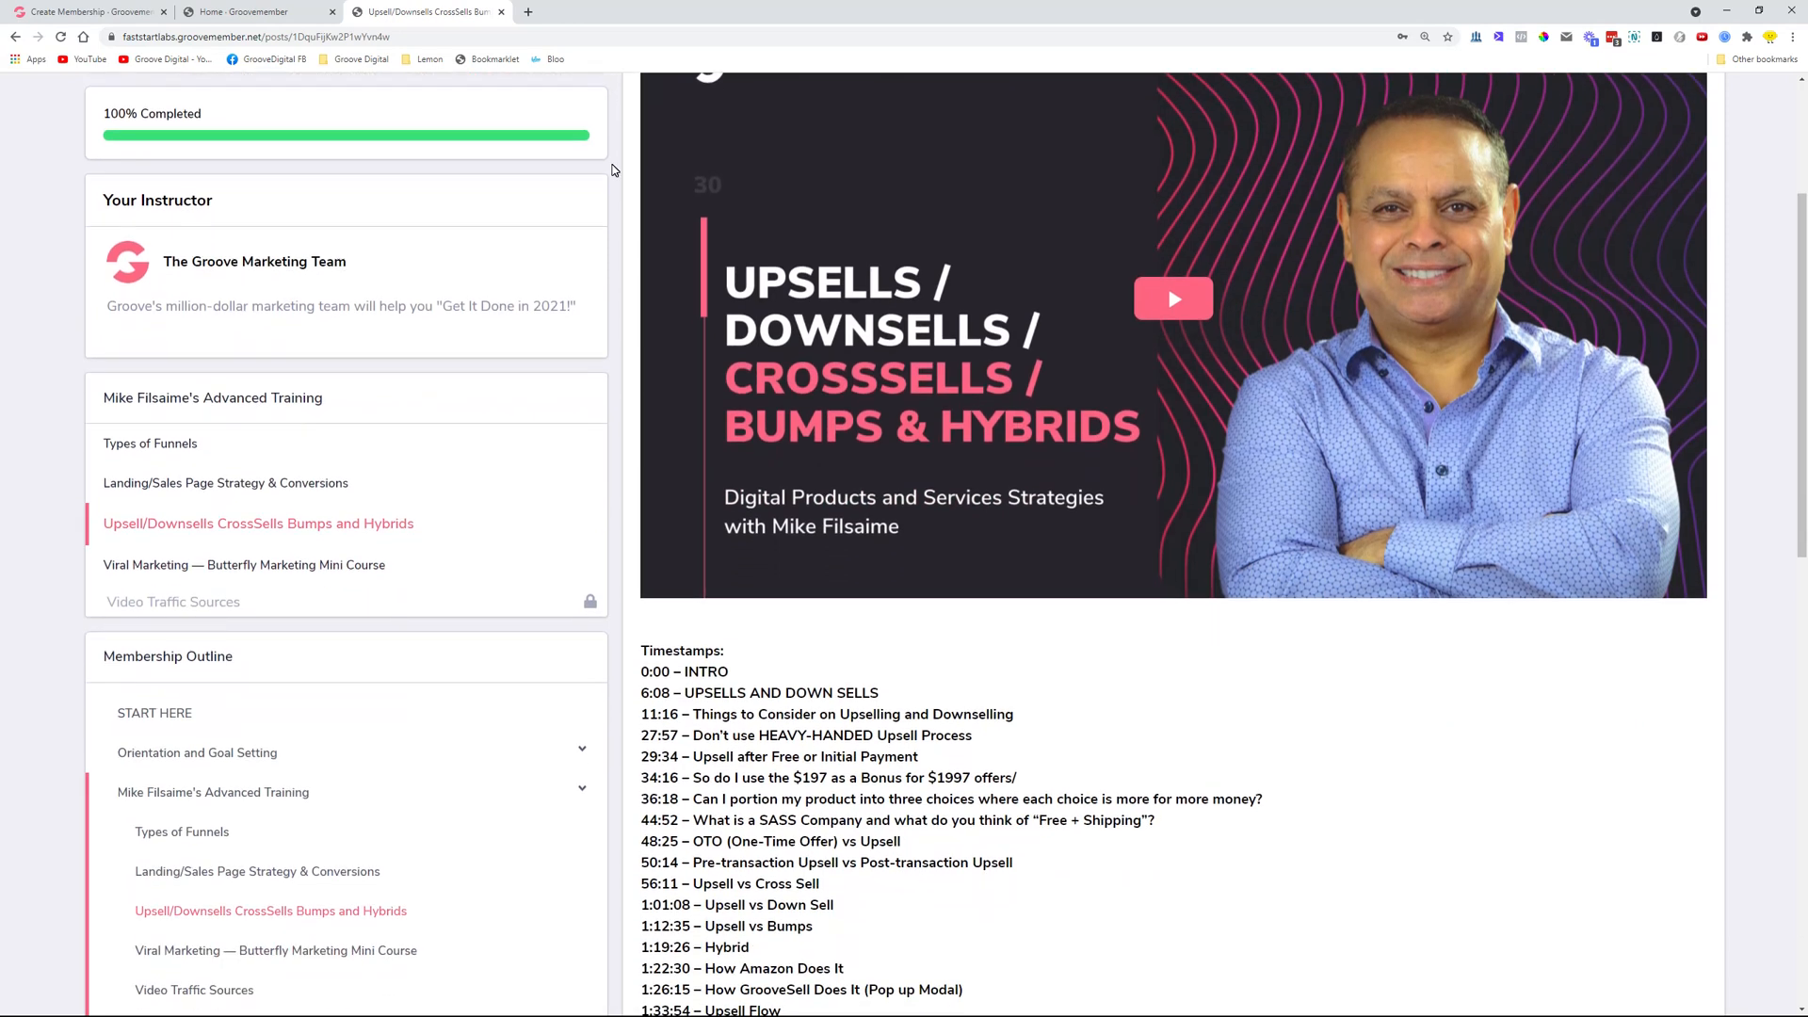